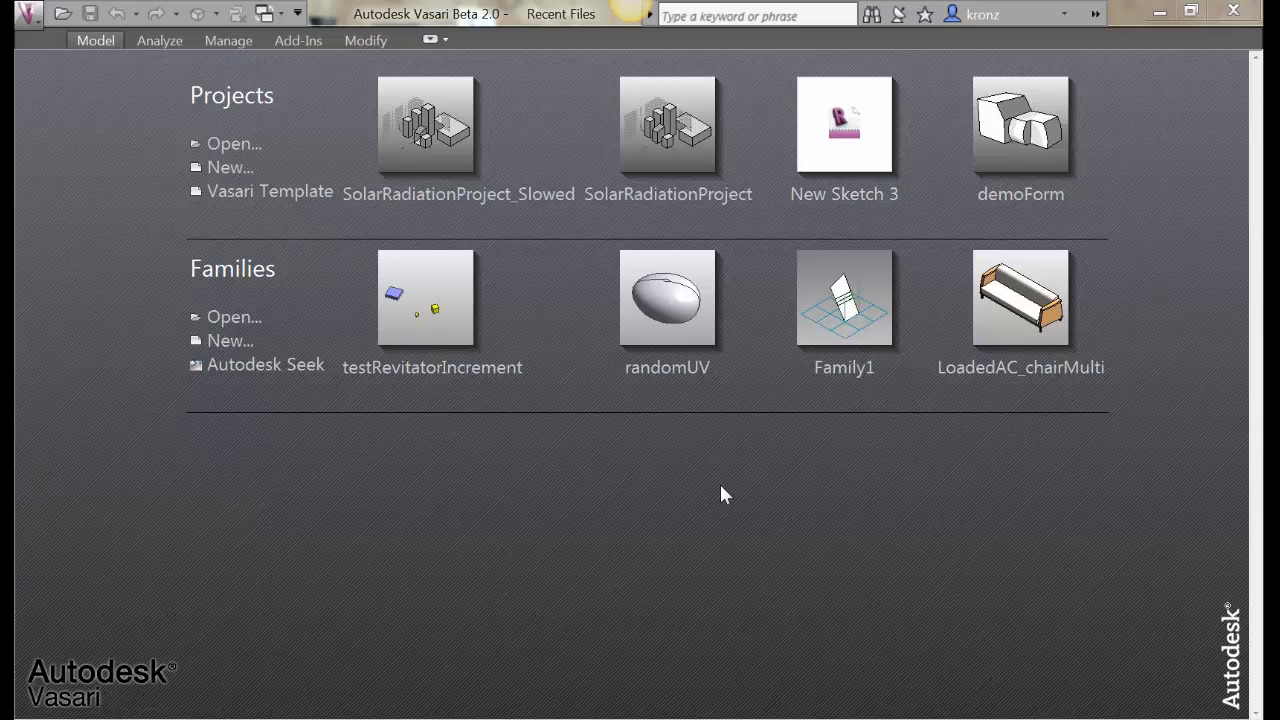
mouse_move(425, 497)
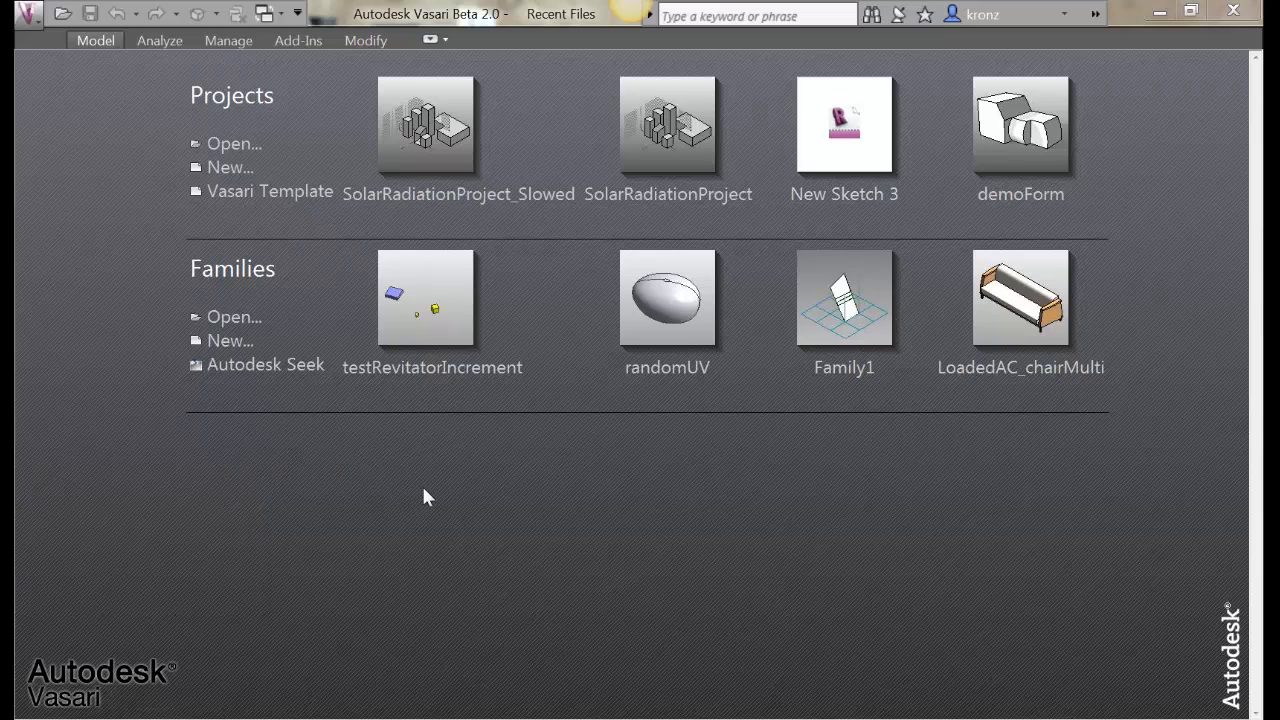
mouse_move(298, 40)
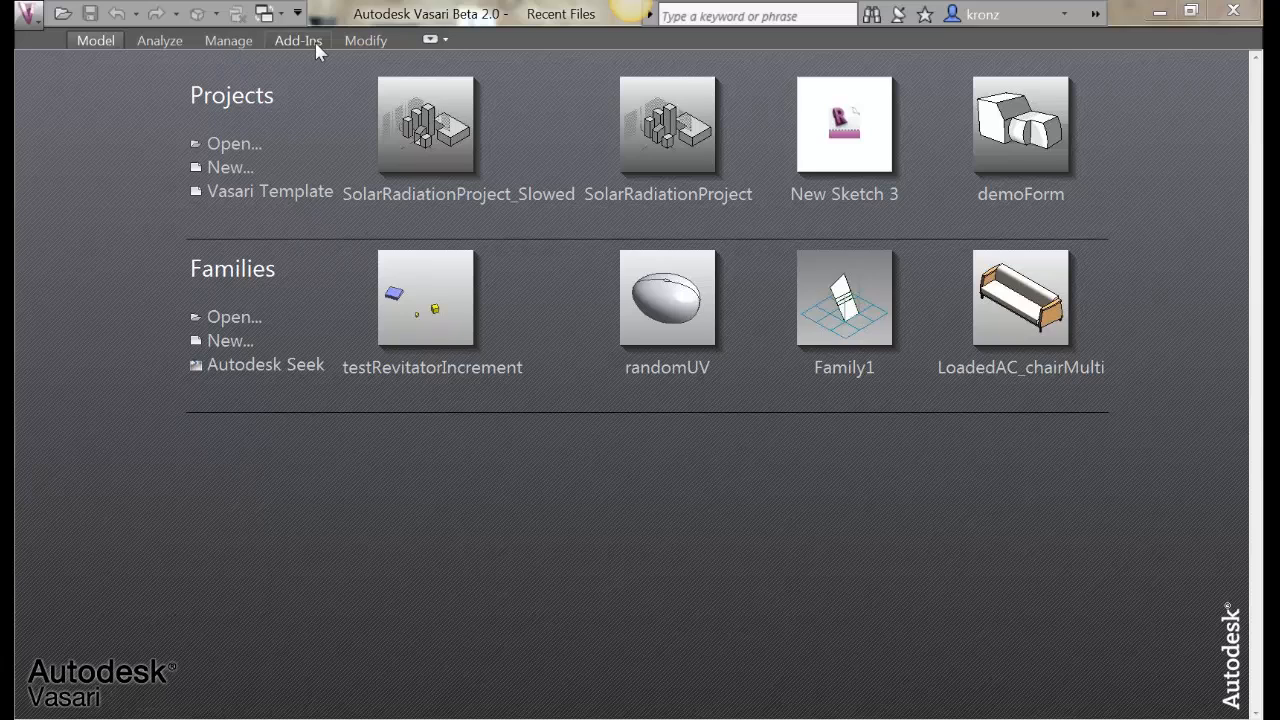
From Recent Files, start a new family and choose the Mass.rft template
click(297, 40)
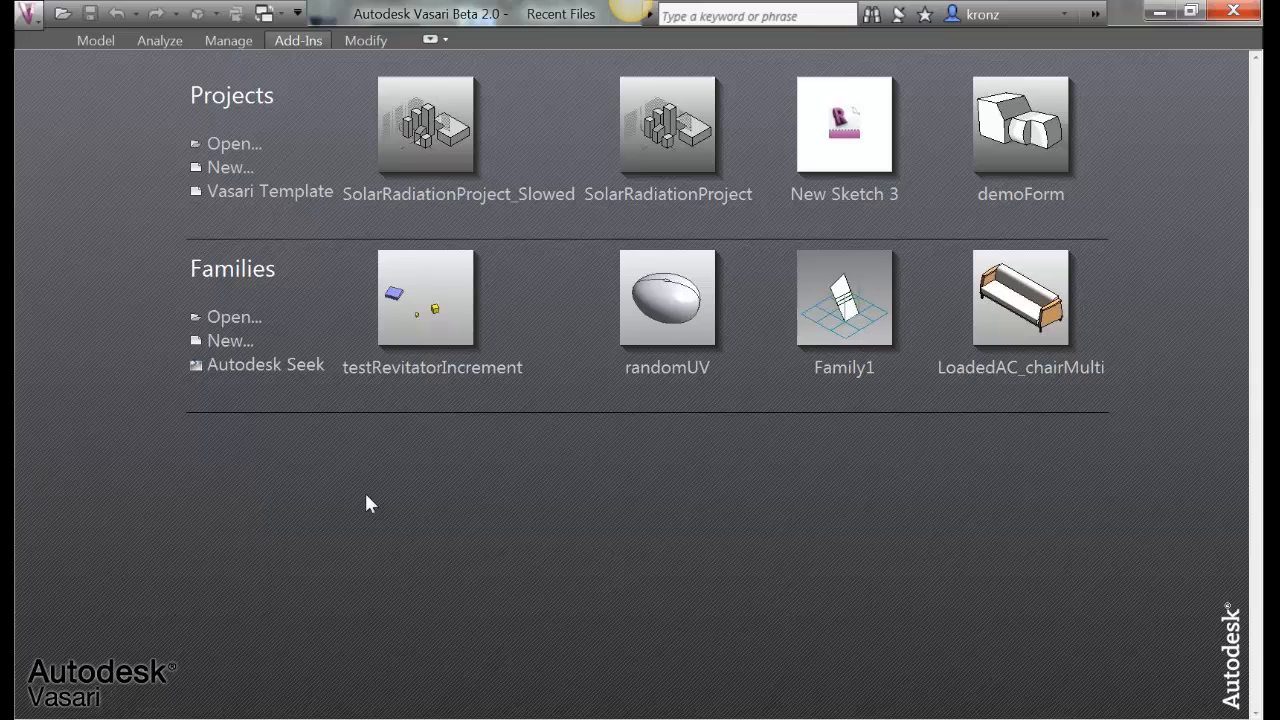
mouse_move(336, 532)
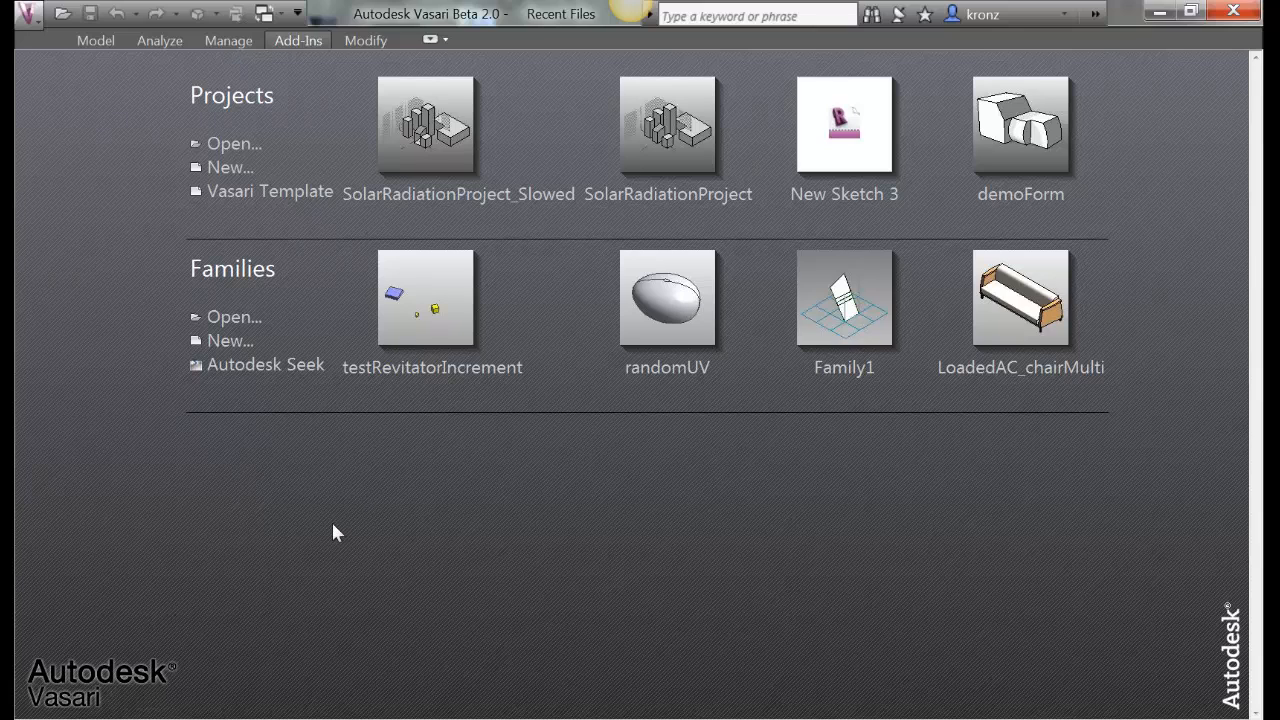
mouse_move(210, 453)
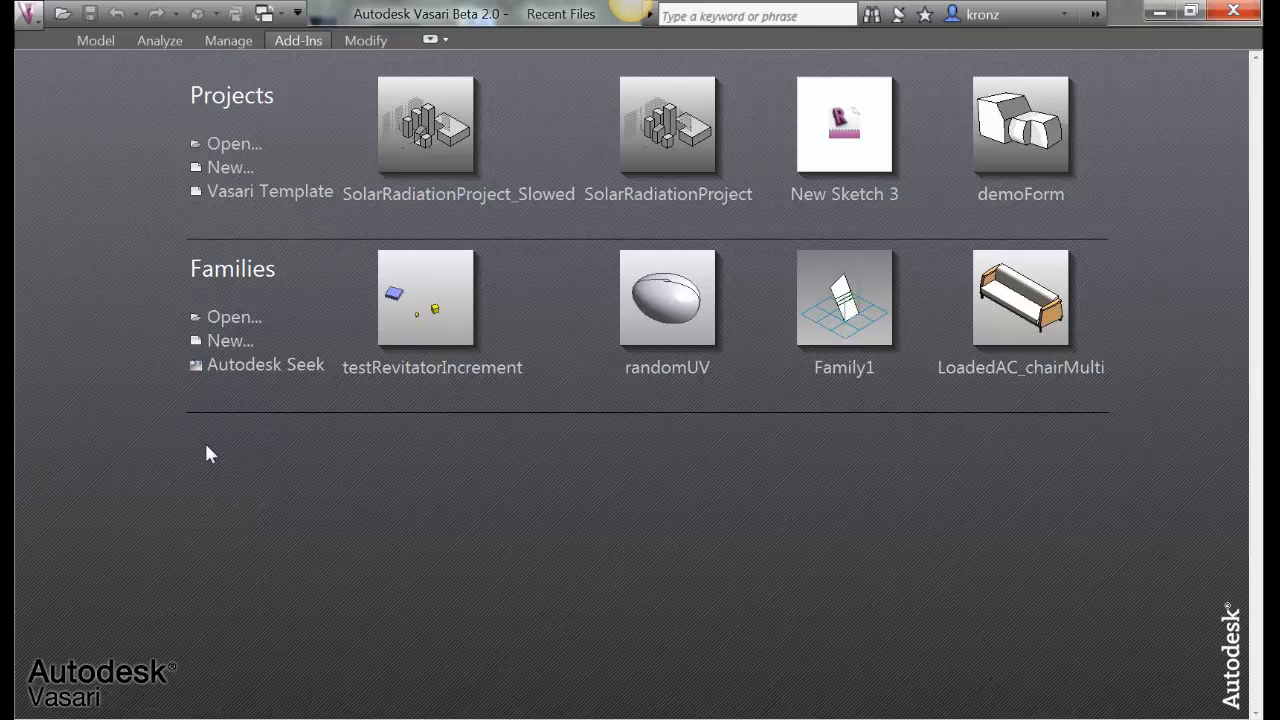
mouse_move(230, 341)
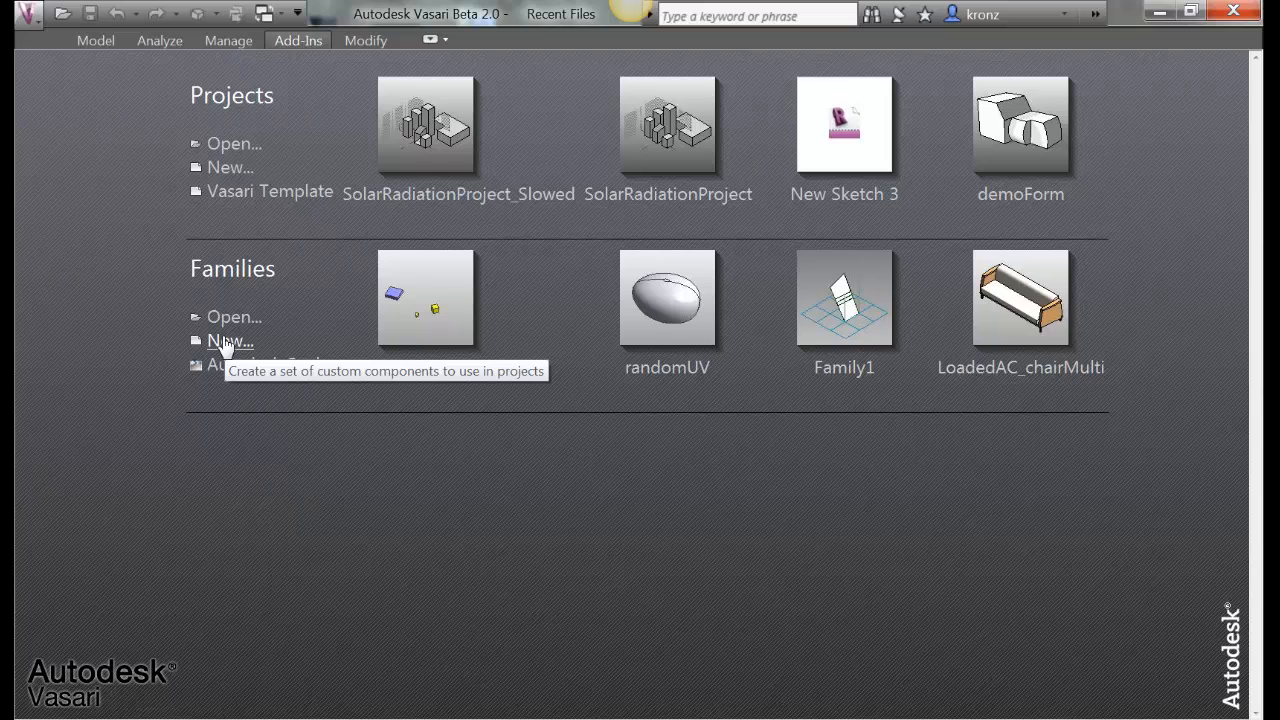
click(230, 341)
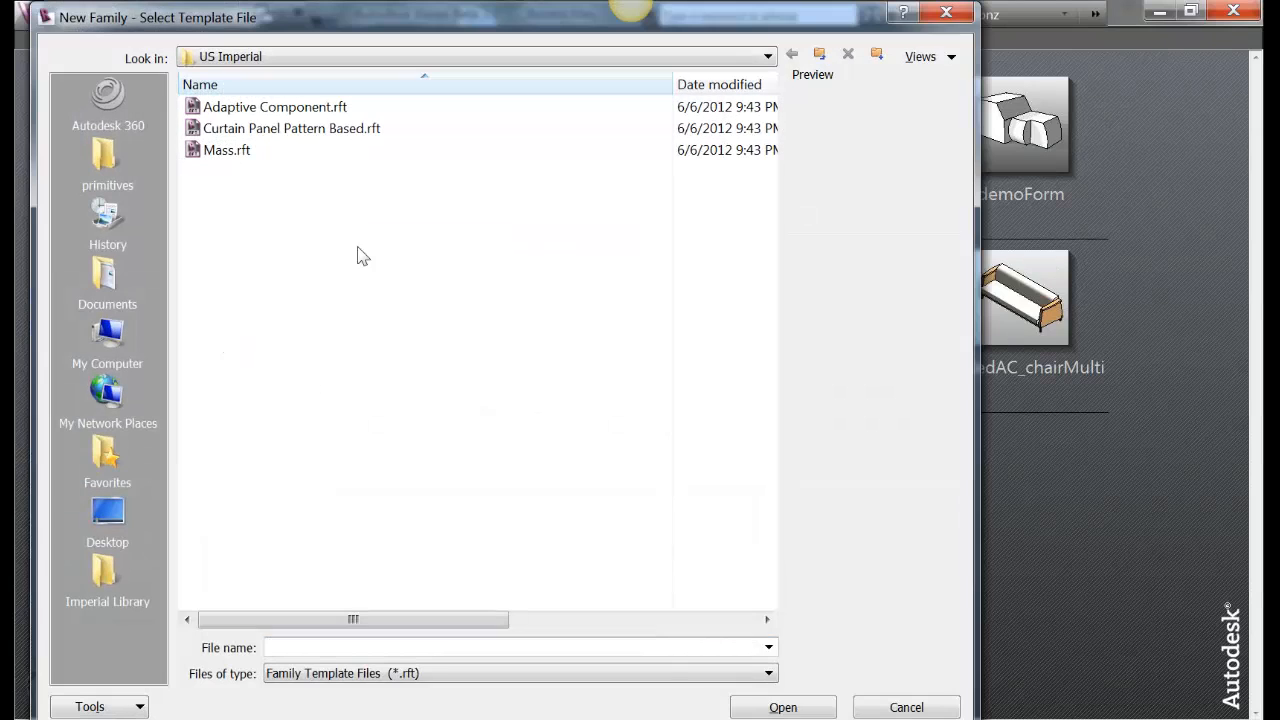
click(228, 150)
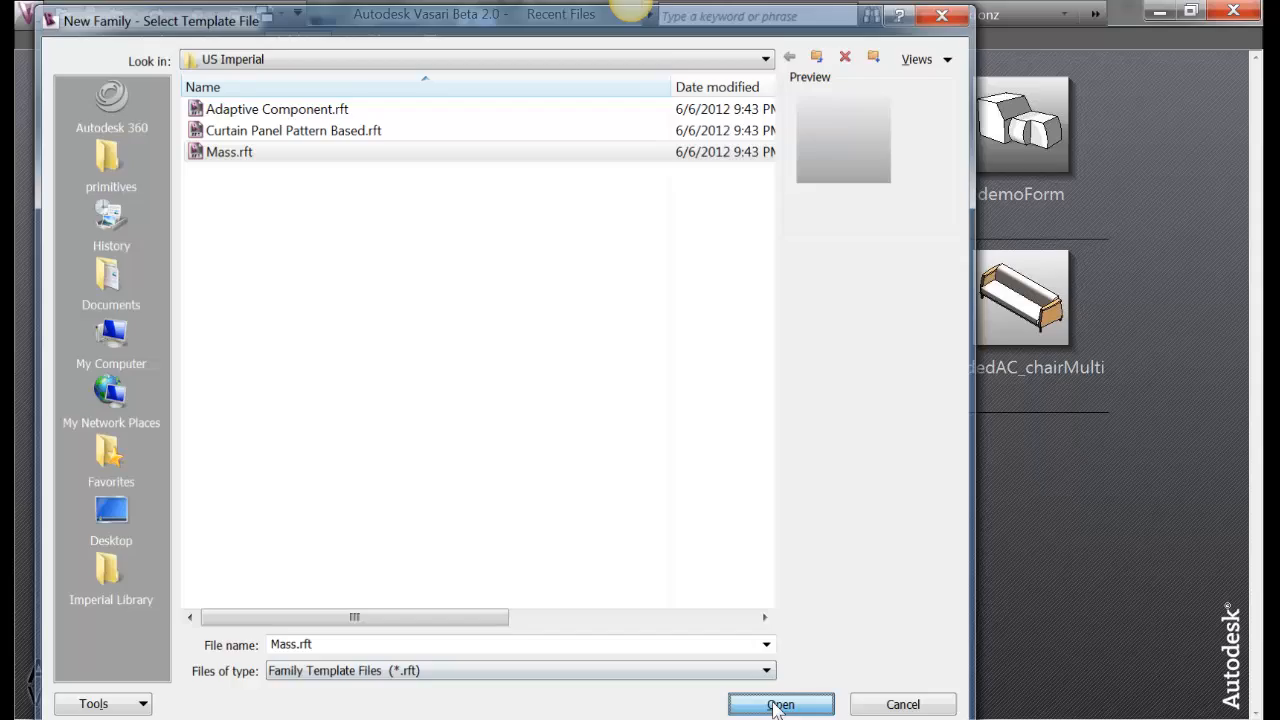
Open the Mass family, shift the 3D view and go to the add-in tools for Dynamo
click(780, 704)
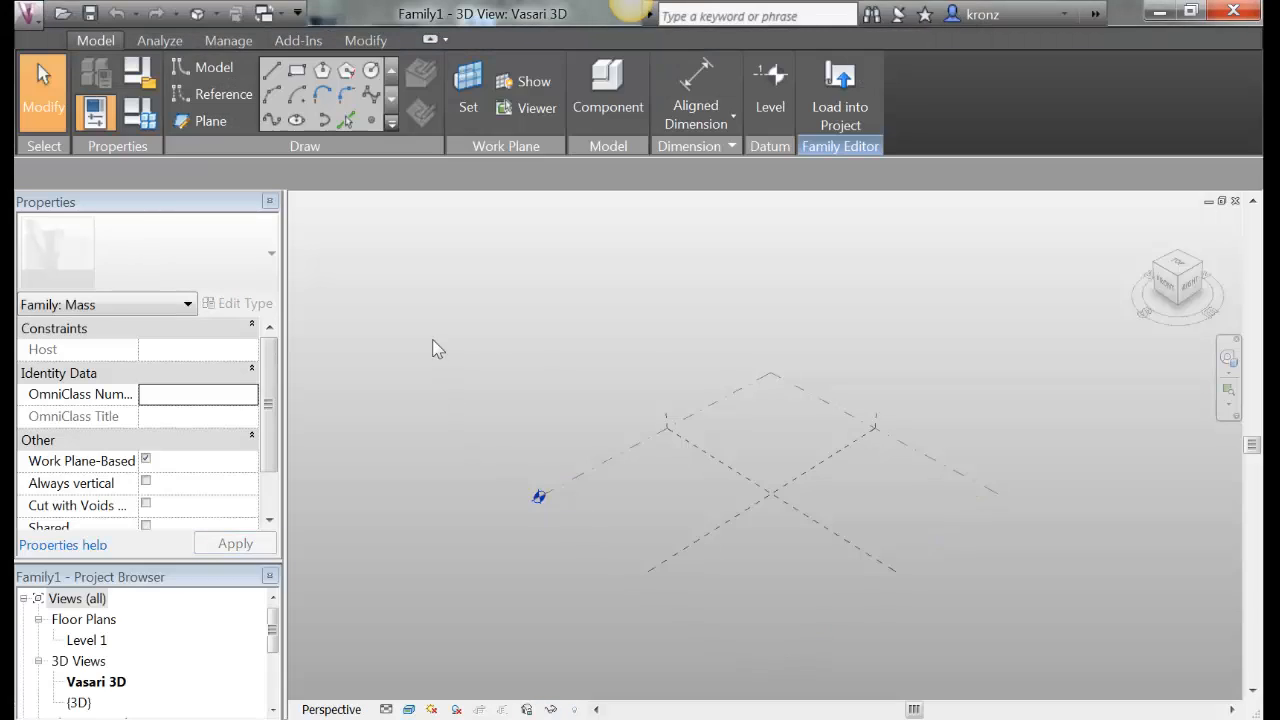
drag(435, 348, 995, 527)
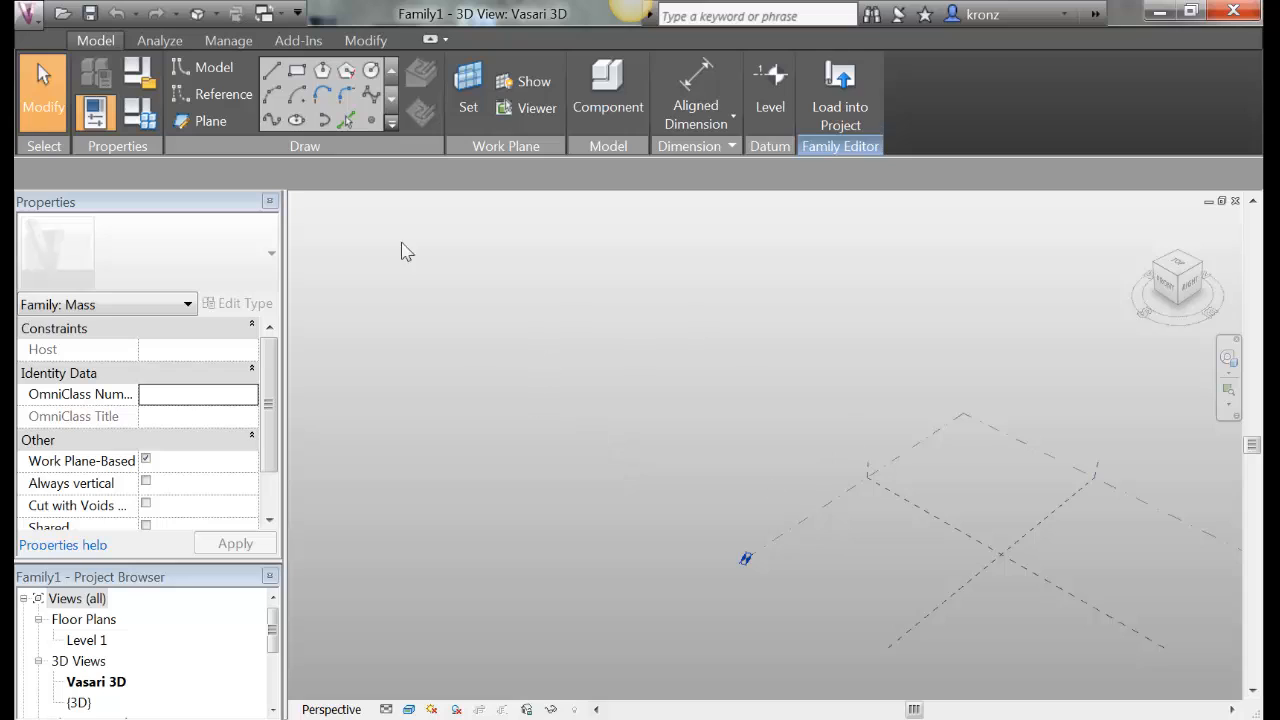
click(298, 40)
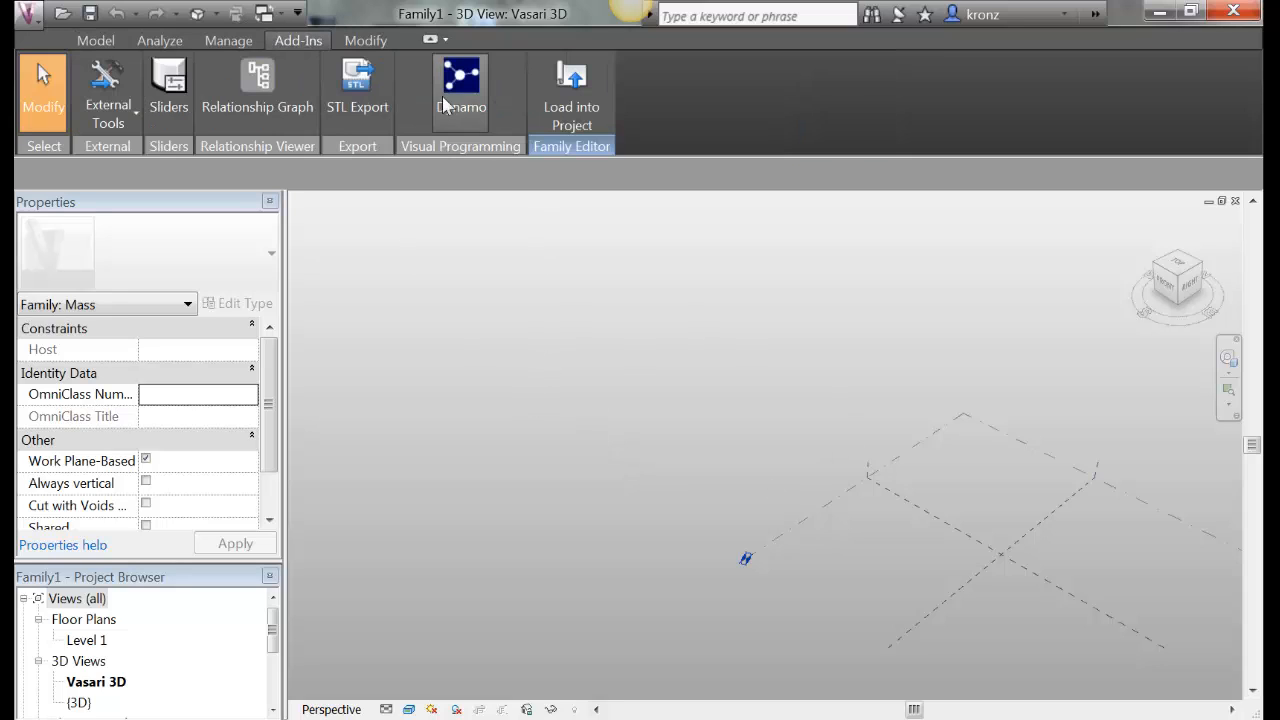
mouse_move(461, 80)
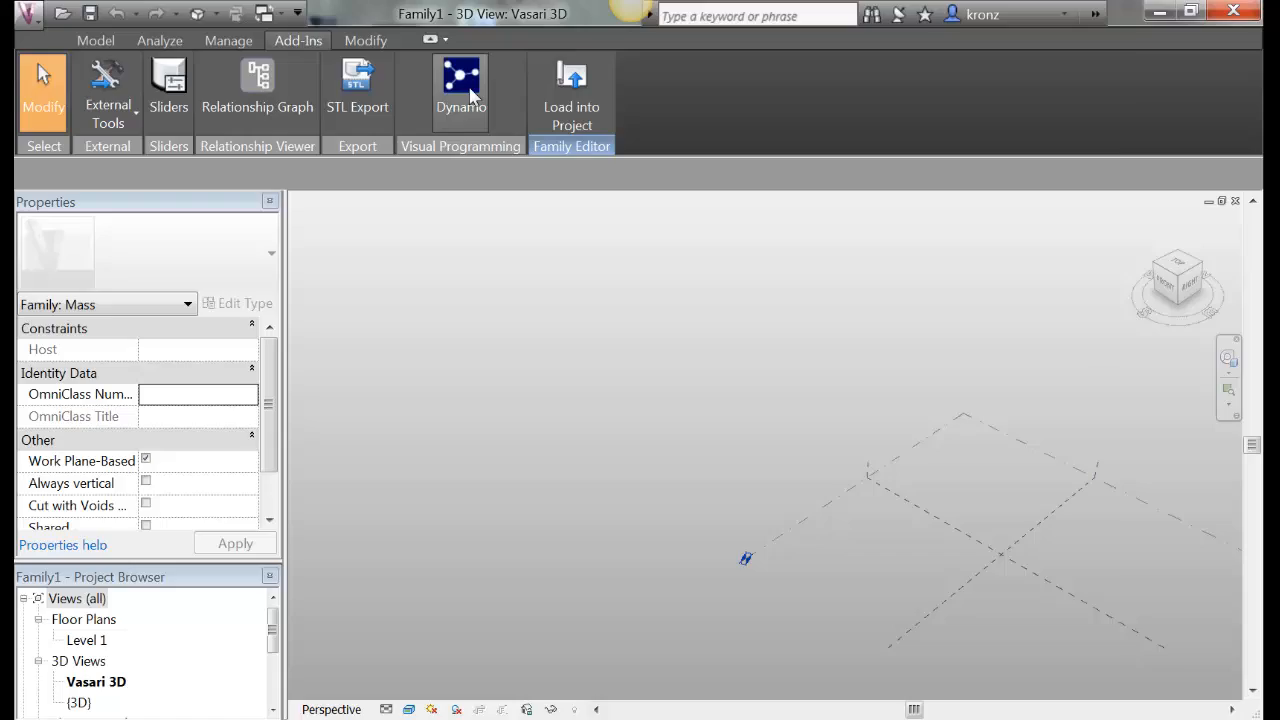
click(461, 85)
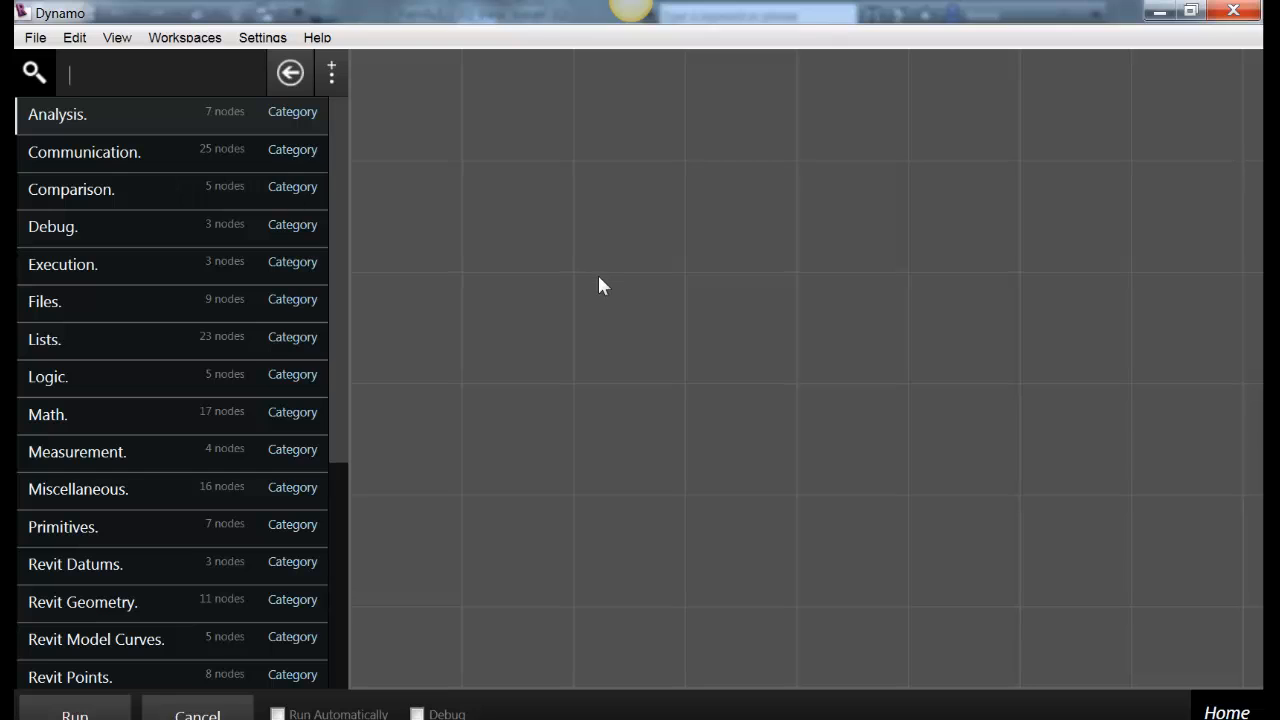
click(34, 37)
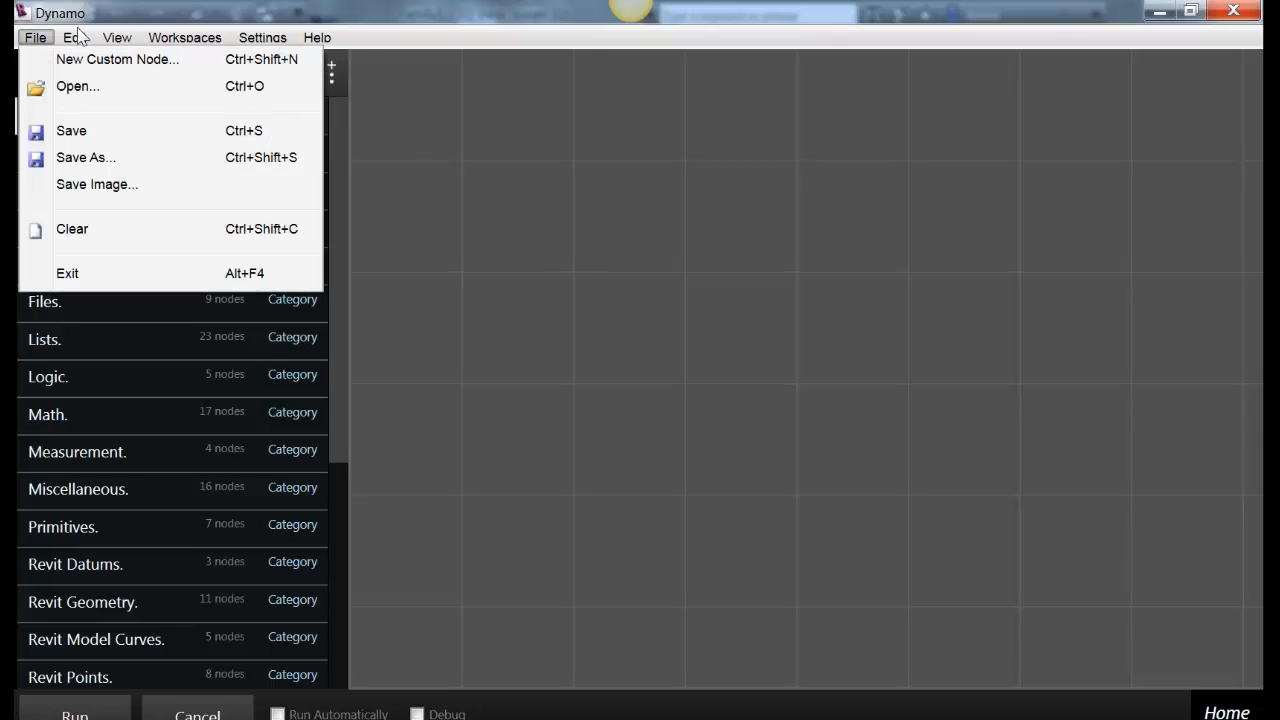
click(262, 37)
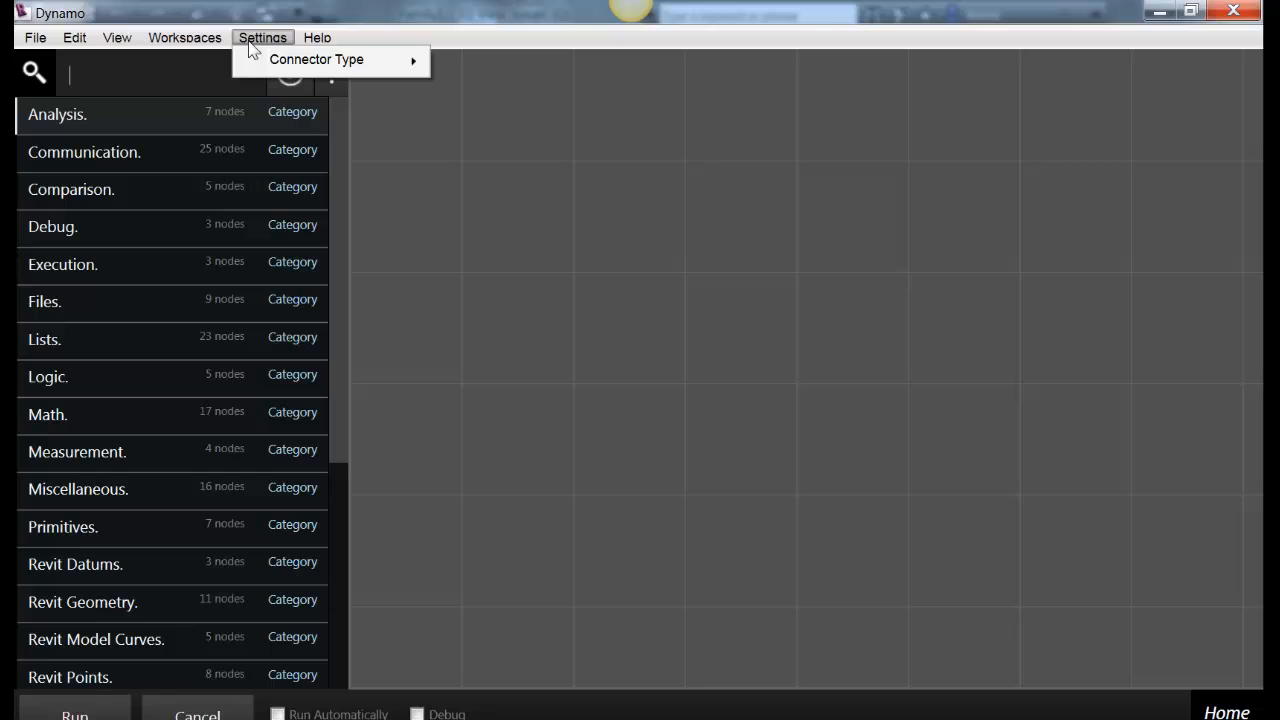
click(34, 37)
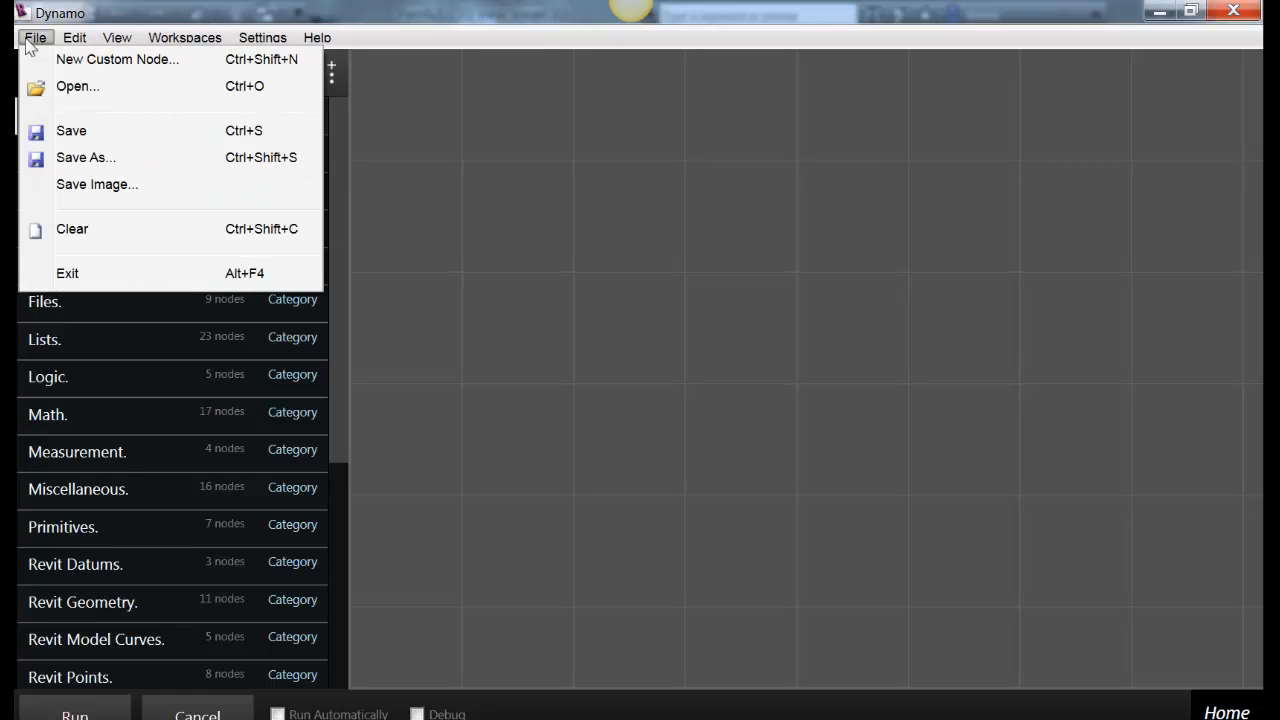
click(116, 37)
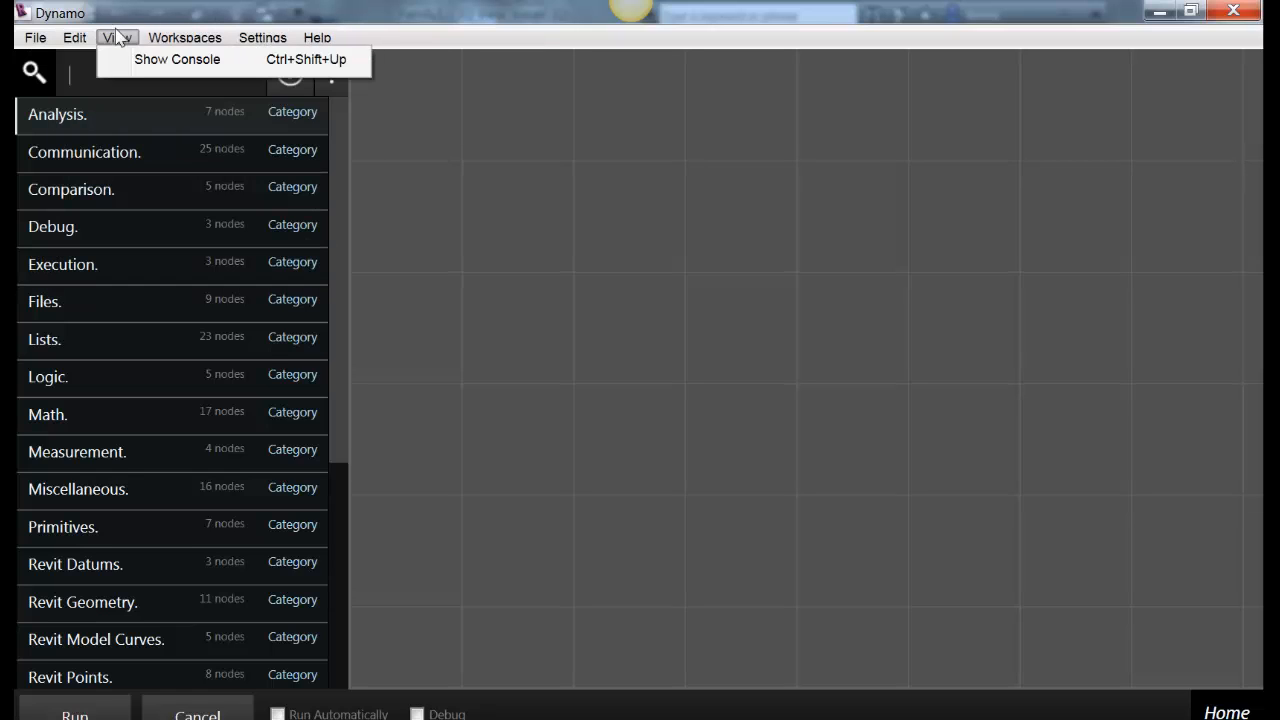
click(262, 37)
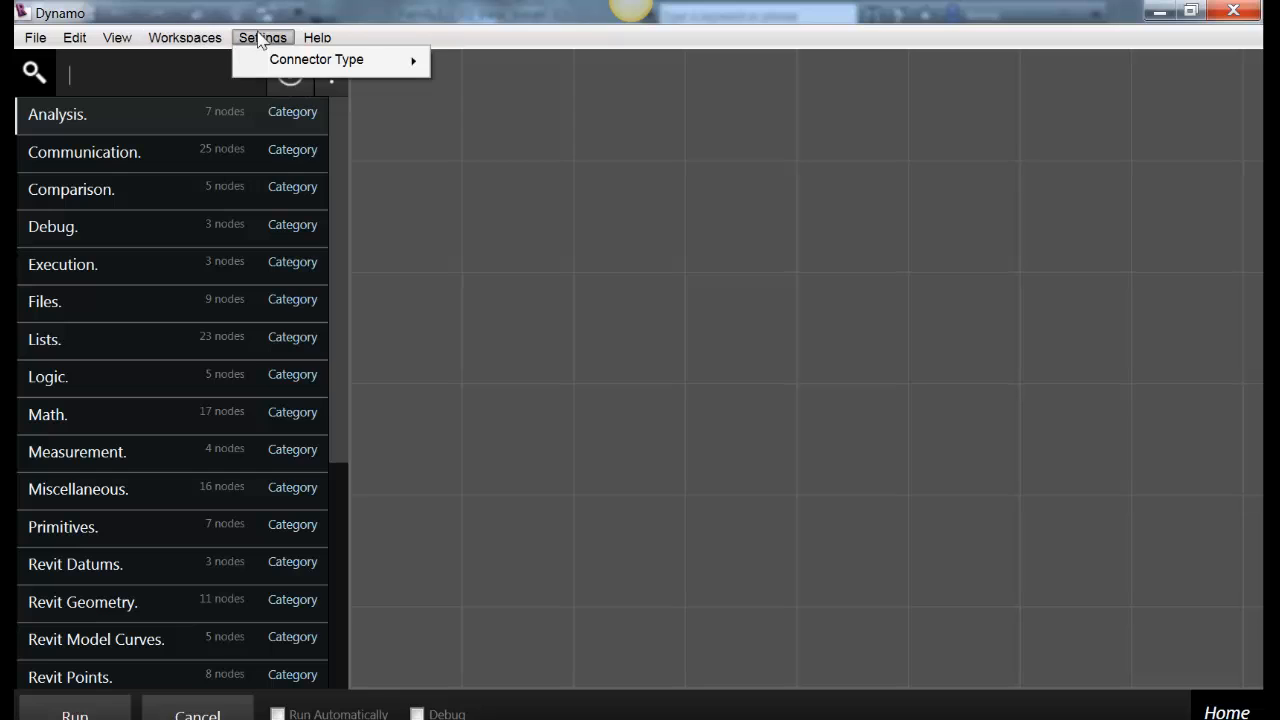
click(316, 37)
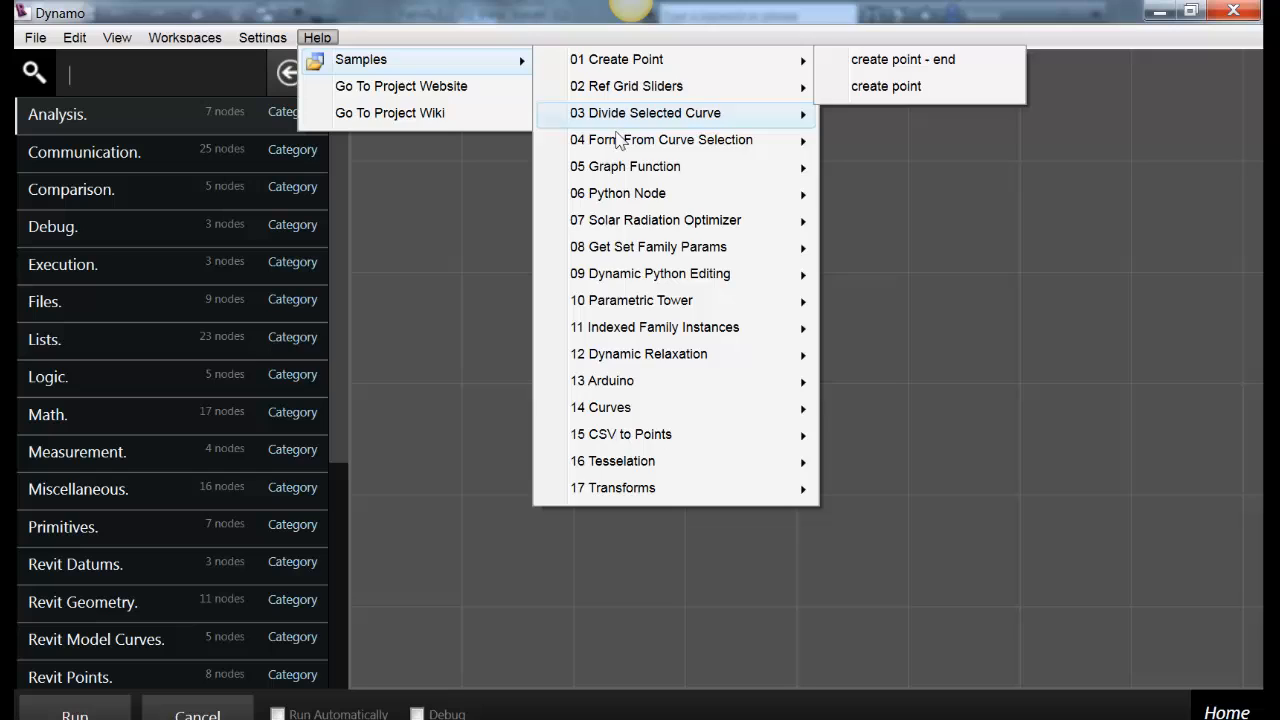
mouse_move(661, 139)
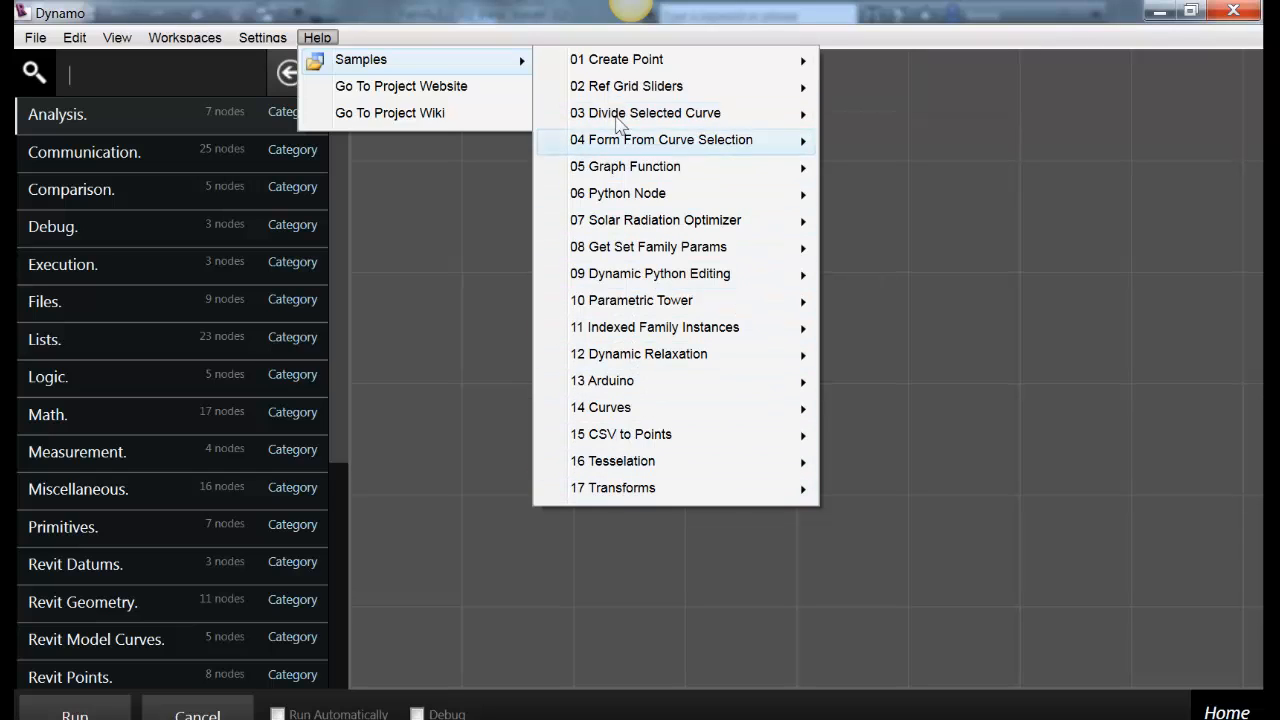
mouse_move(616, 59)
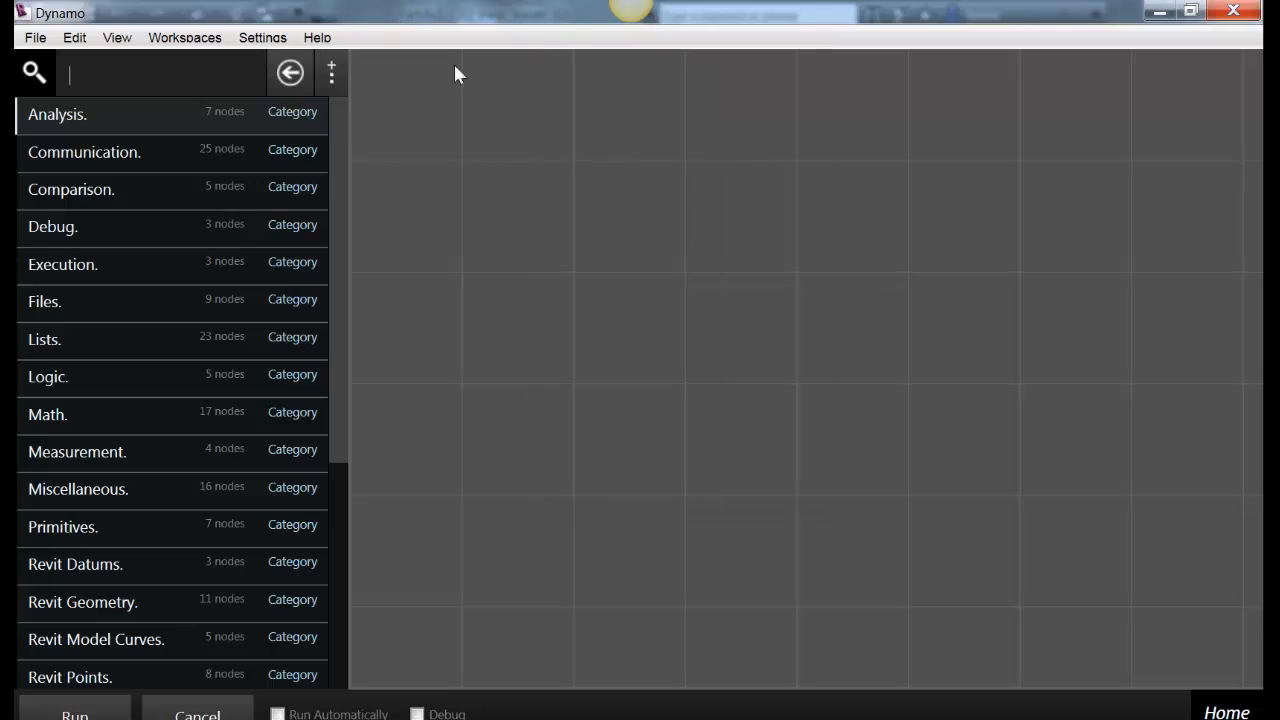
mouse_move(533, 312)
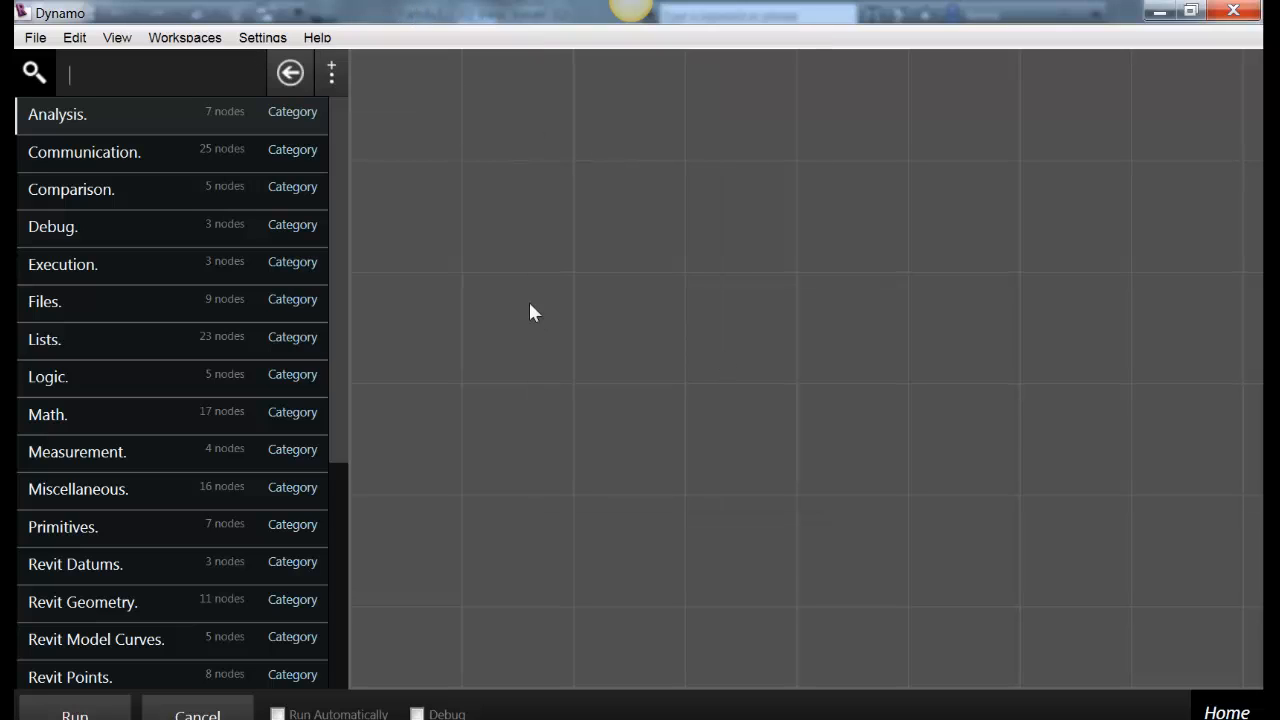
mouse_move(851, 405)
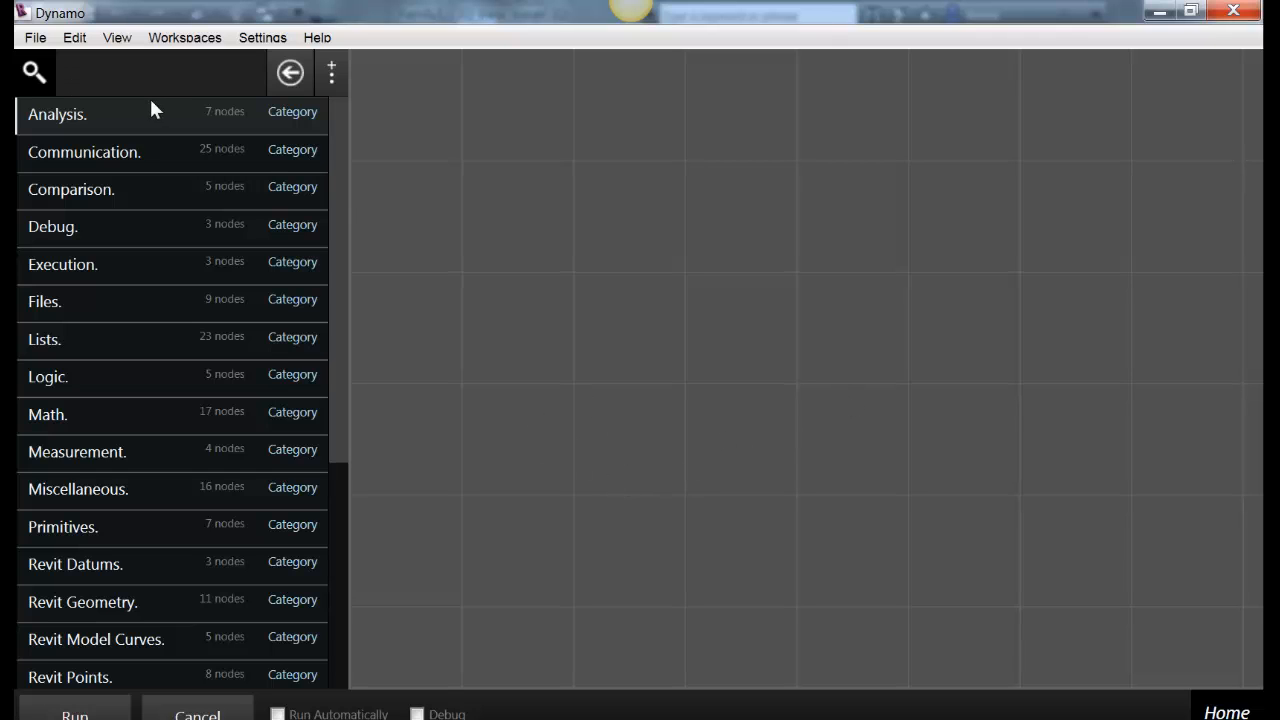
mouse_move(343, 259)
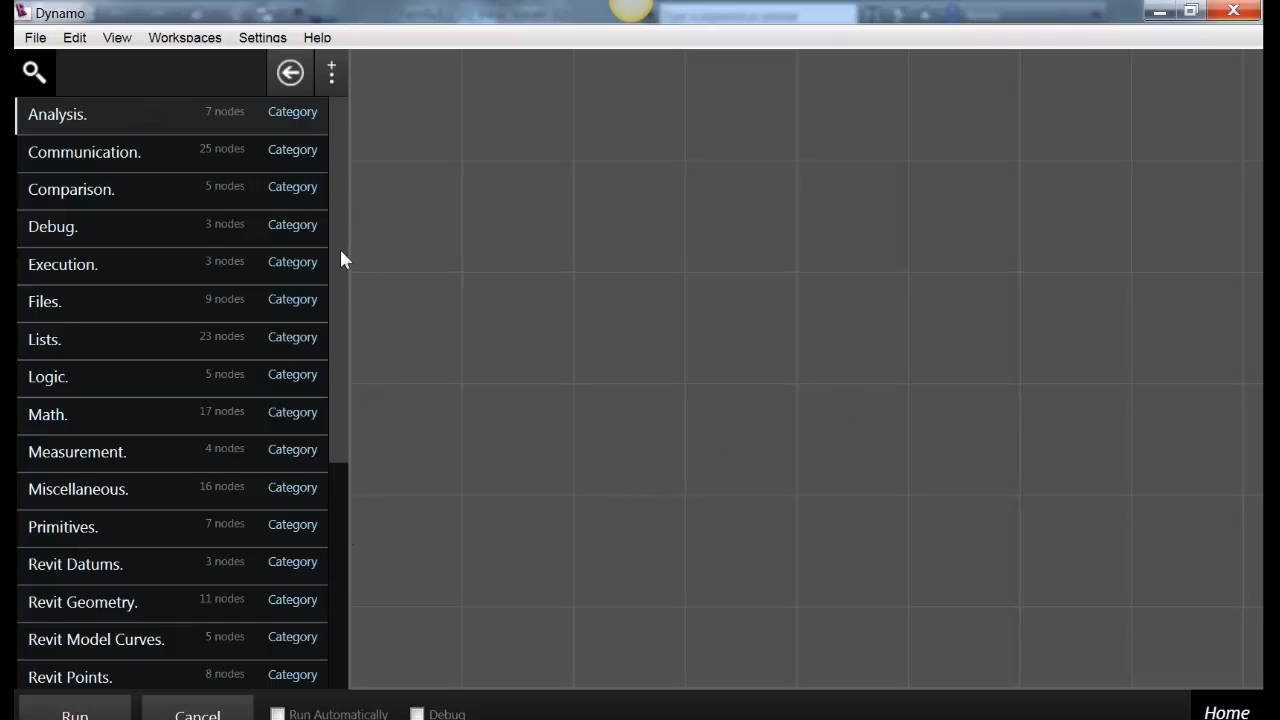
Expand the Revit Points category in the node library
scroll(down, 3)
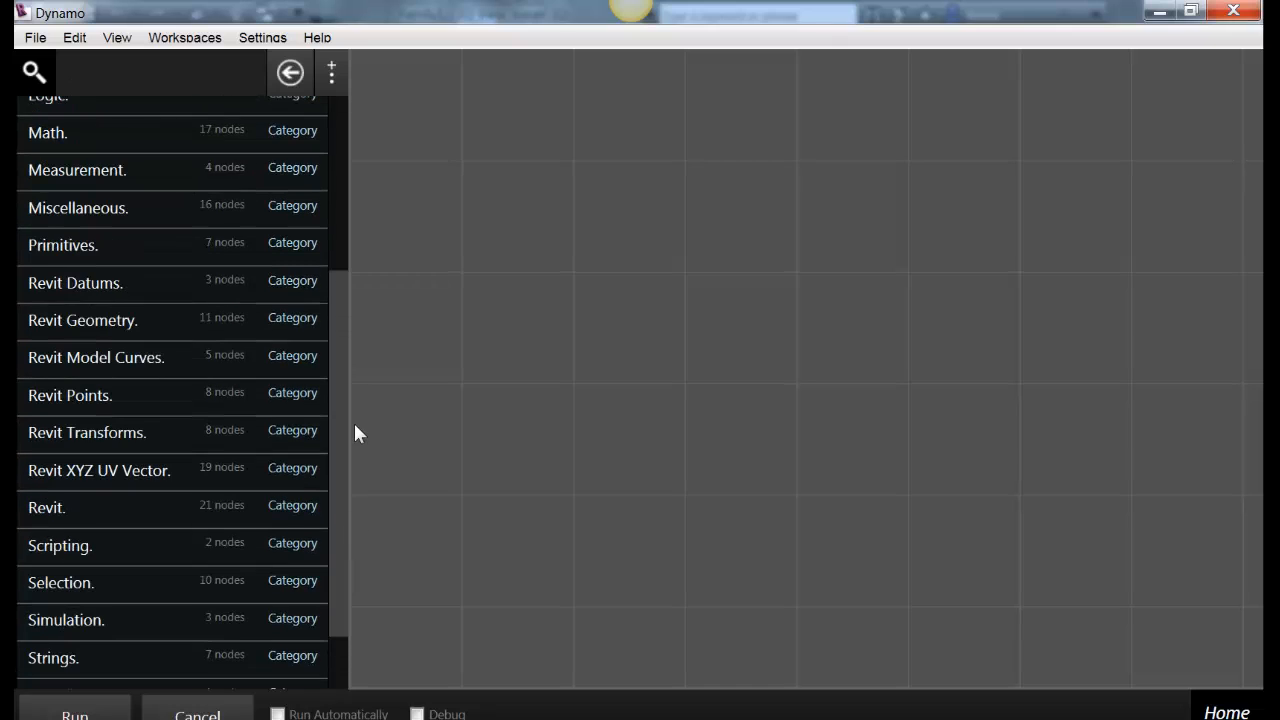
mouse_move(88, 398)
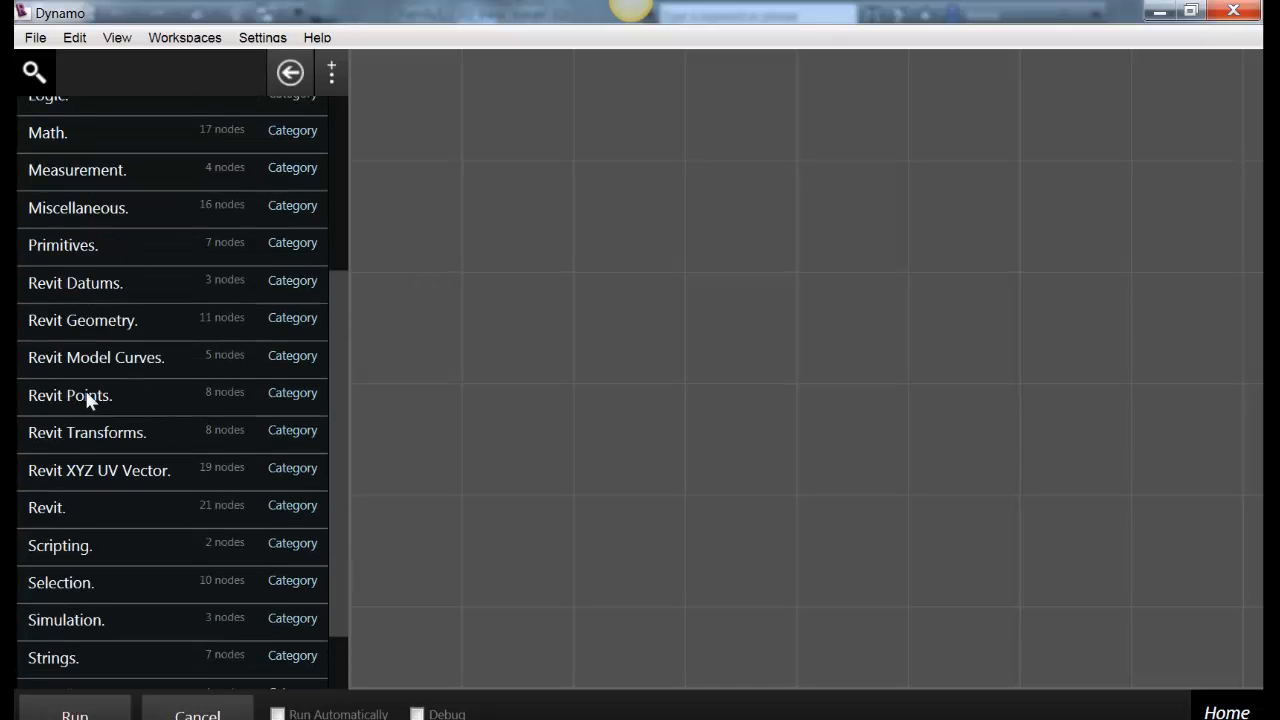
click(70, 395)
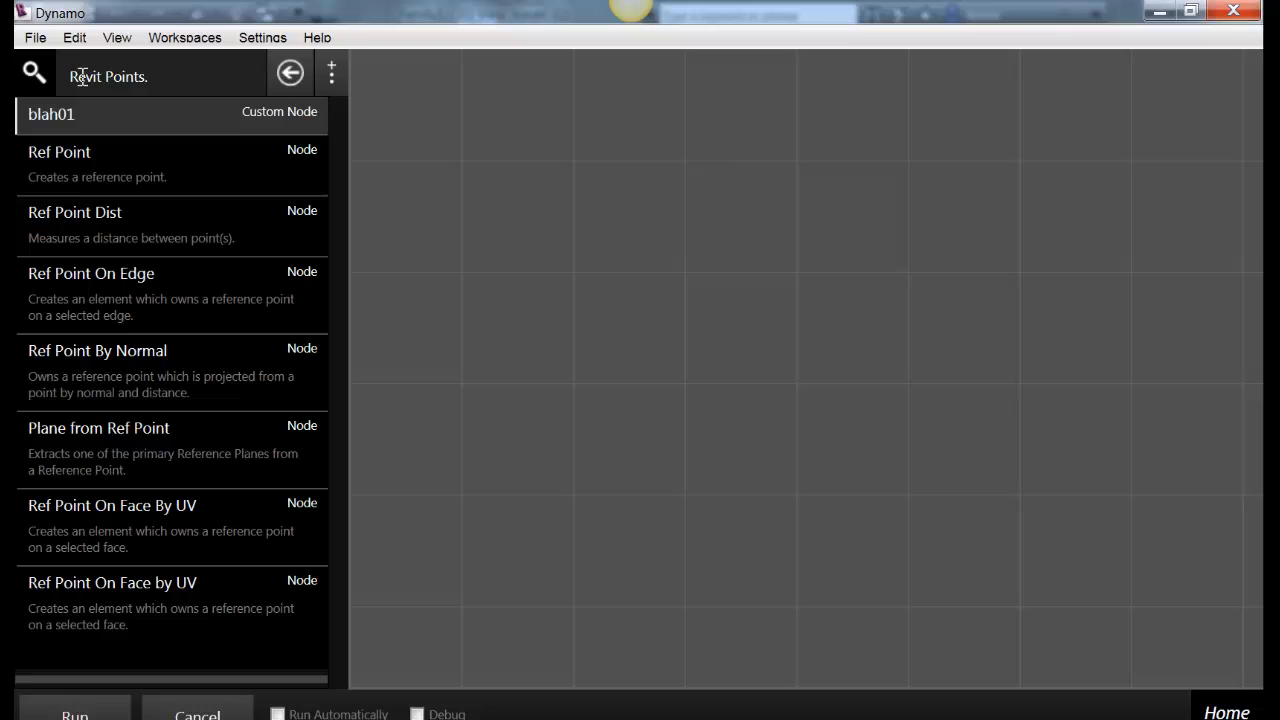
mouse_move(126, 419)
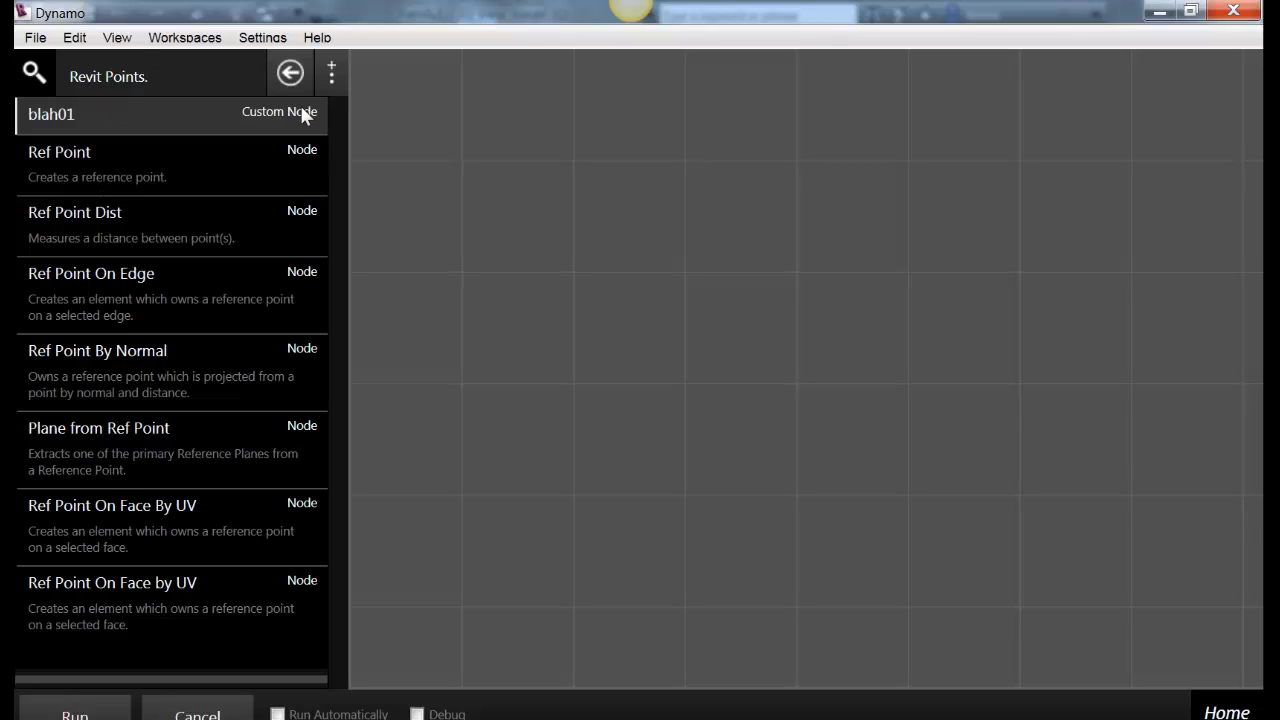
mouse_move(58, 180)
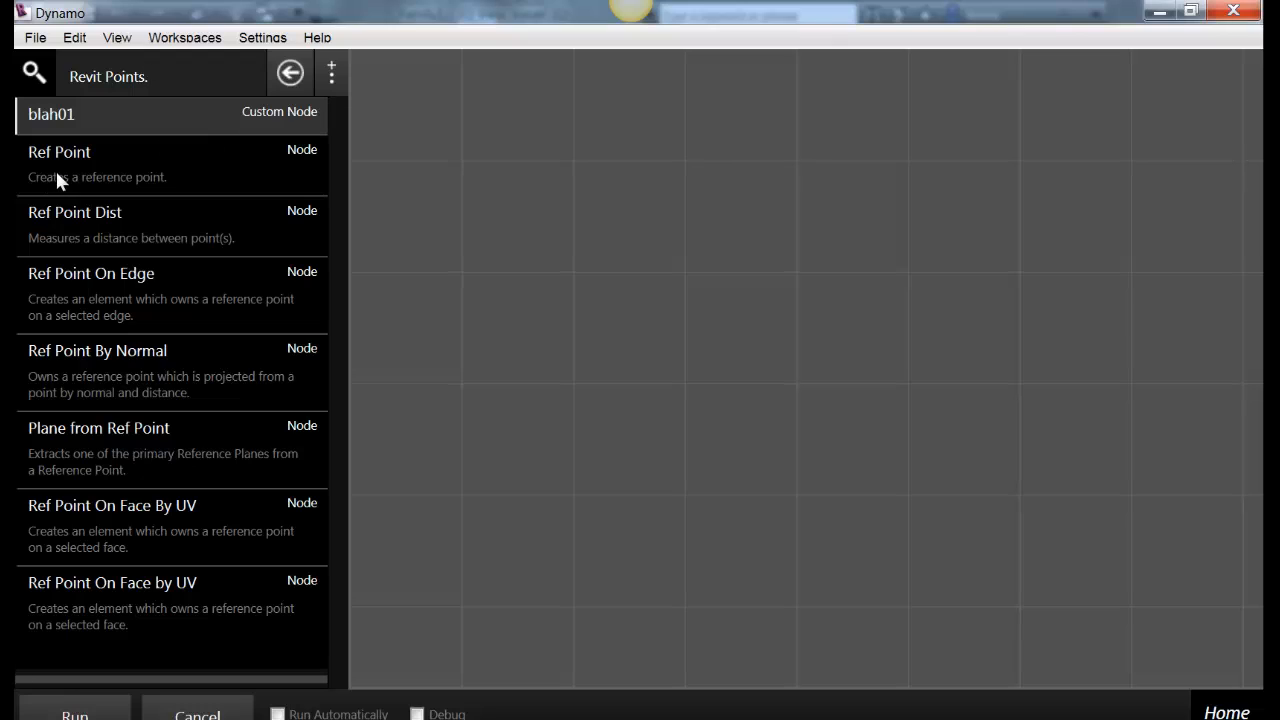
mouse_move(80, 165)
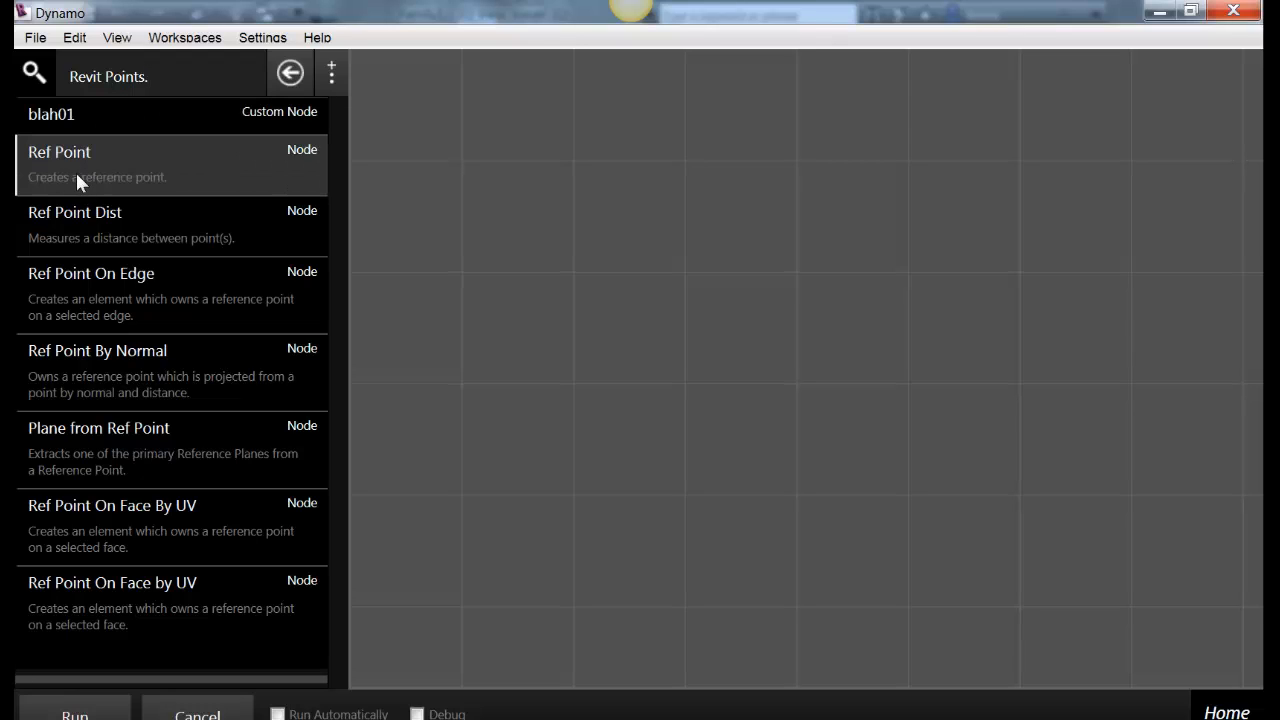
Place a Ref Point node, search 'reference point' and shrink the window to reveal Vasari
double_click(59, 152)
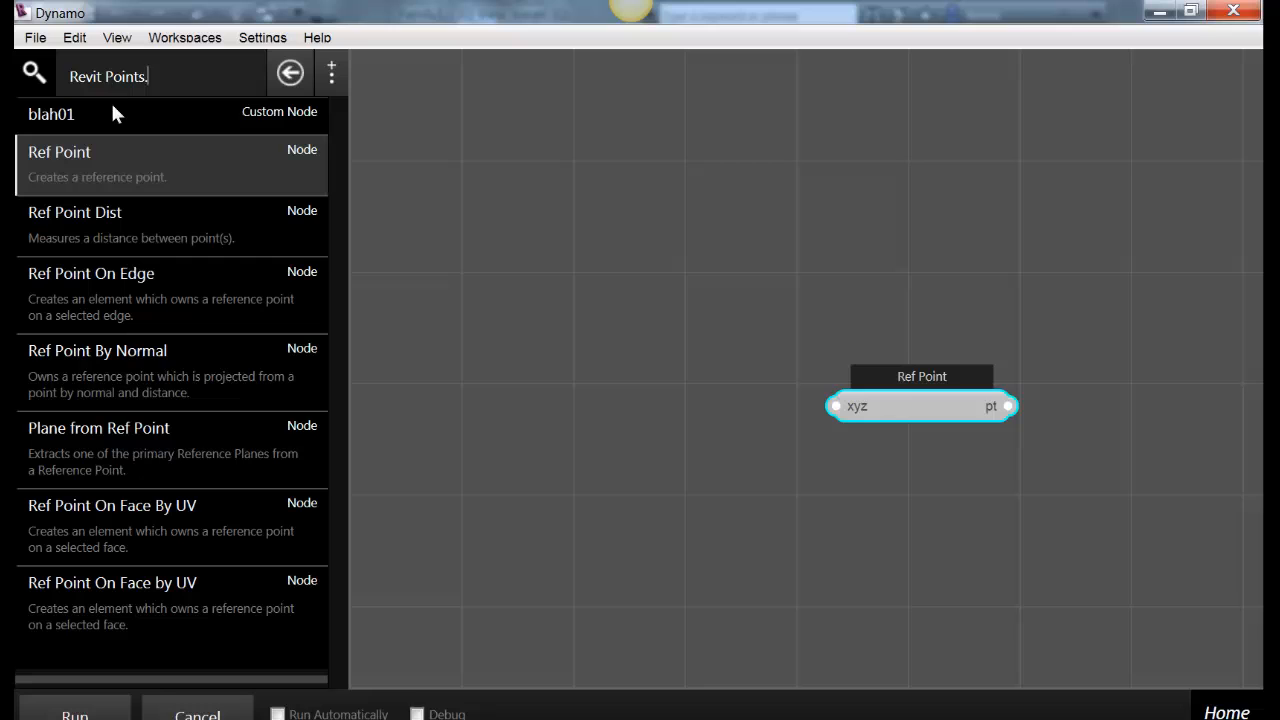
click(290, 72)
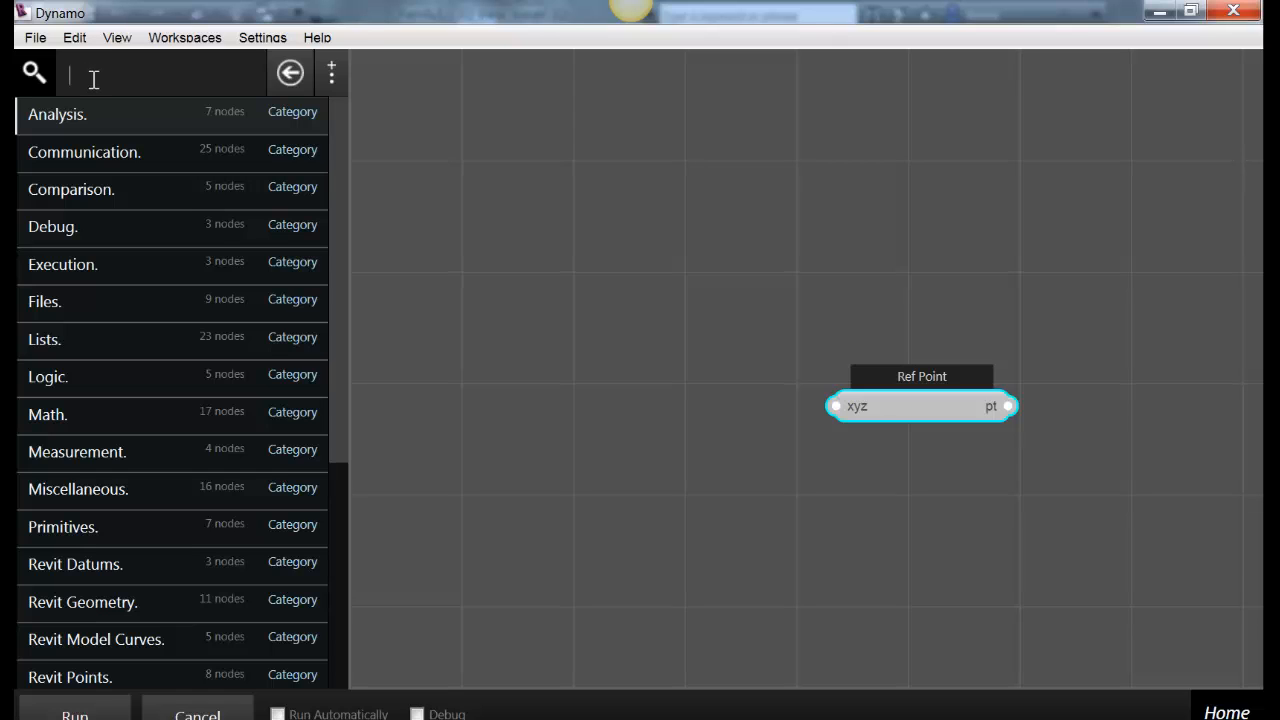
text(reference)
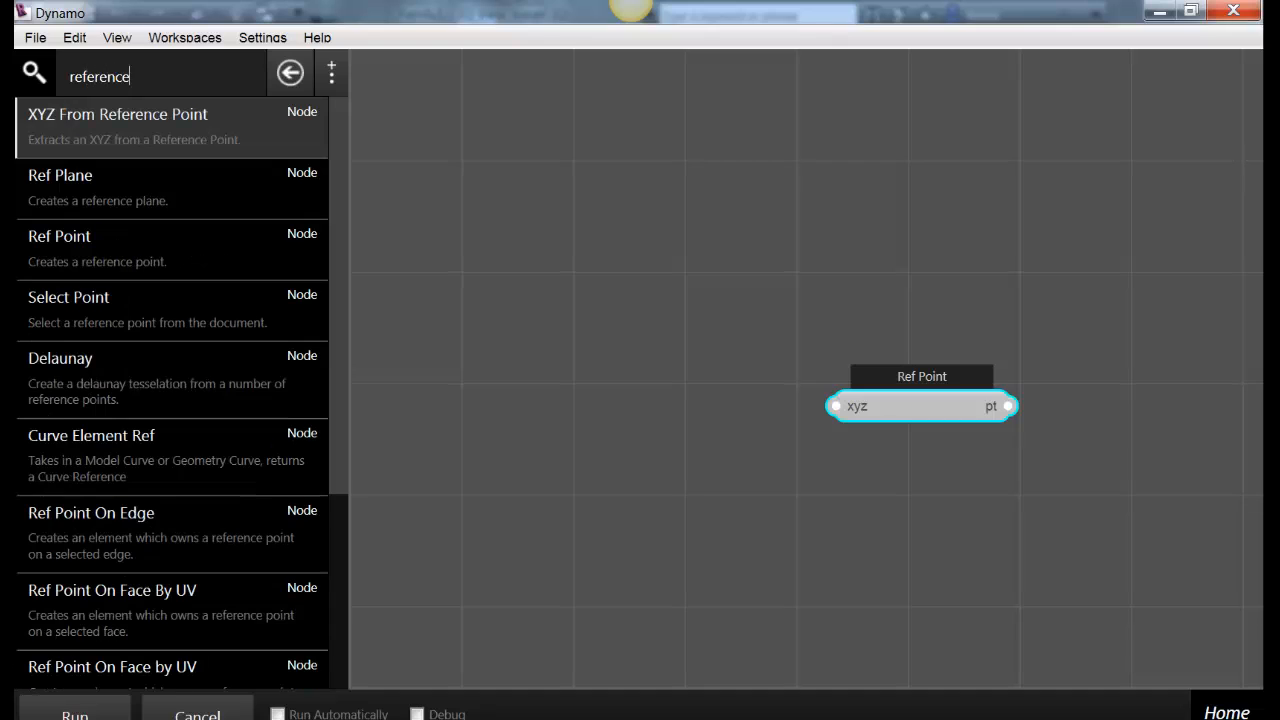
text(point)
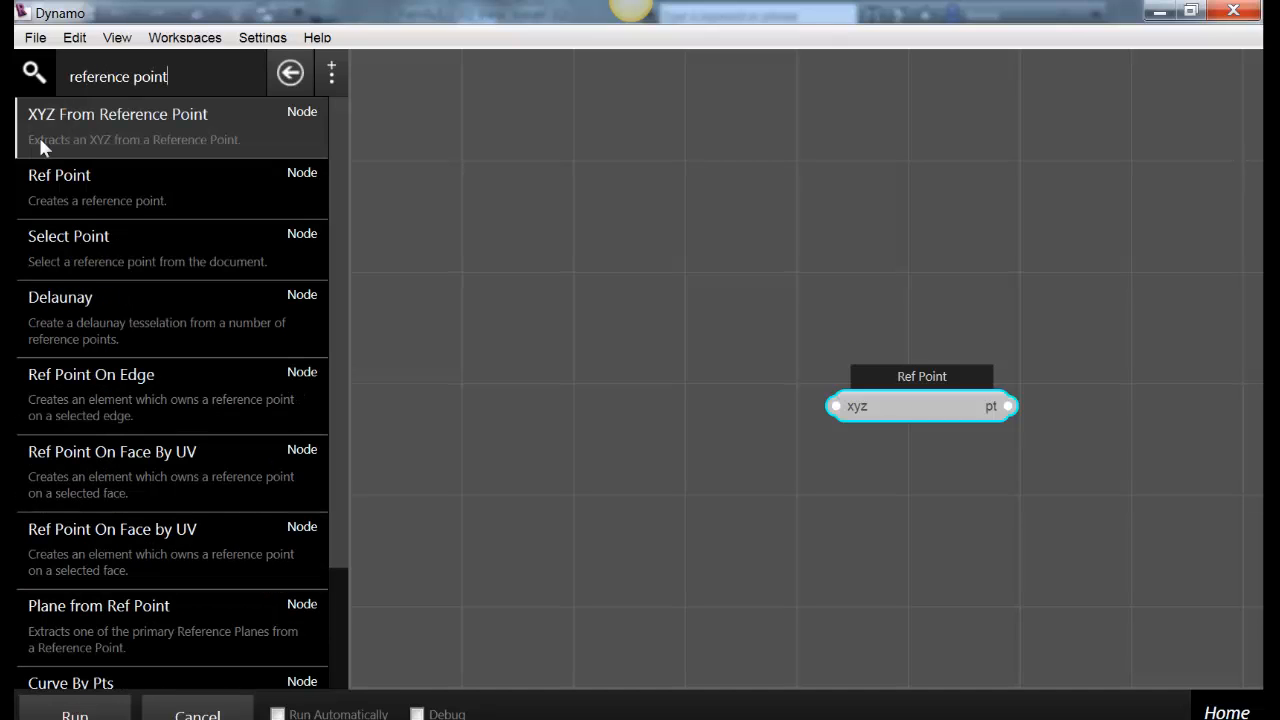
mouse_move(110, 500)
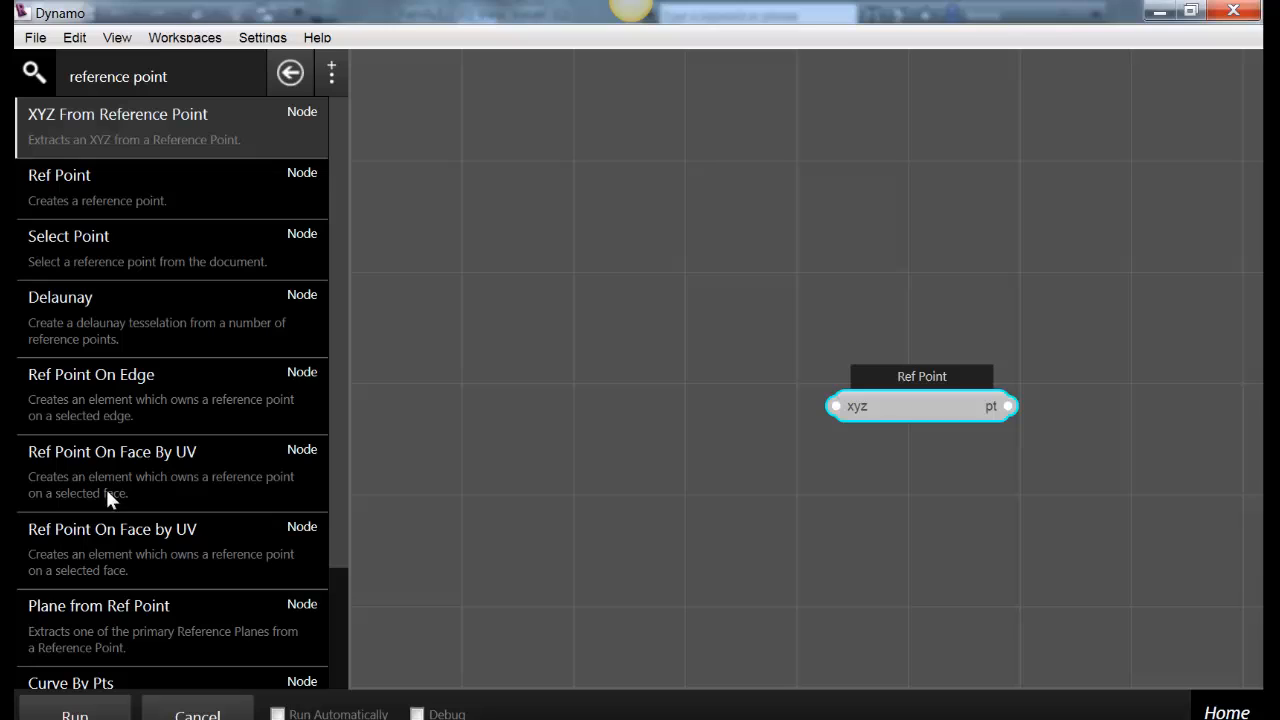
mouse_move(85, 195)
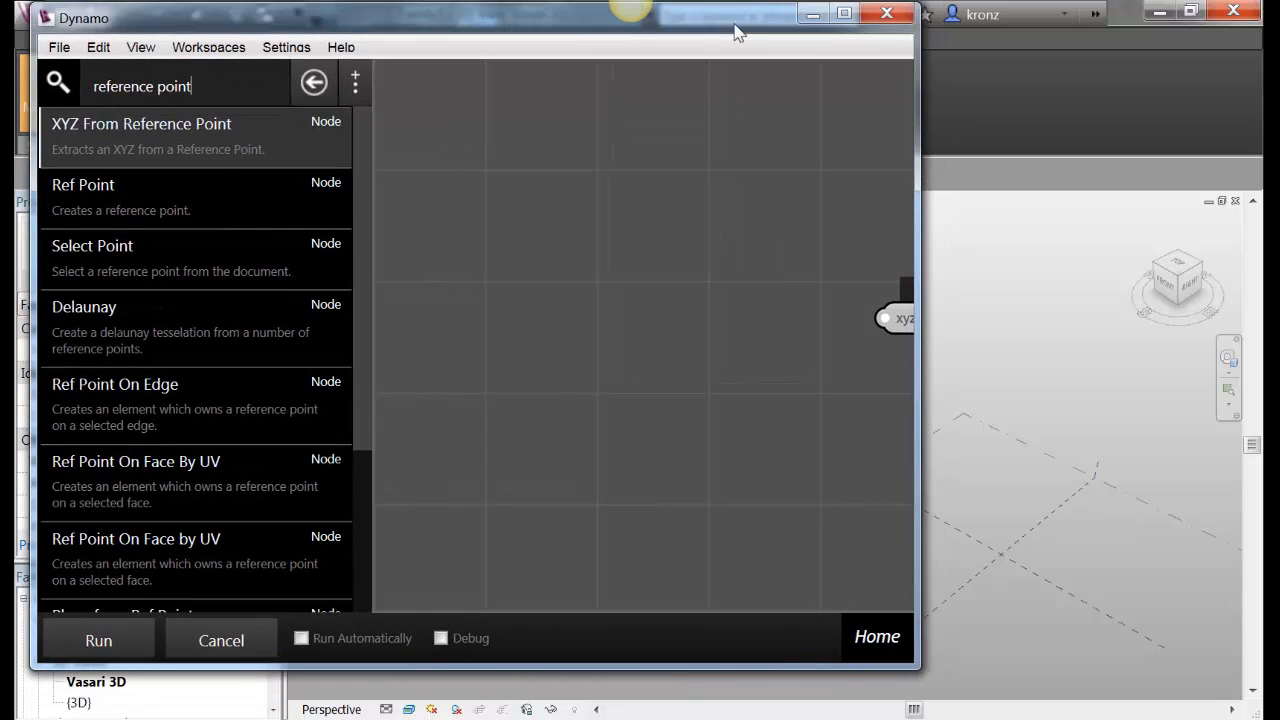
mouse_move(306, 638)
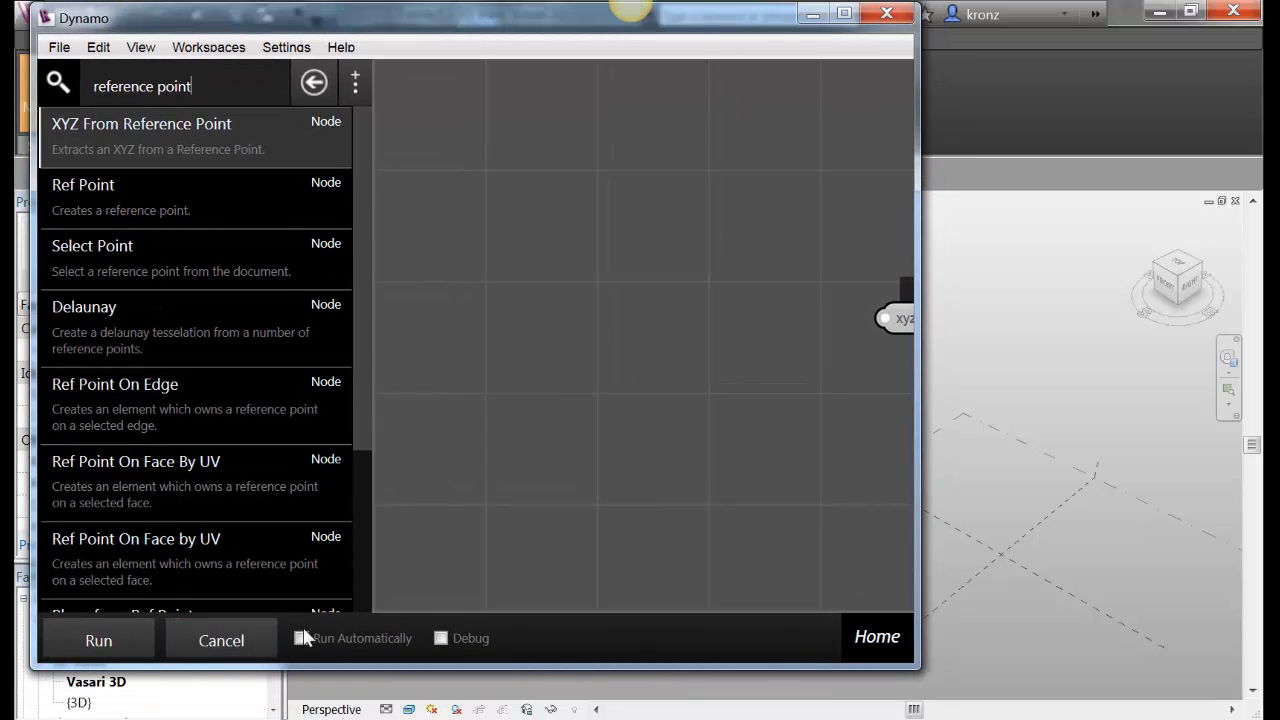
click(98, 640)
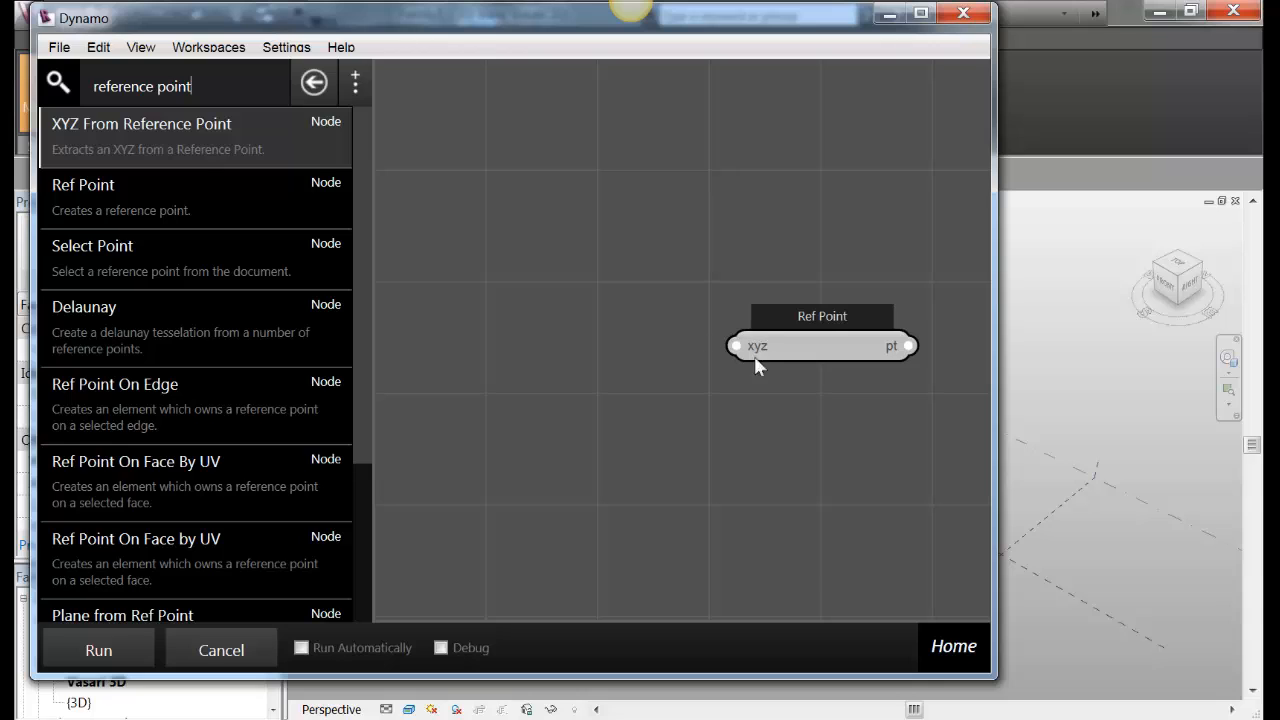
mouse_move(1135, 535)
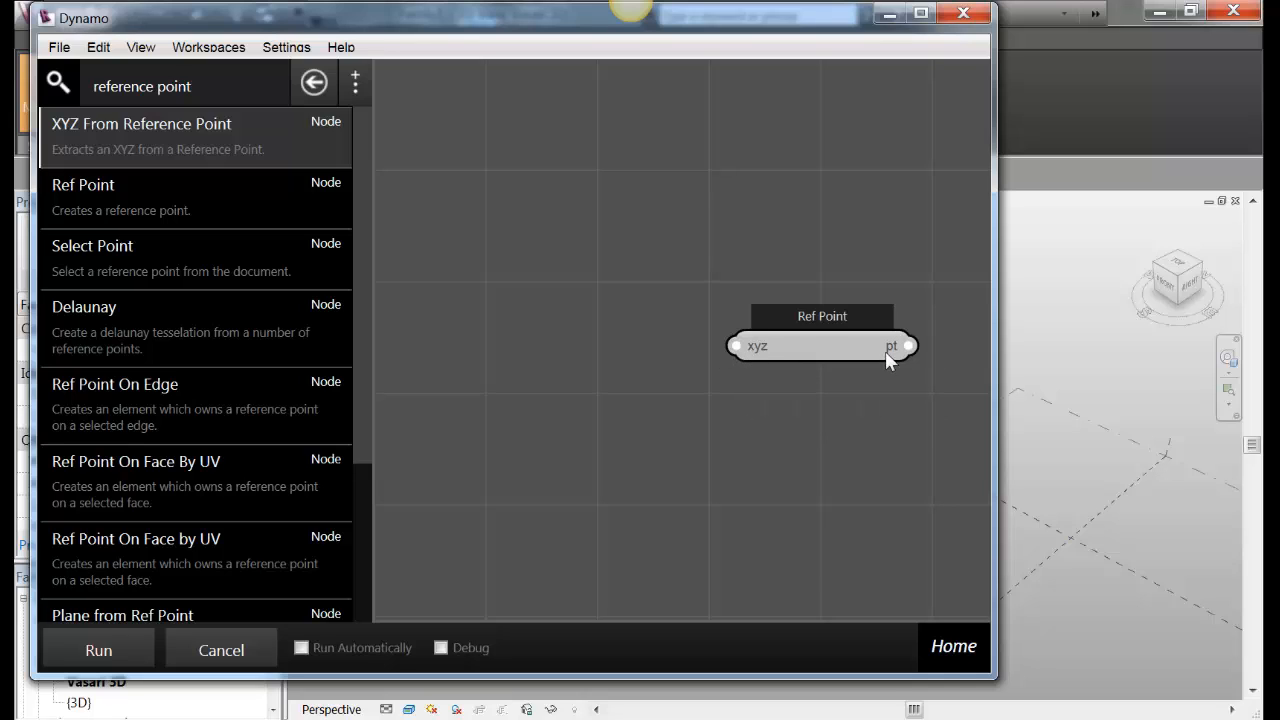
Add one XYZ node (deleting the duplicate) and wire its output to Ref Point's xyz input
triple_click(141, 86)
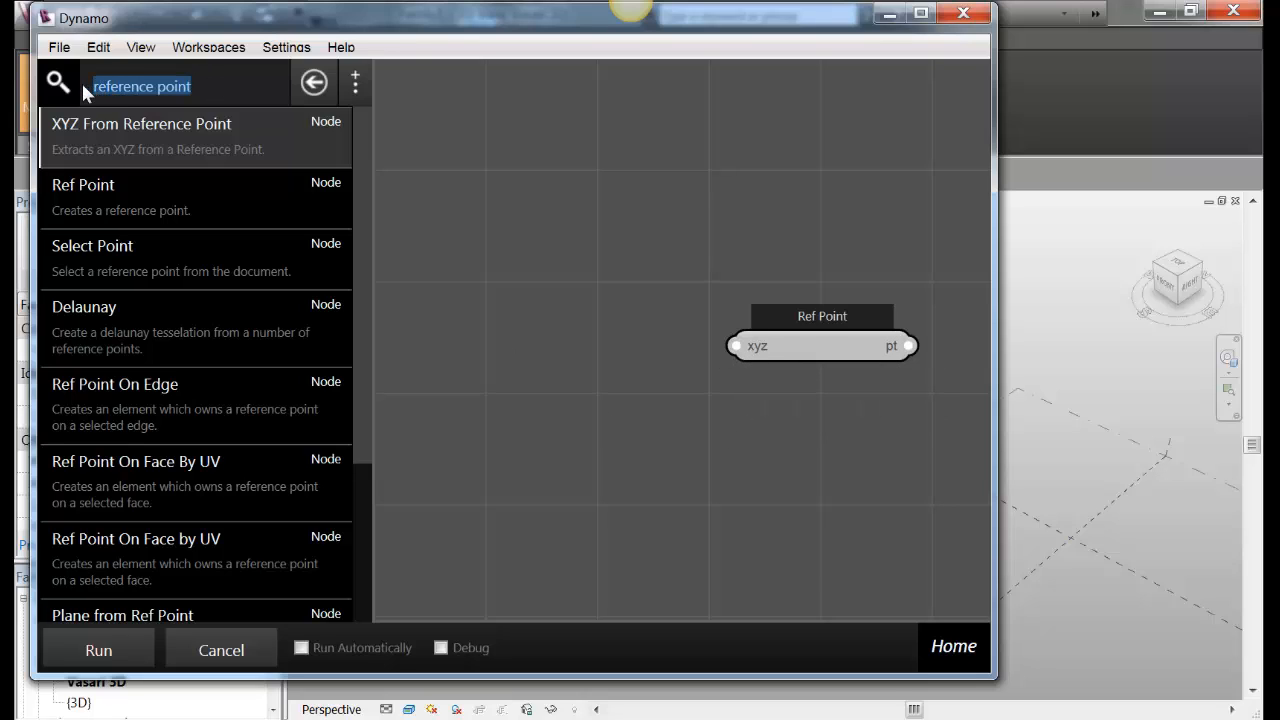
text(xyz)
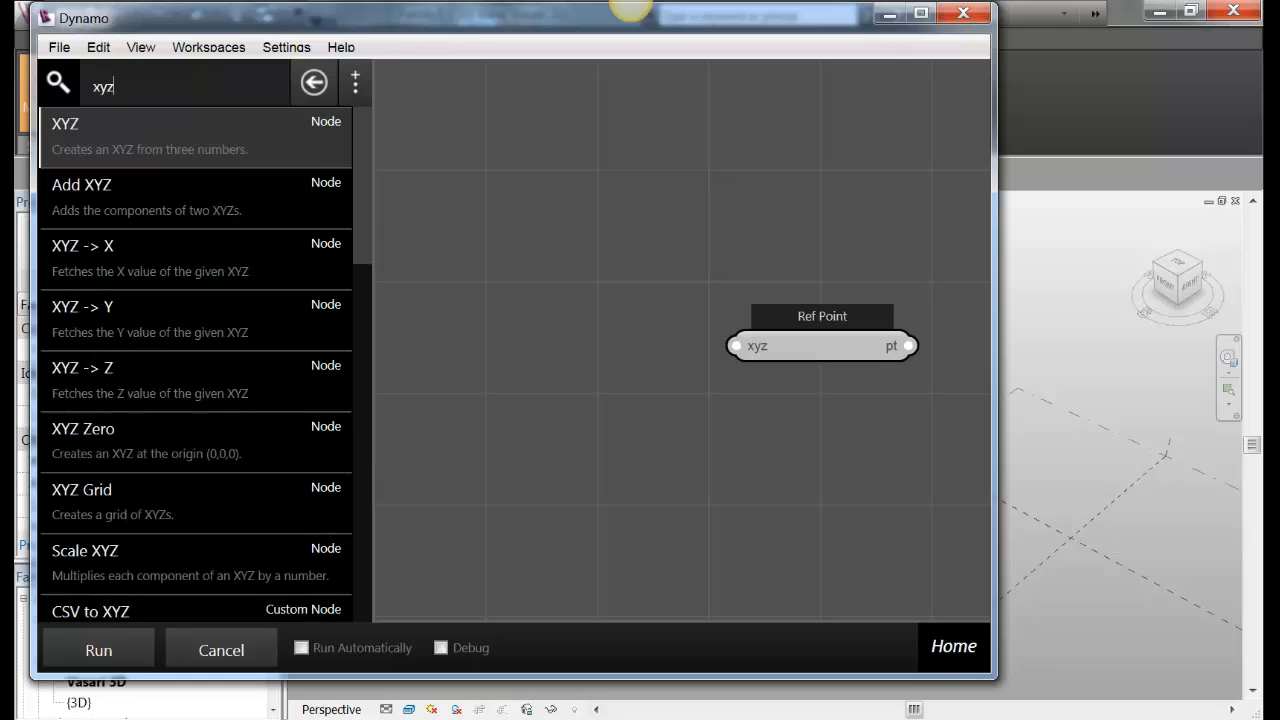
click(65, 135)
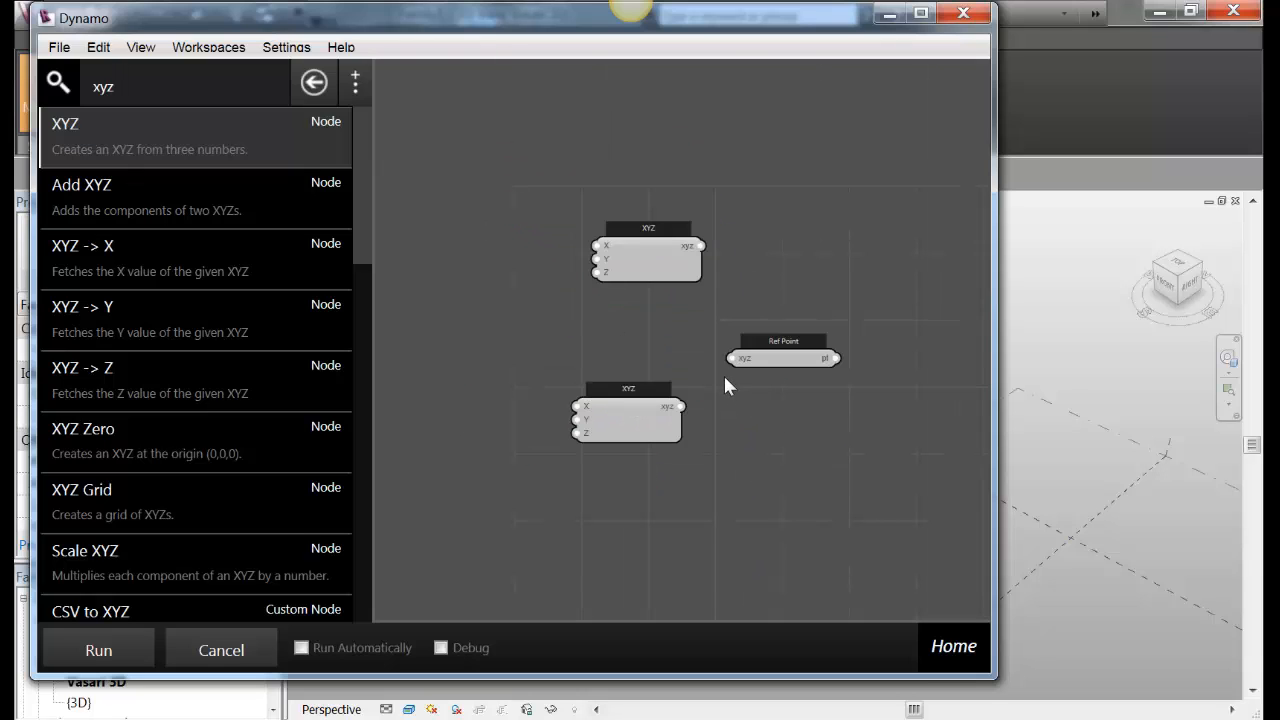
right_click(628, 418)
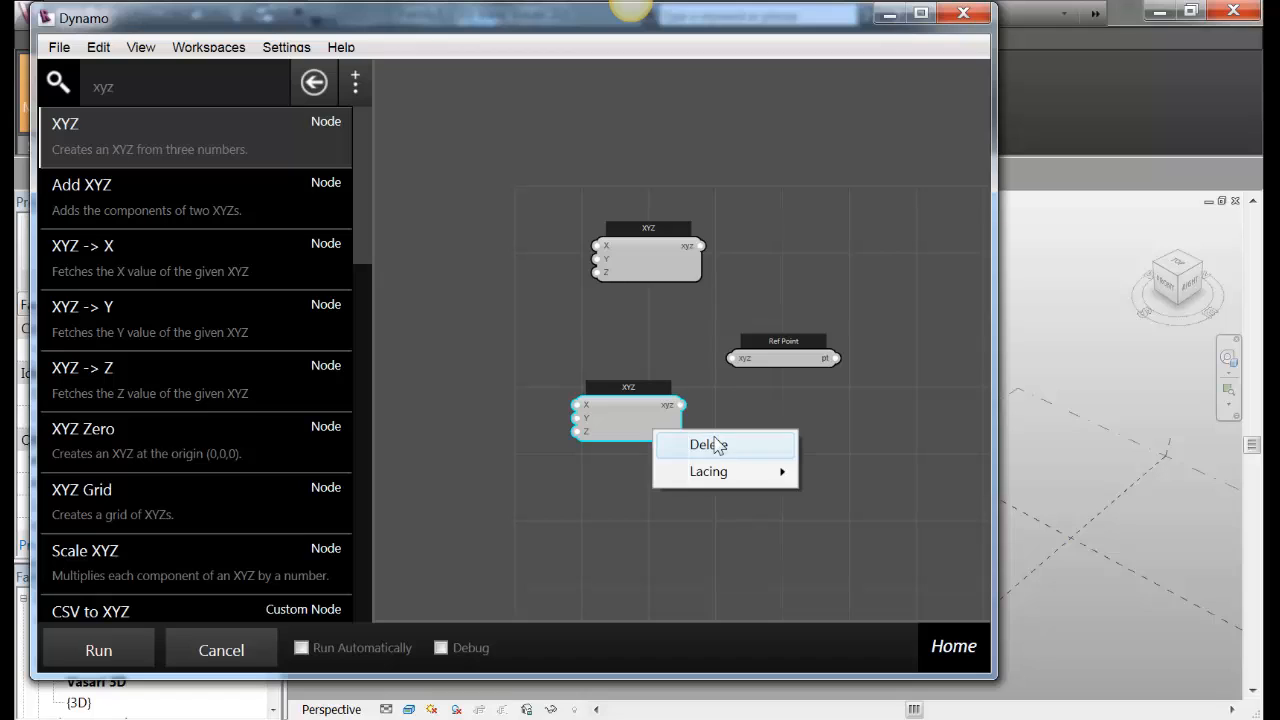
click(708, 444)
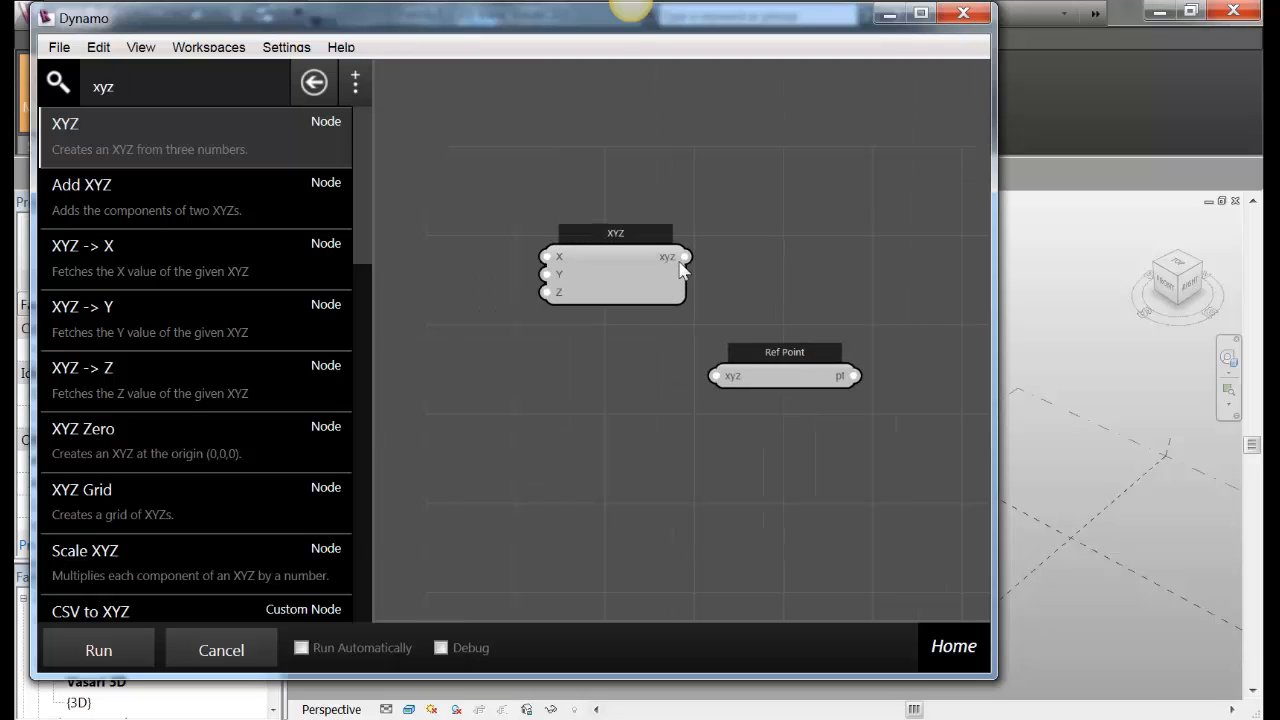
drag(684, 256, 718, 375)
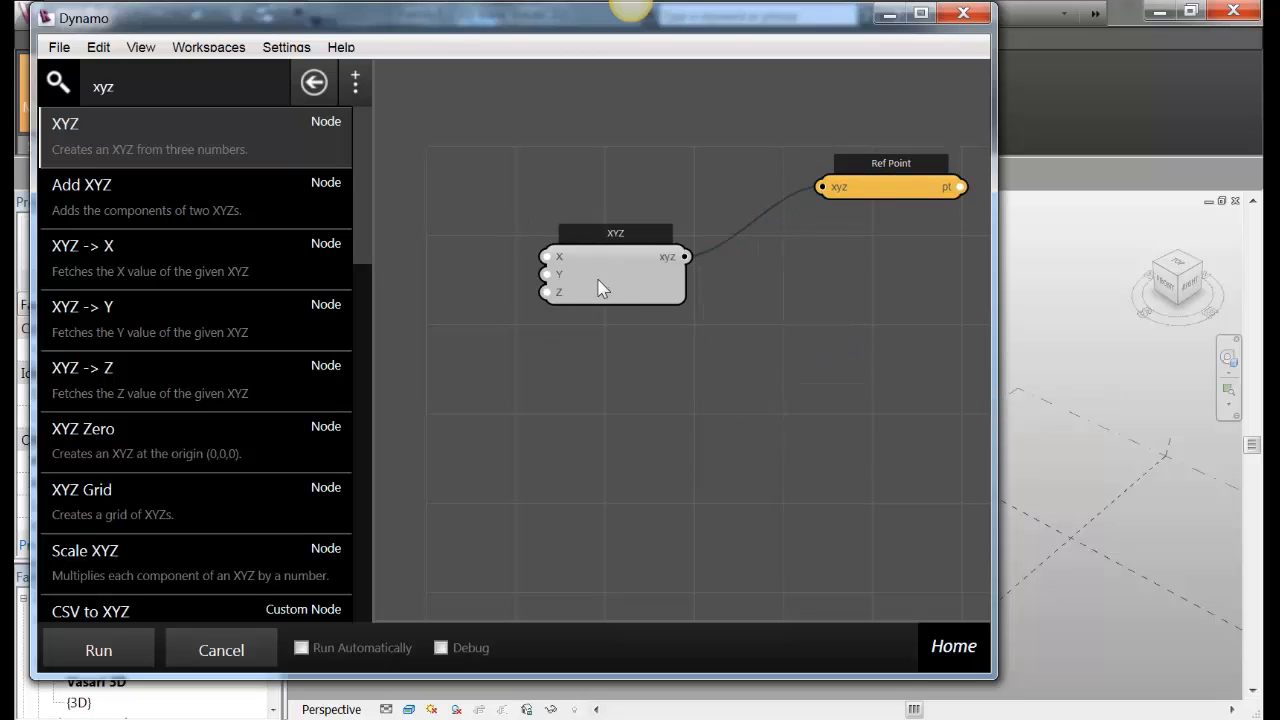
mouse_move(585, 291)
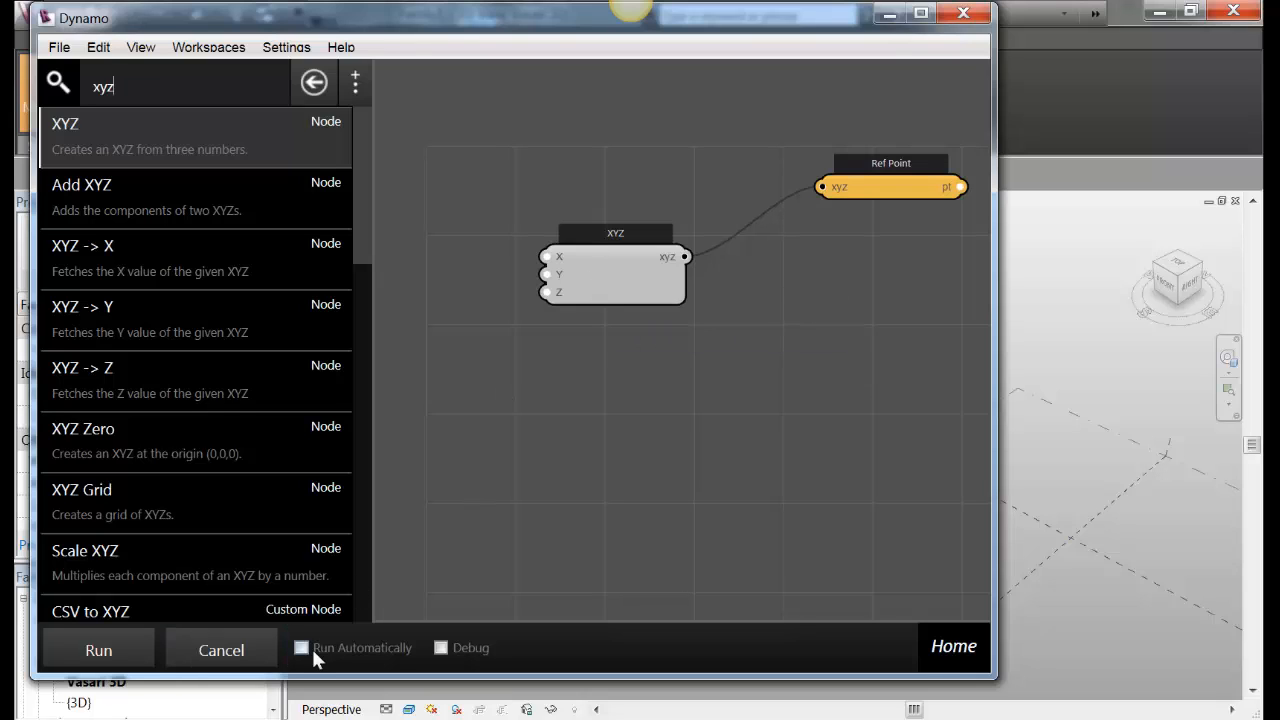
Switch on Run Automatically so the graph re-runs on every change
click(301, 647)
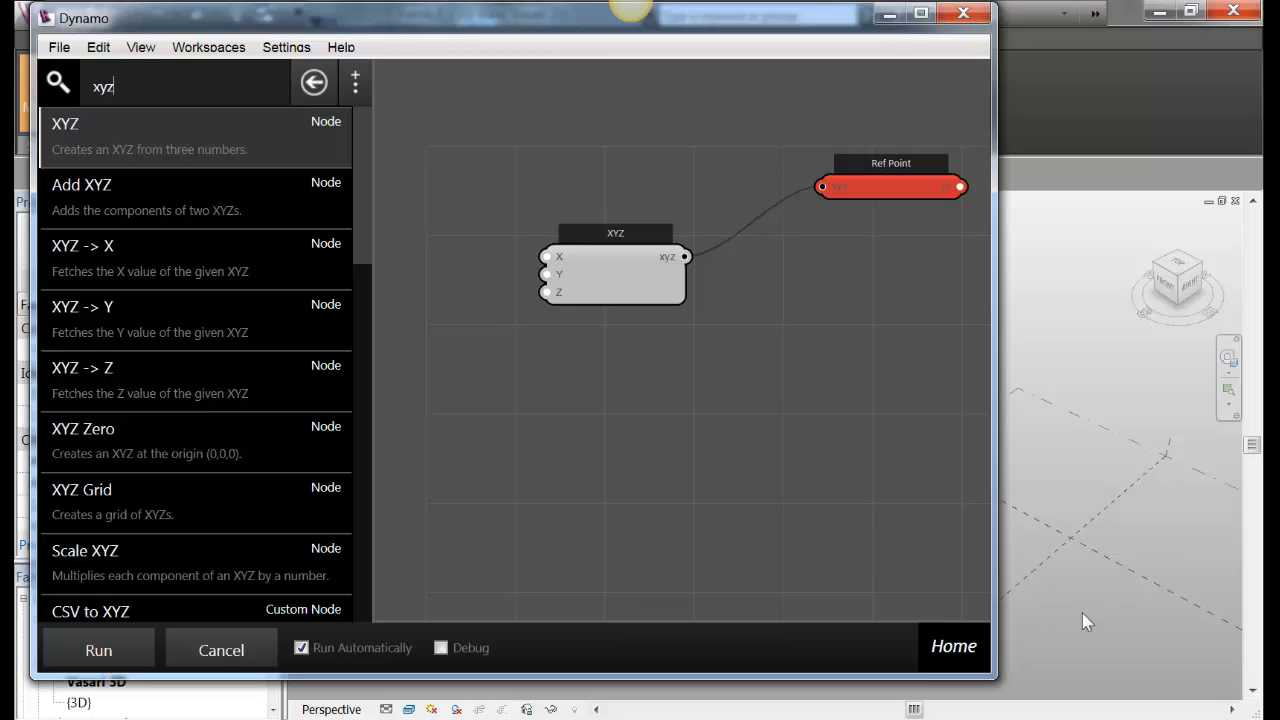
mouse_move(1108, 551)
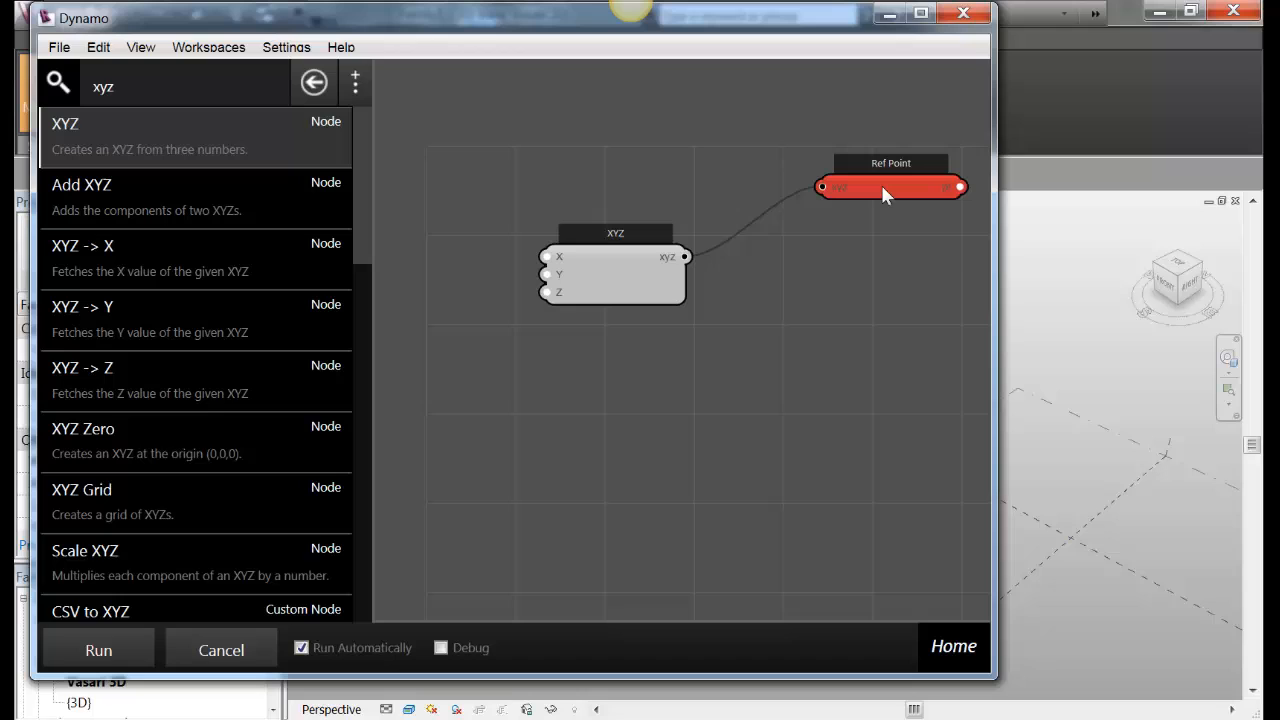
mouse_move(875, 221)
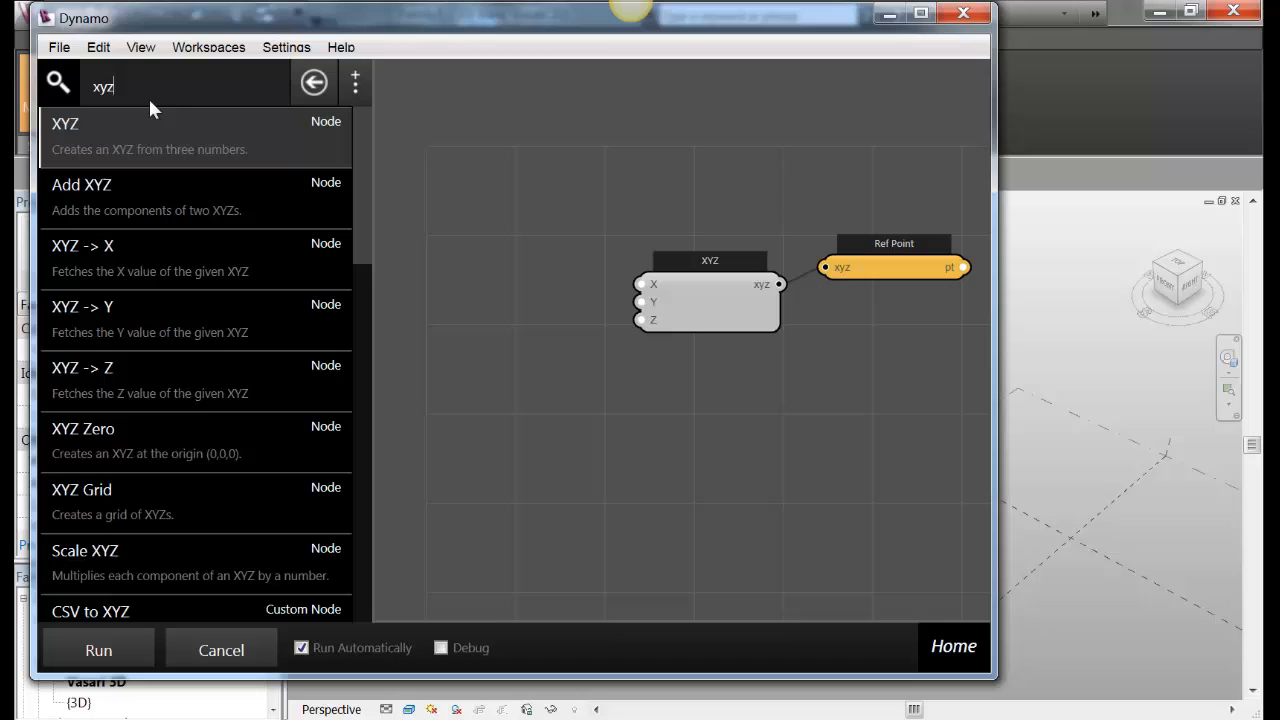
Add Number and Number Slider nodes; feed Number to X and Y, the slider to Z
text(number)
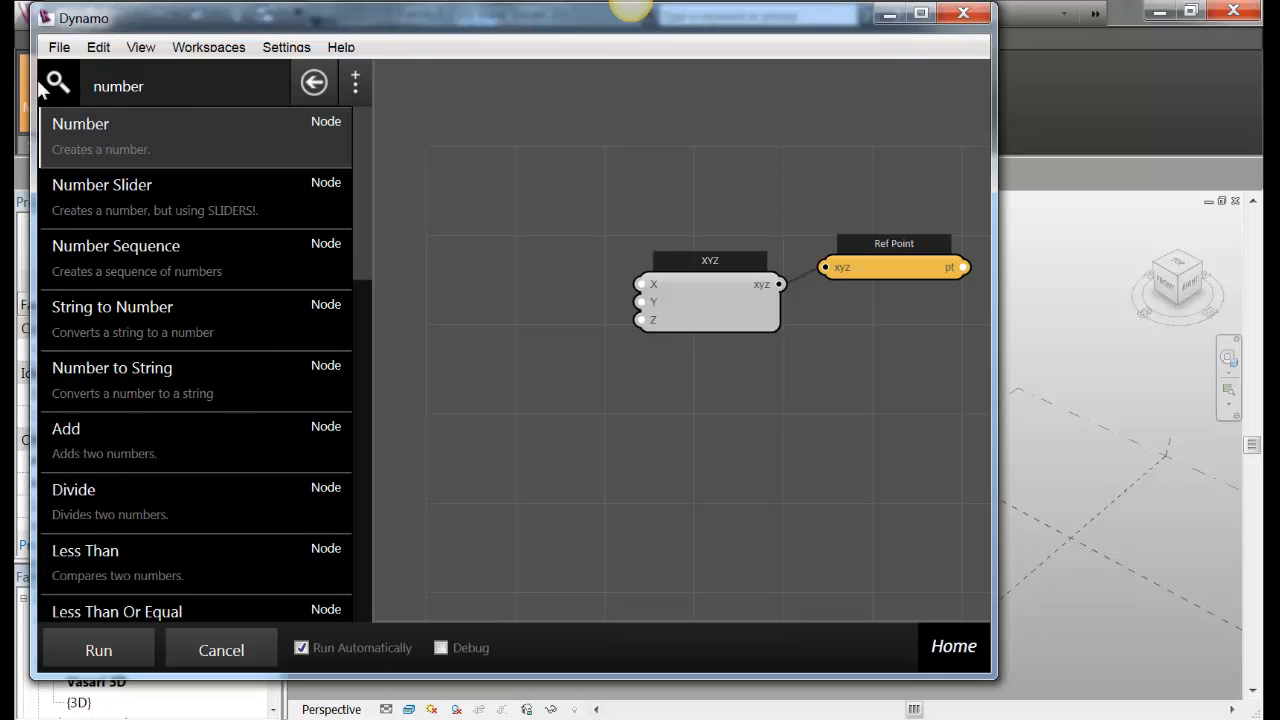
click(80, 135)
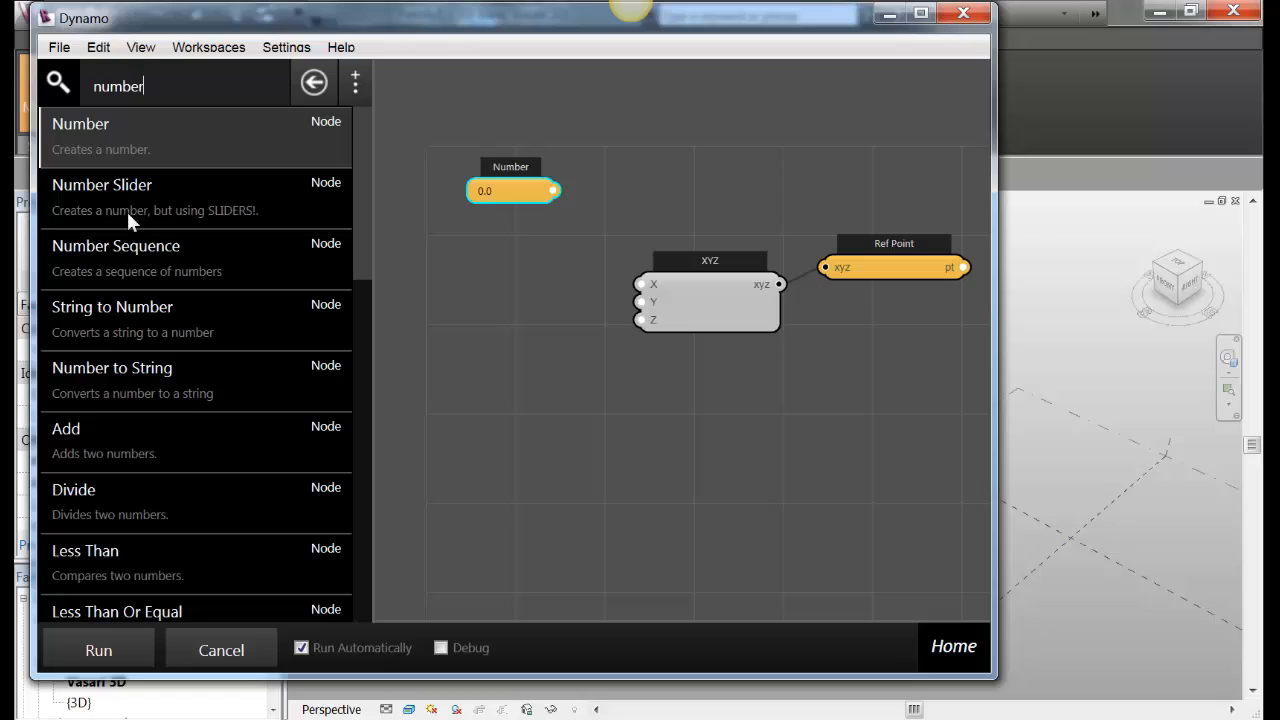
mouse_move(200, 243)
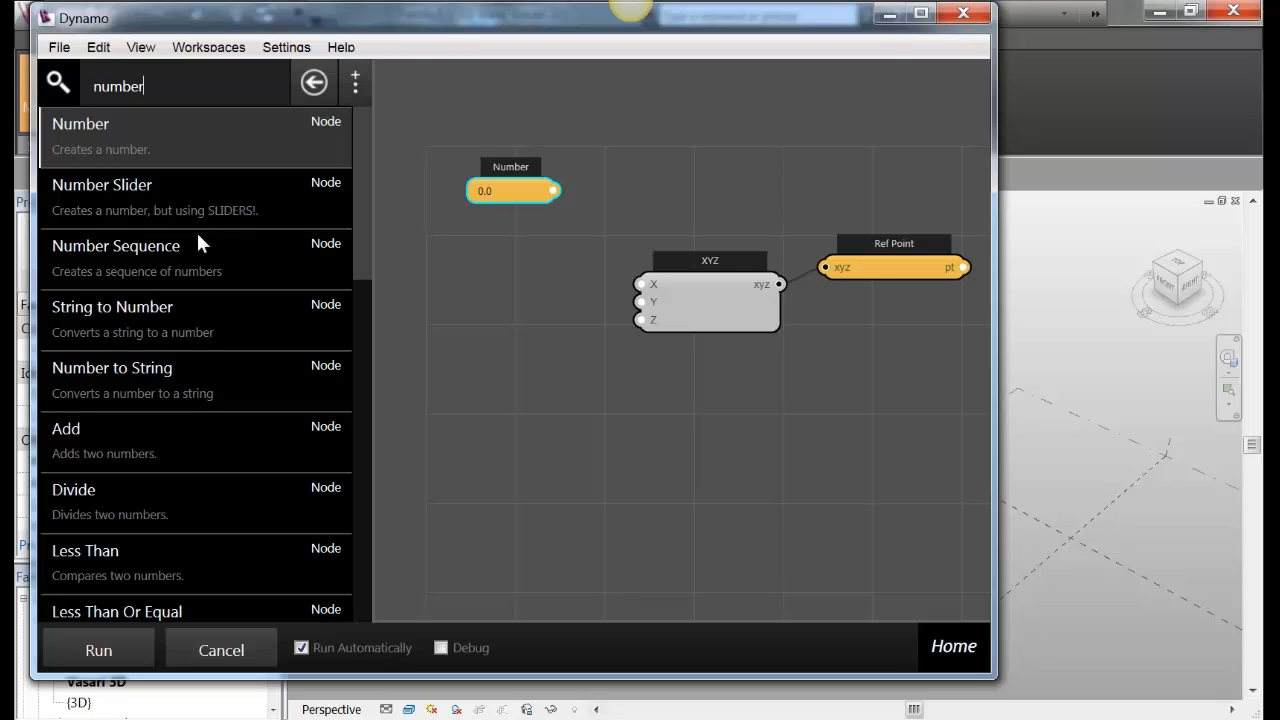
click(101, 185)
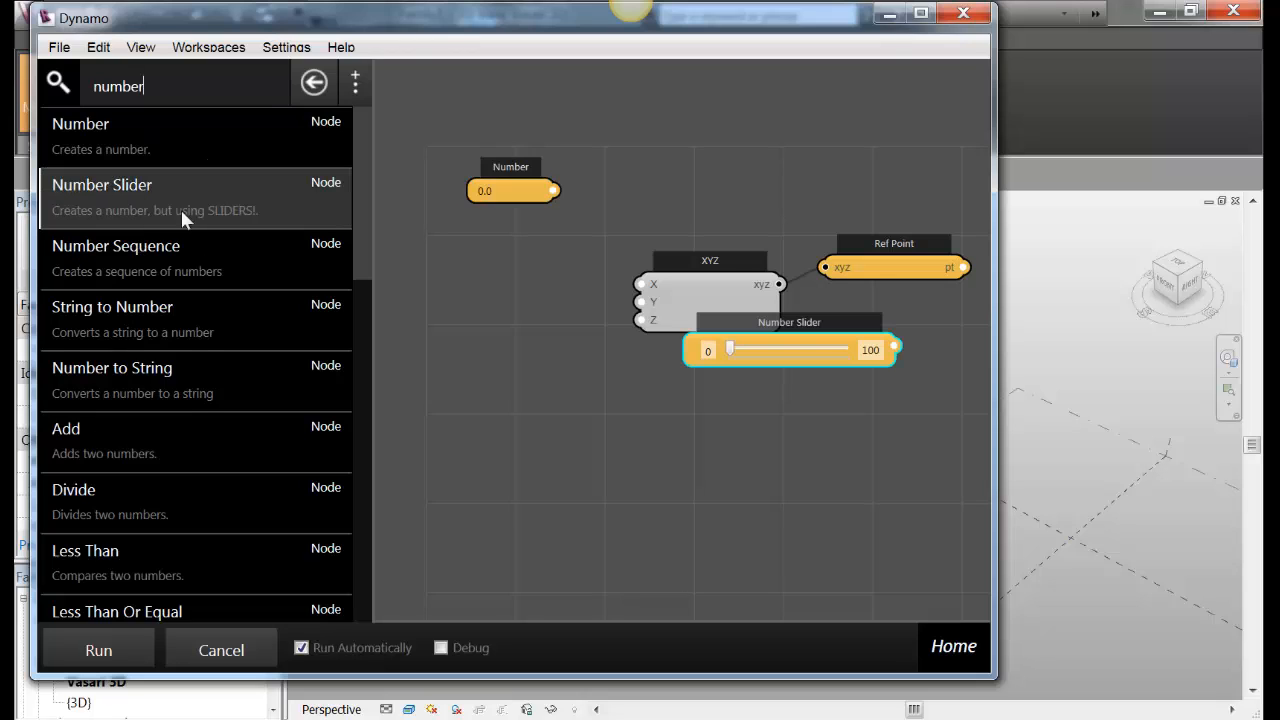
drag(789, 350, 533, 375)
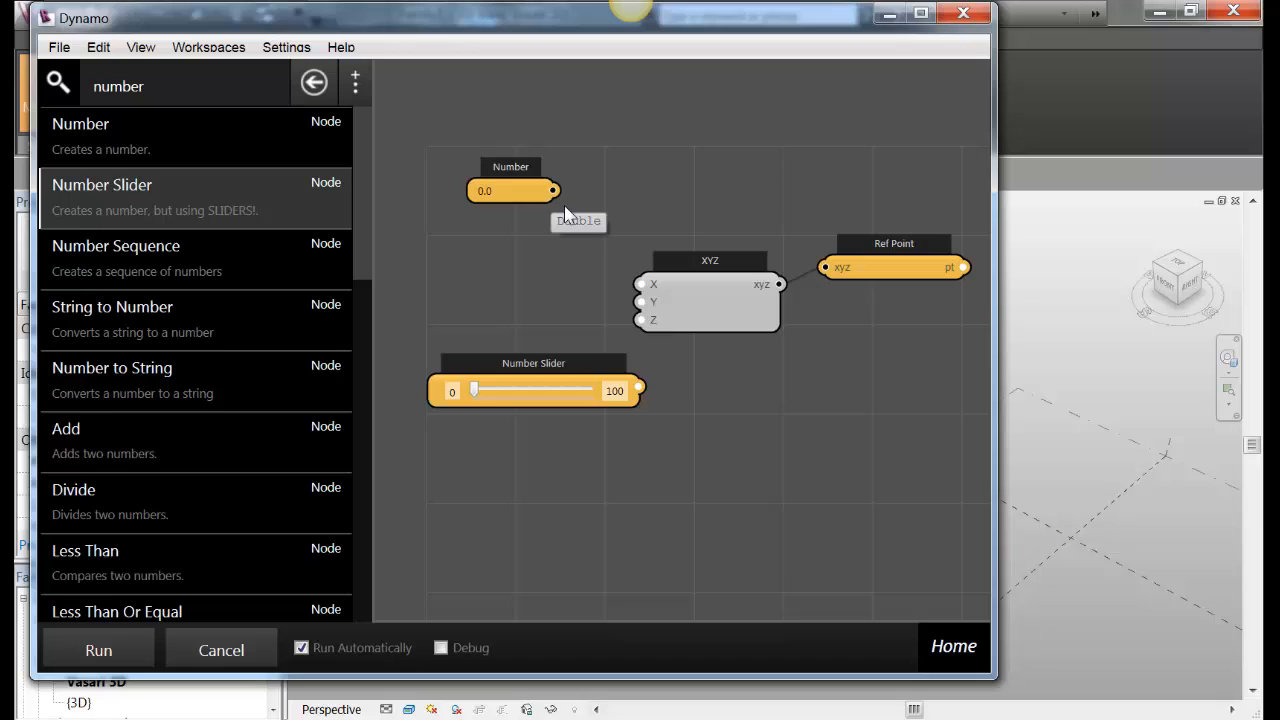
drag(551, 190, 641, 284)
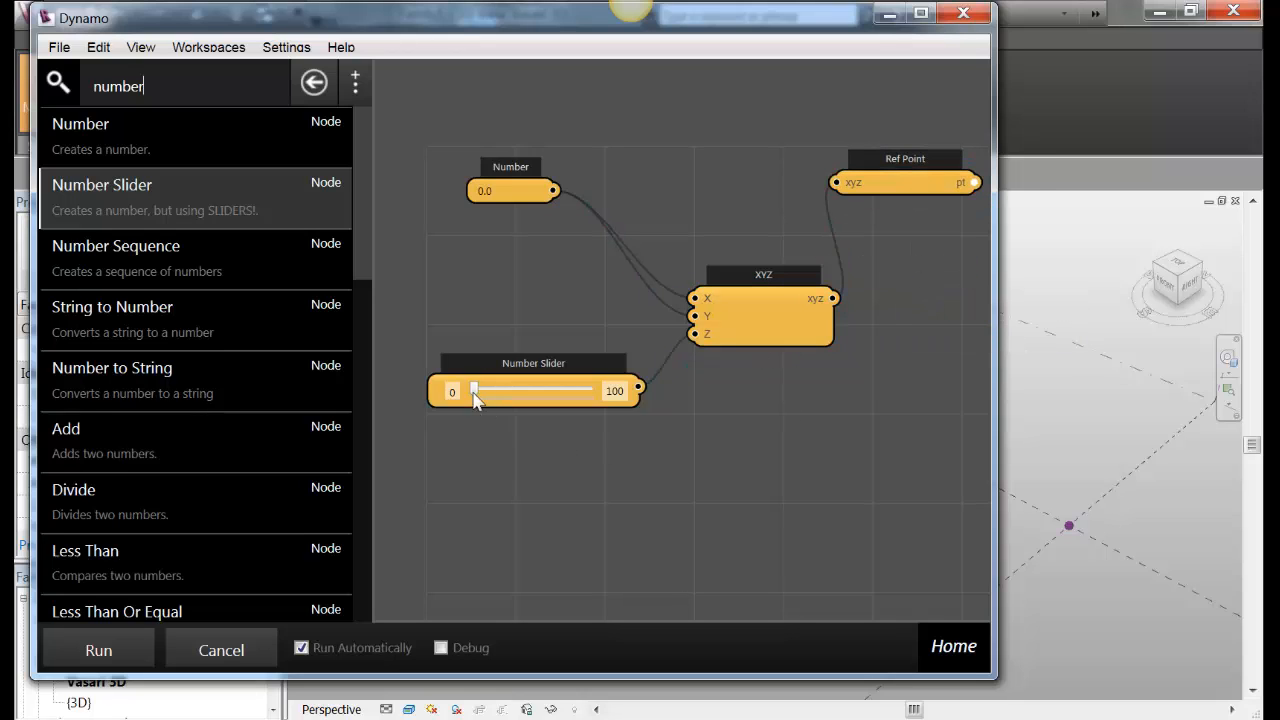
Raise the slider so the reference point moves in Vasari, then line up the nodes
drag(475, 391, 494, 391)
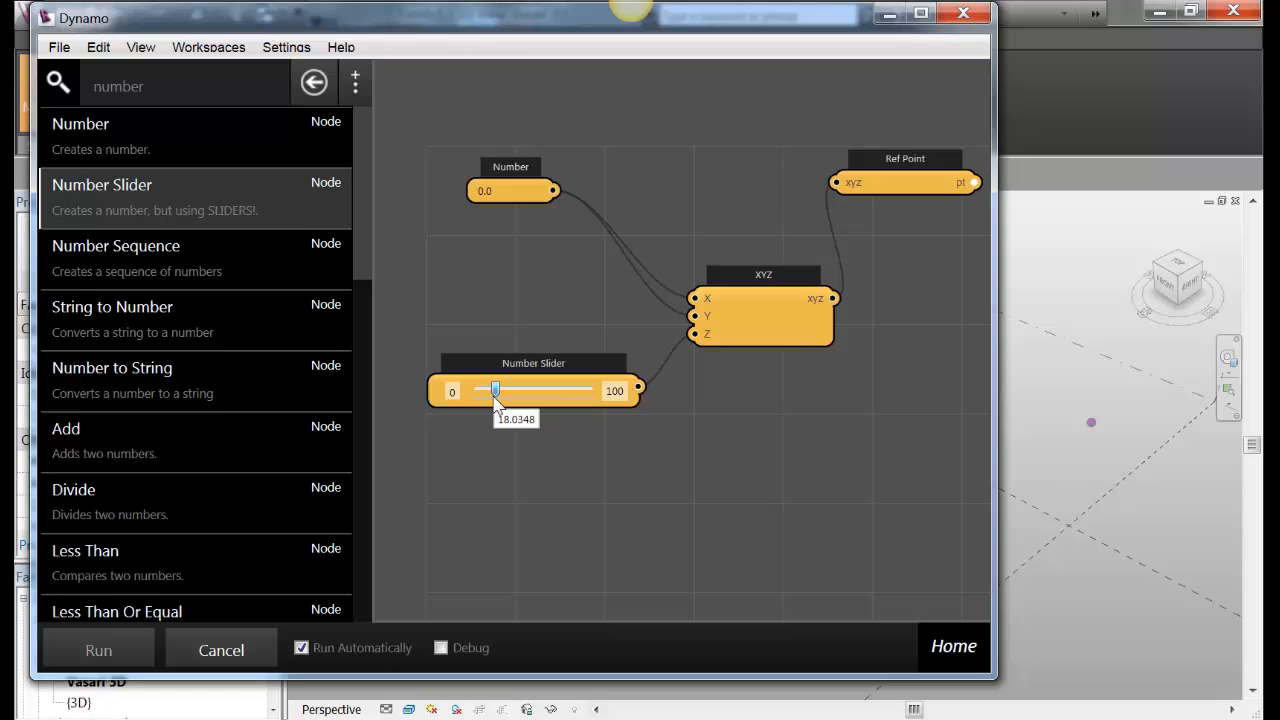
drag(495, 390, 542, 390)
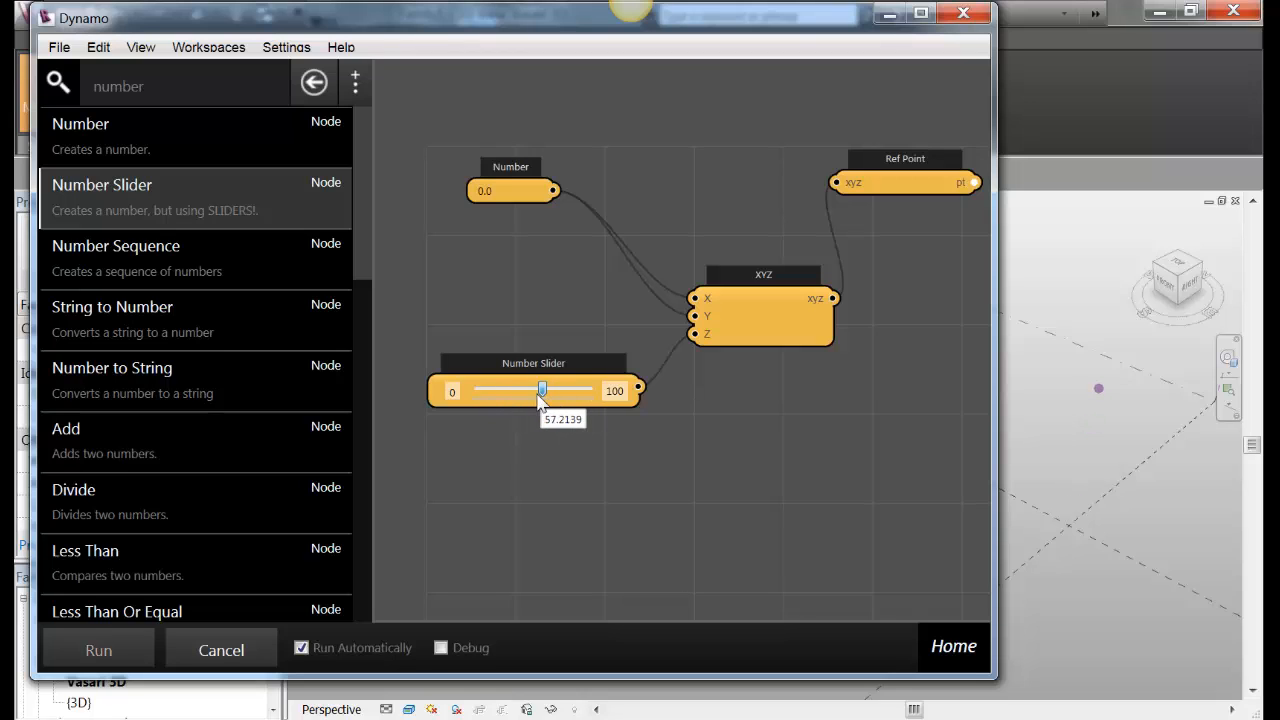
drag(542, 390, 515, 390)
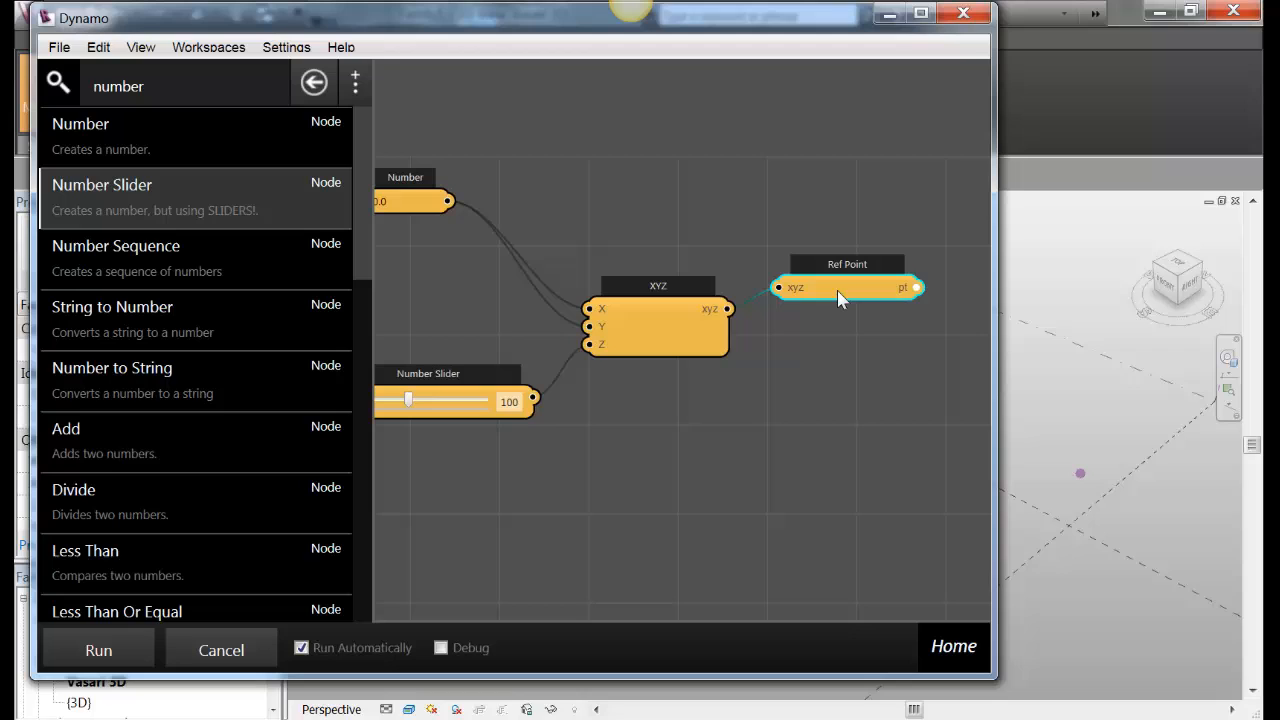
mouse_move(665, 363)
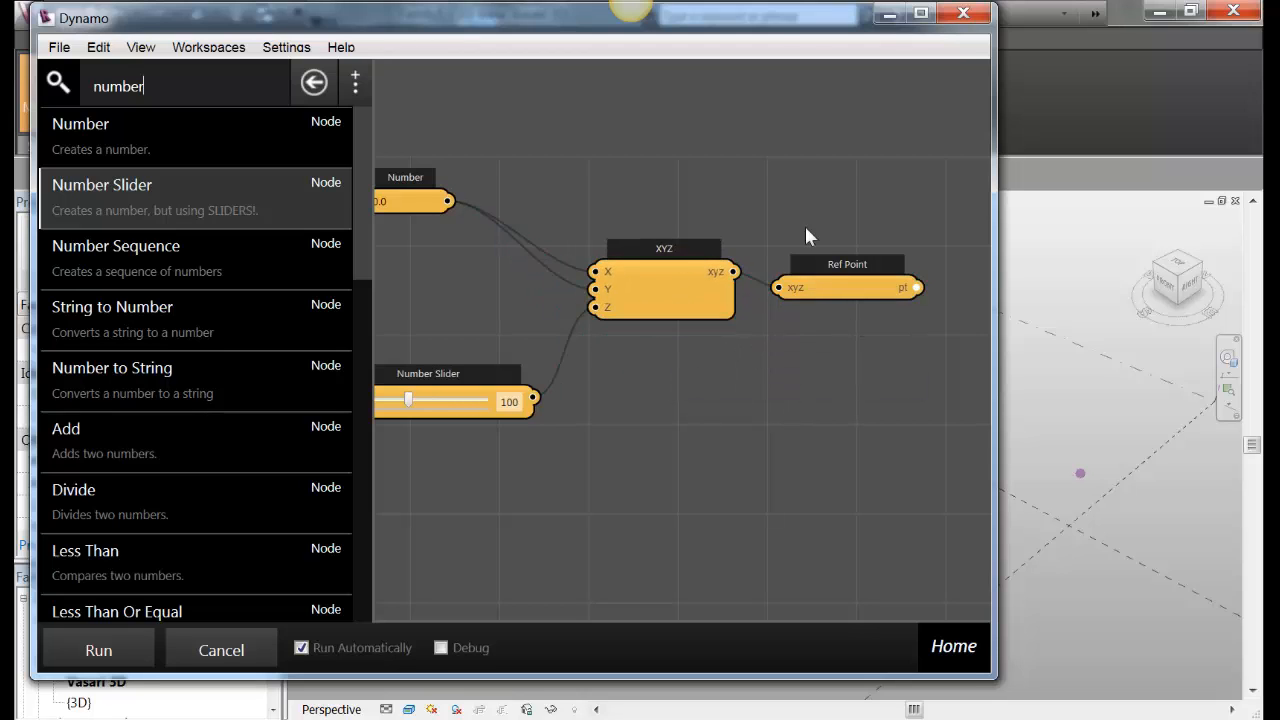
mouse_move(728, 385)
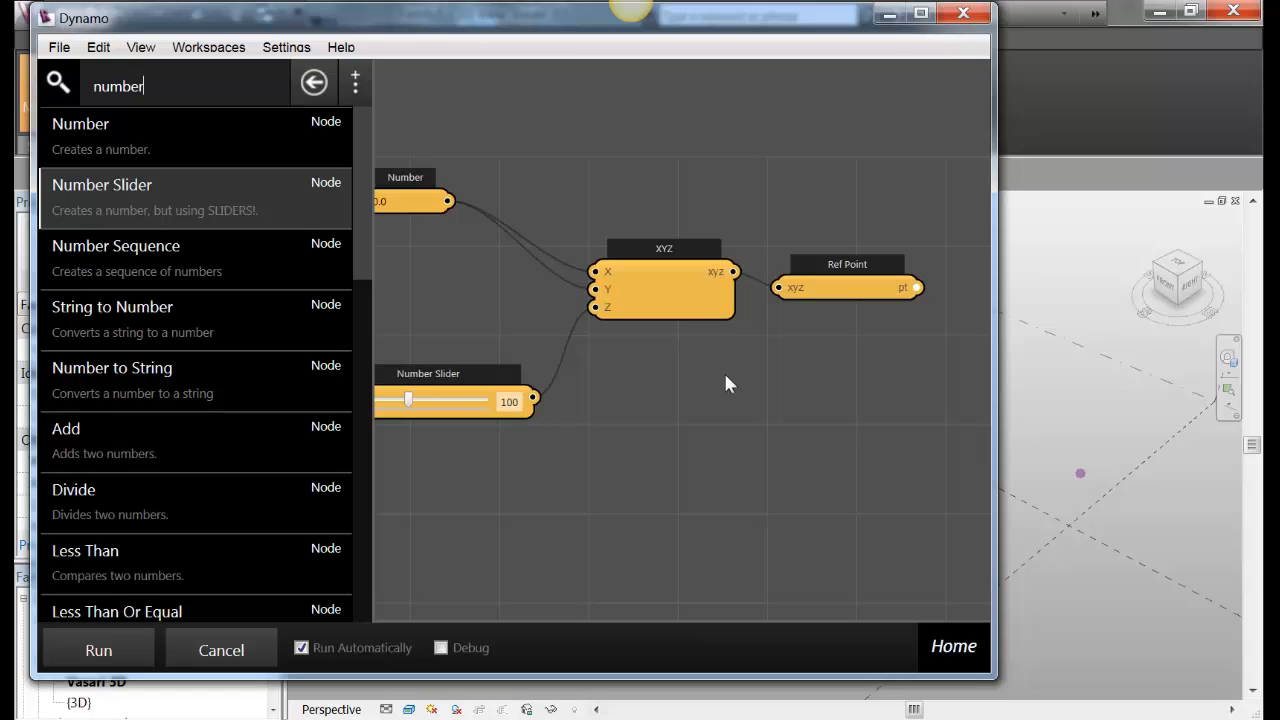
Box-select XYZ and Ref Point and choose New Node From Selection
drag(730, 385, 987, 365)
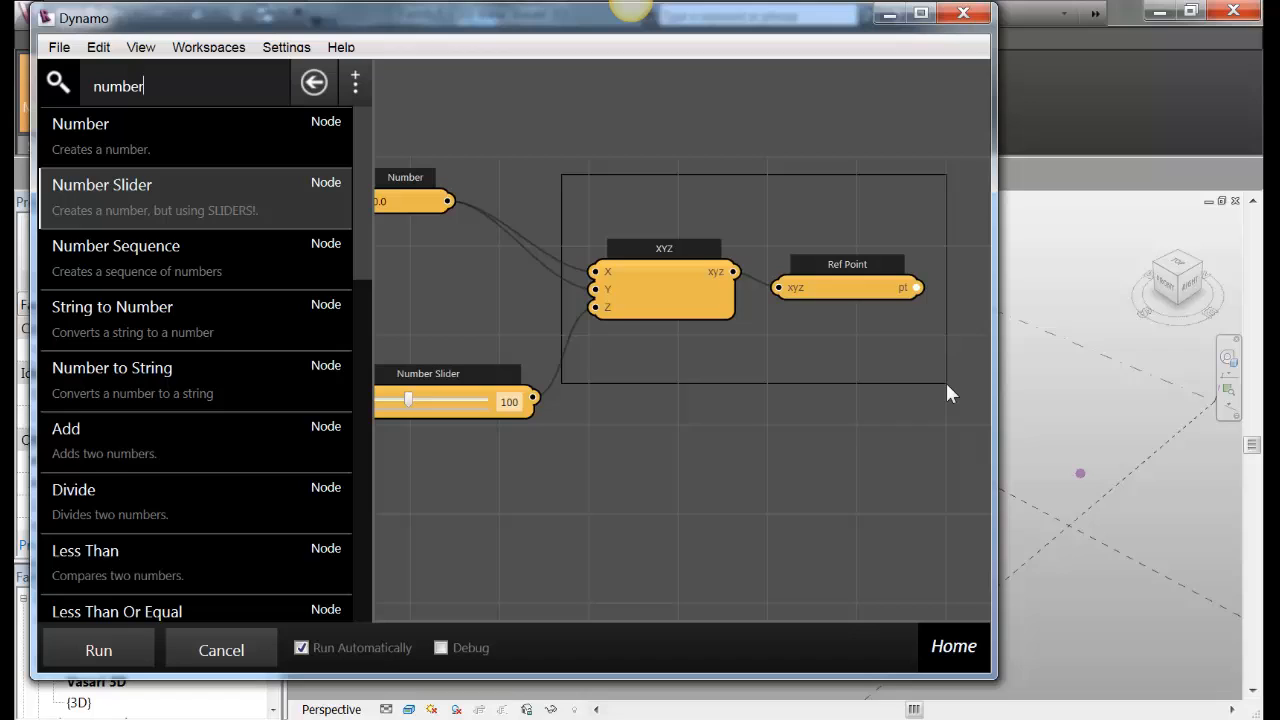
click(650, 290)
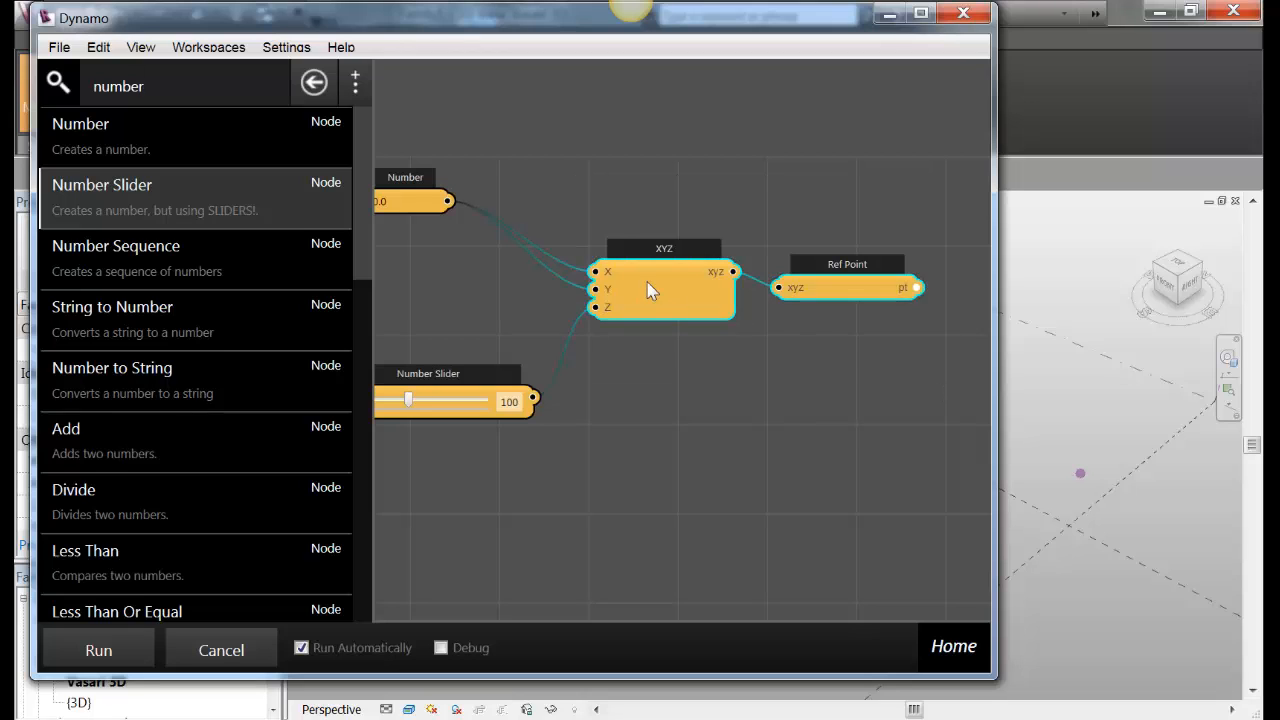
right_click(650, 290)
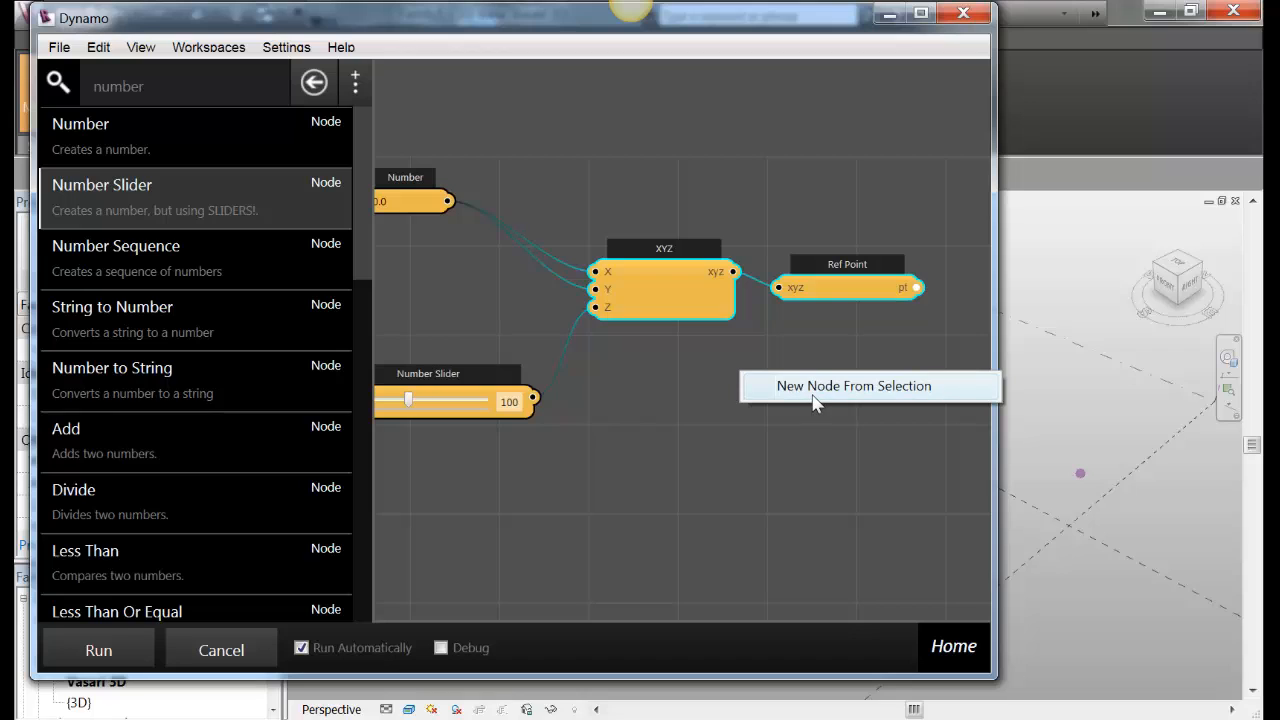
mouse_move(818, 383)
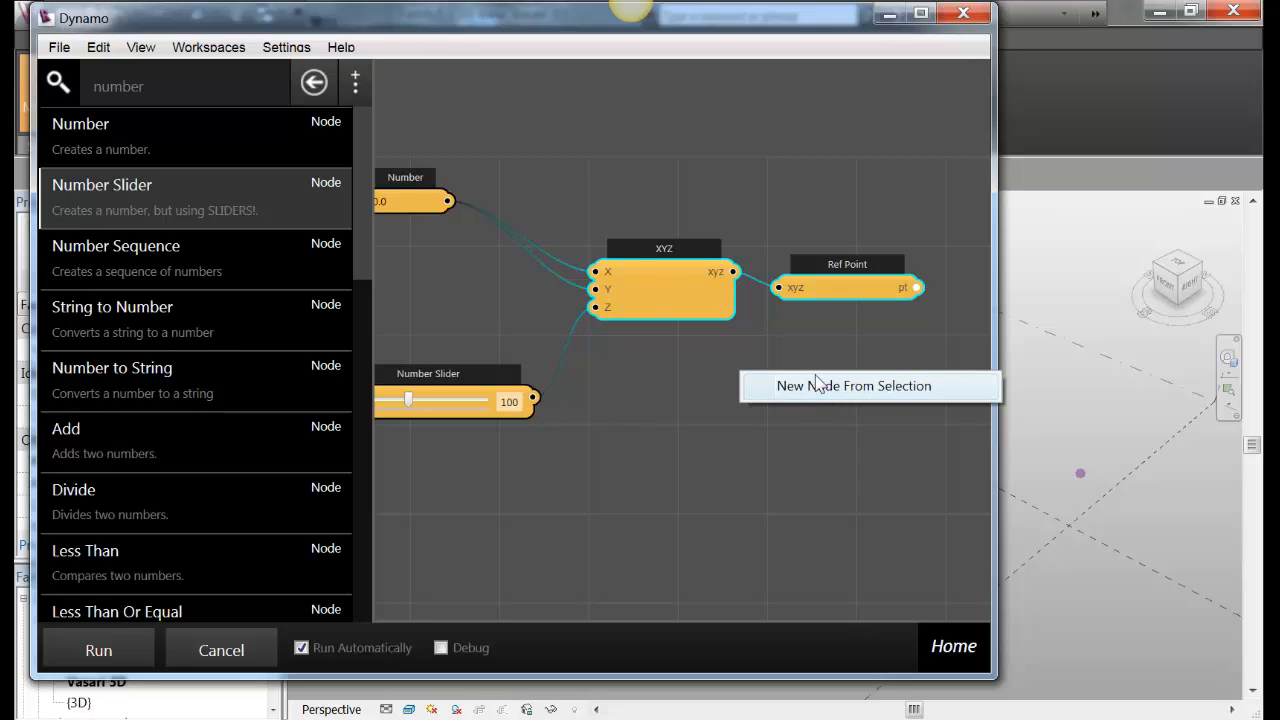
click(853, 385)
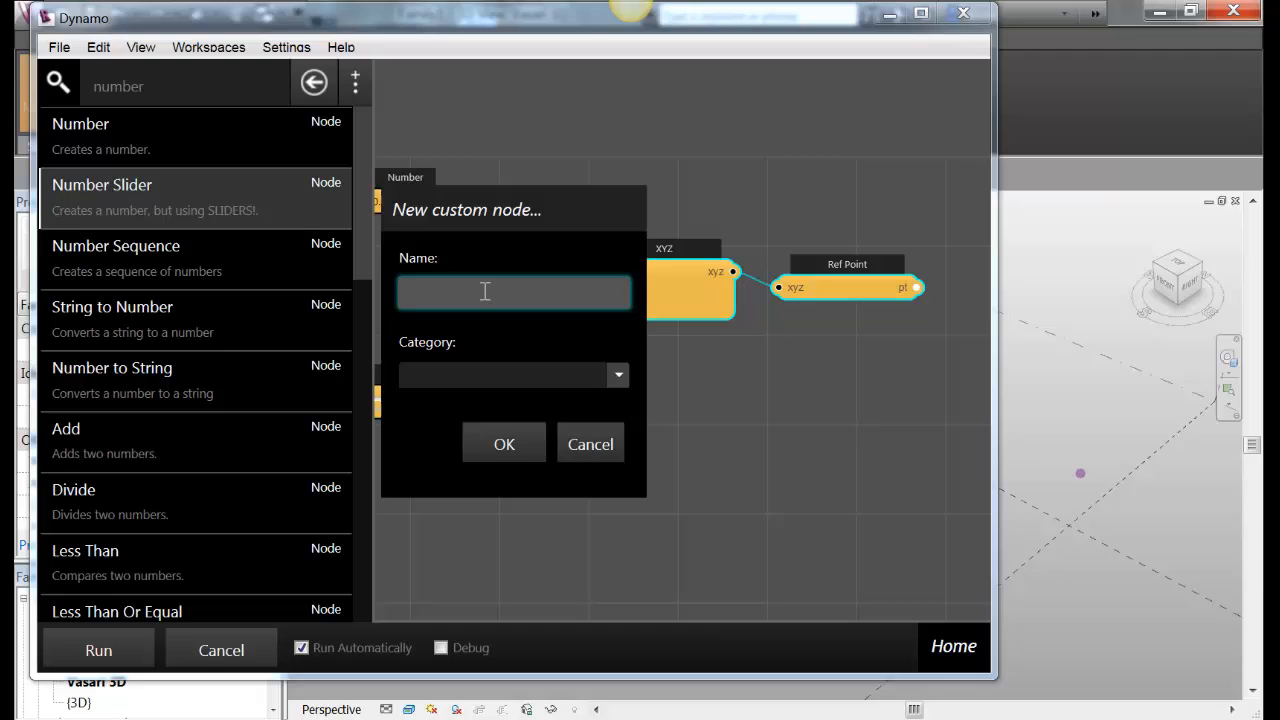
Name the custom node kronzPointXYZ and file it under the zmk category
text(kro)
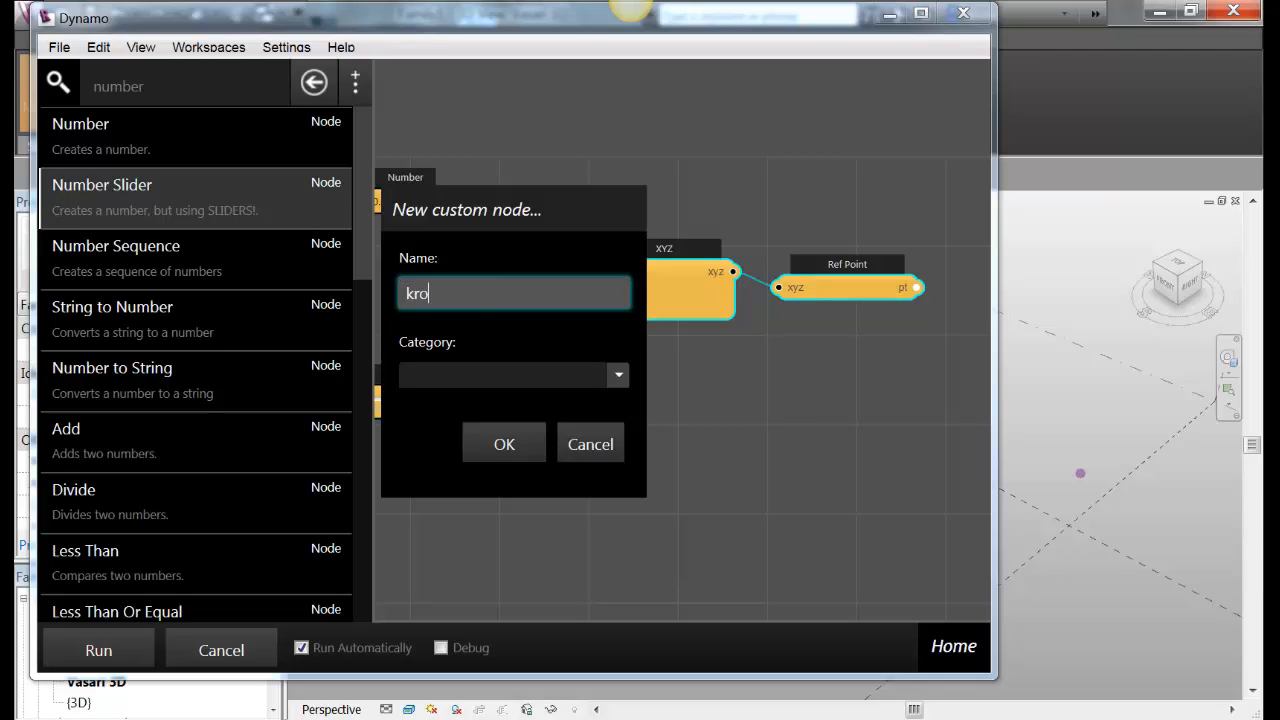
text(nzPointX)
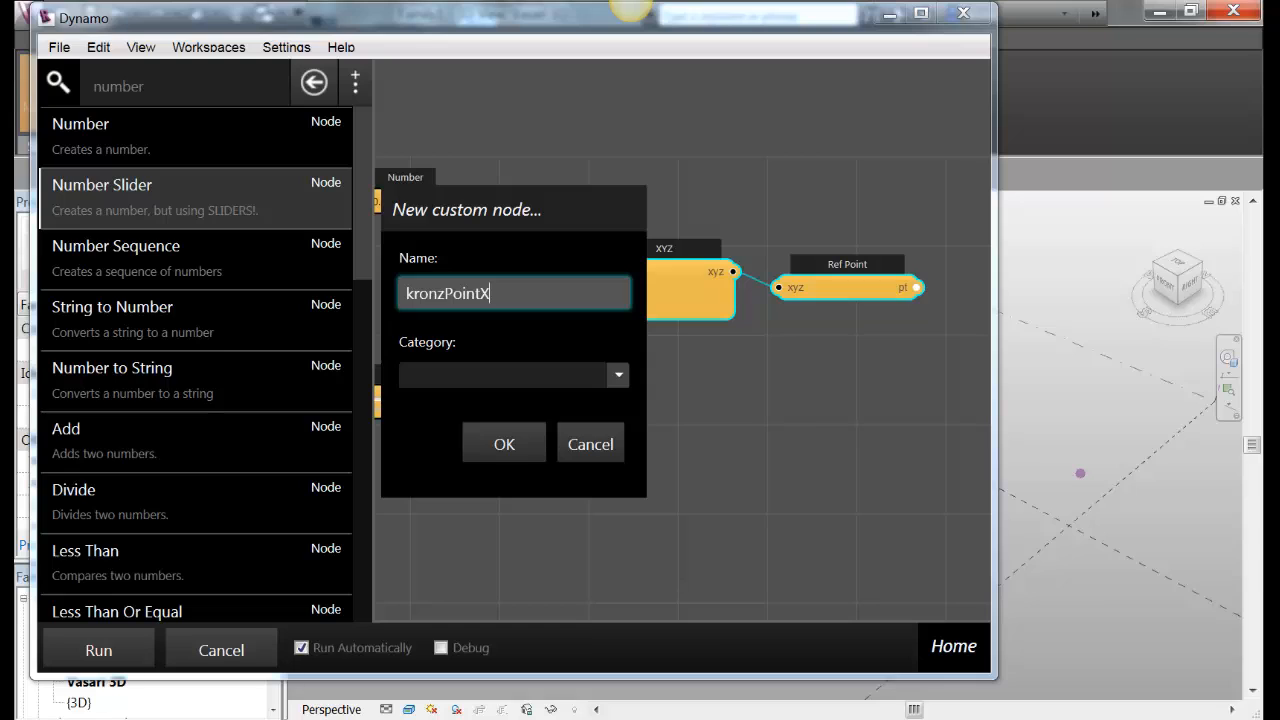
text(YZ)
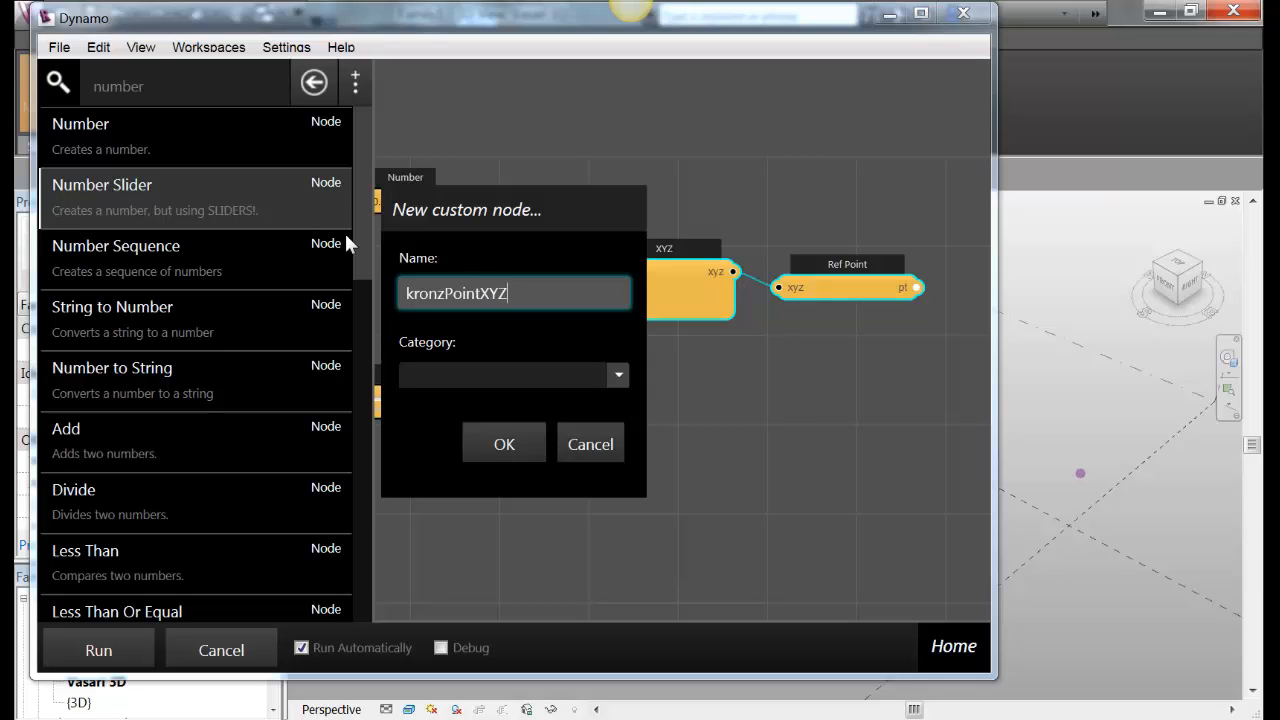
mouse_move(493, 301)
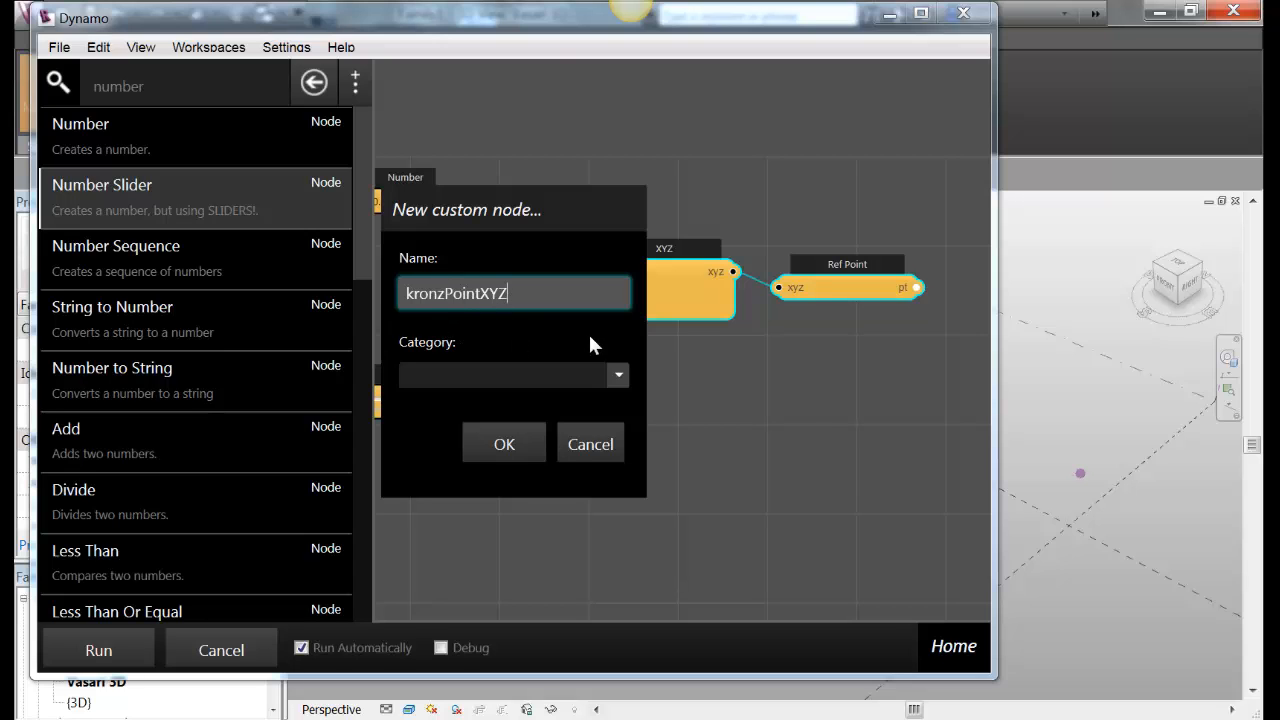
click(617, 374)
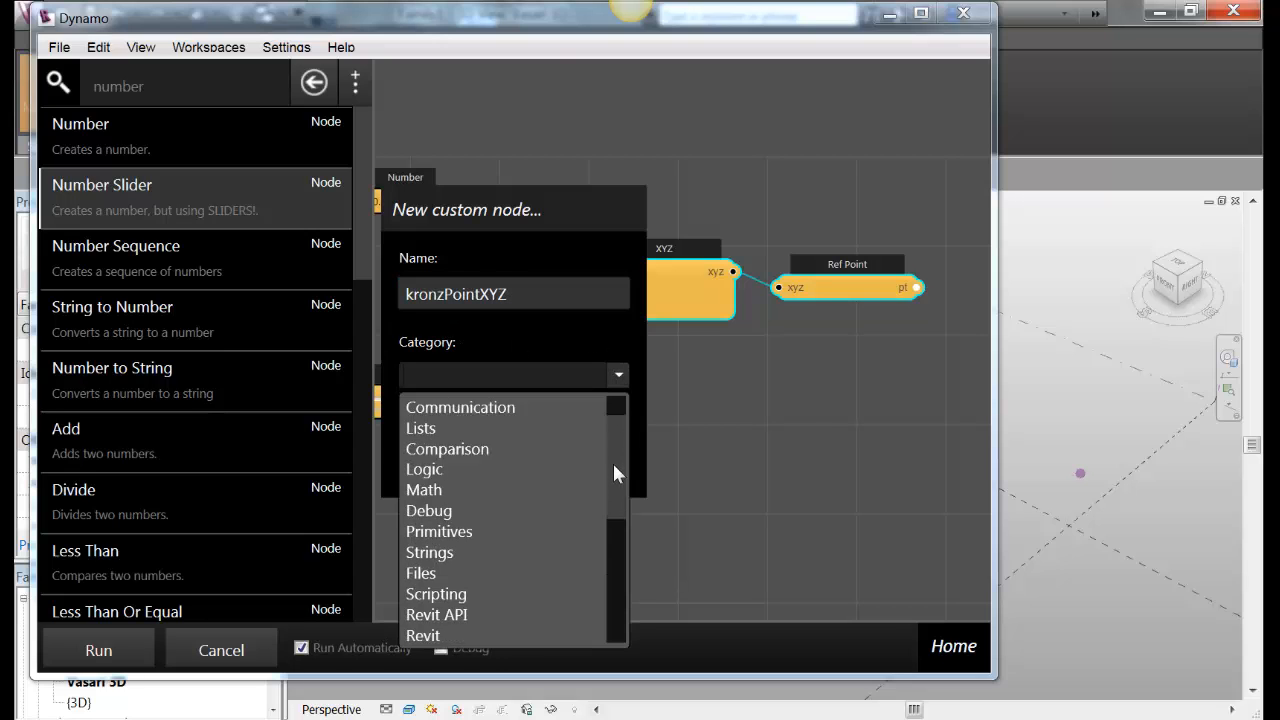
scroll(down, 3)
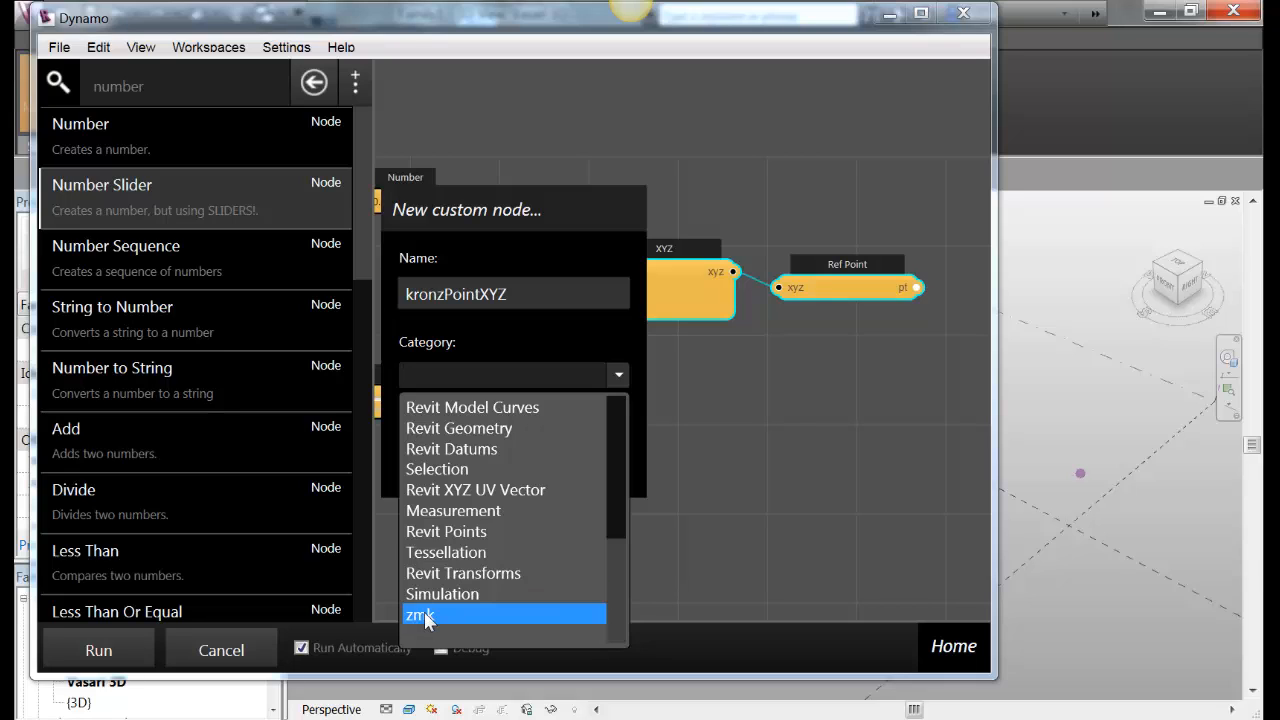
click(420, 614)
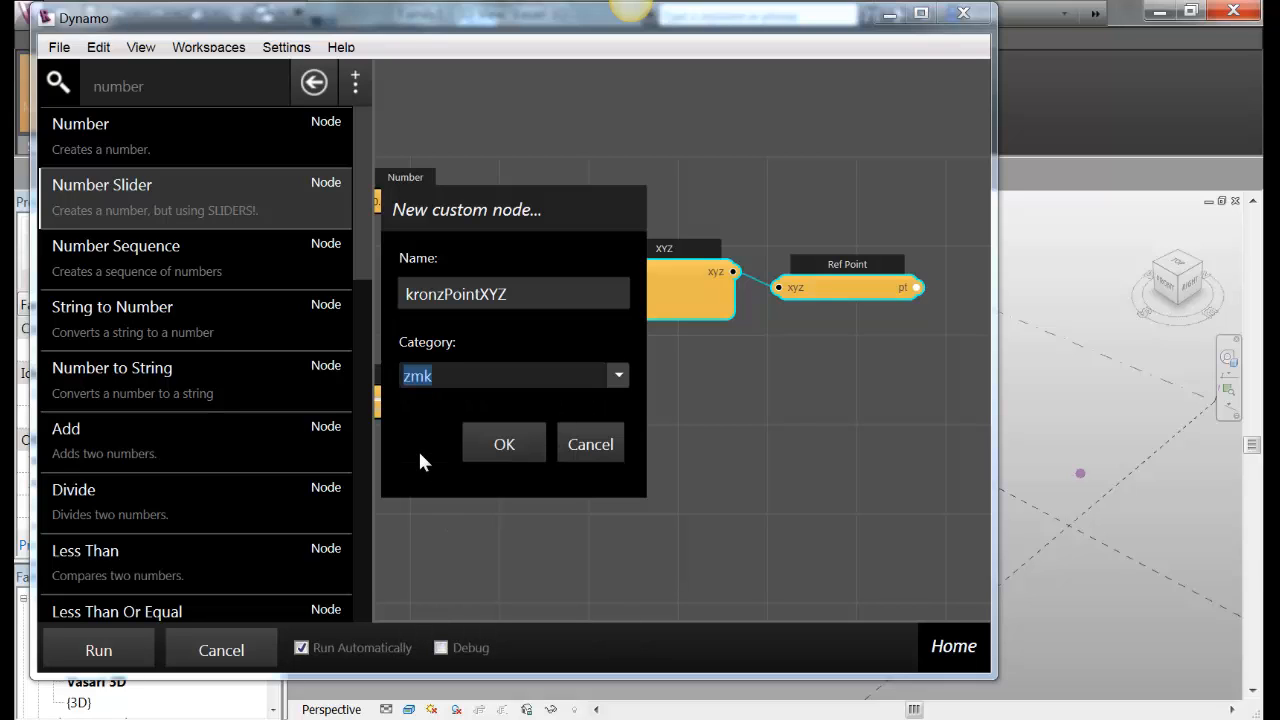
mouse_move(490, 192)
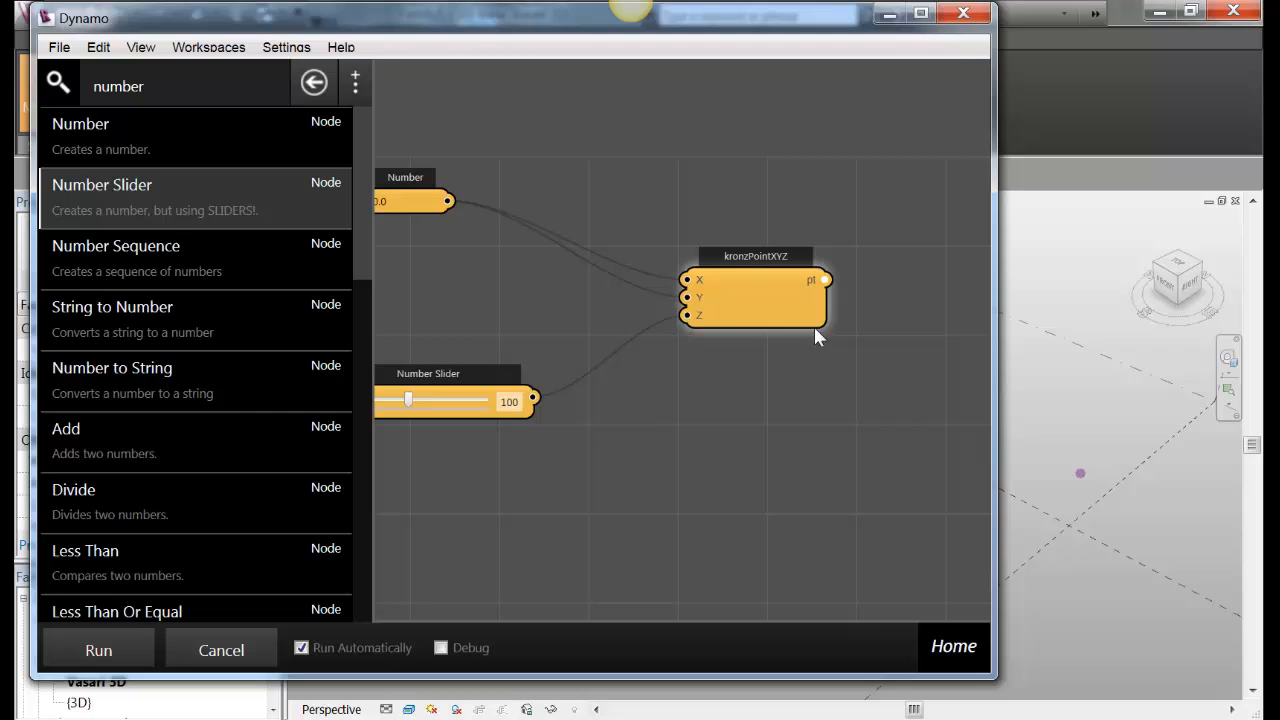
mouse_move(745, 297)
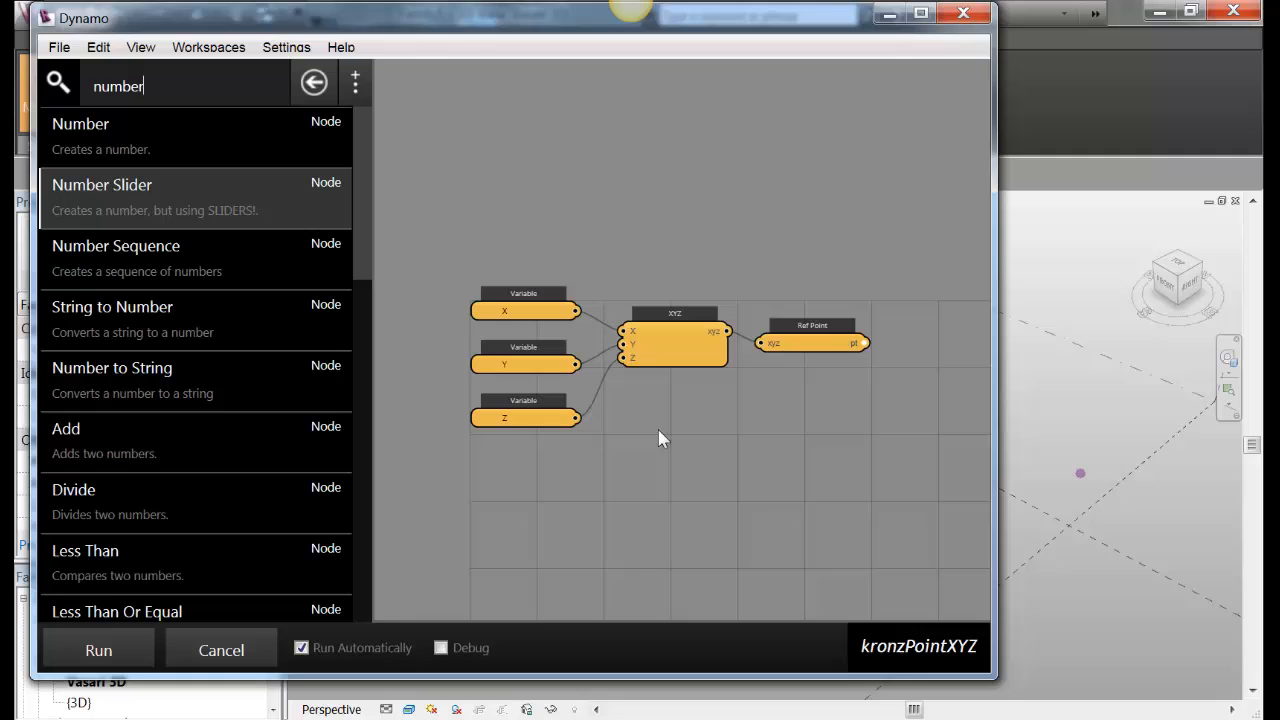
Show the Workspaces list after entering the kronzPointXYZ definition workspace
click(208, 47)
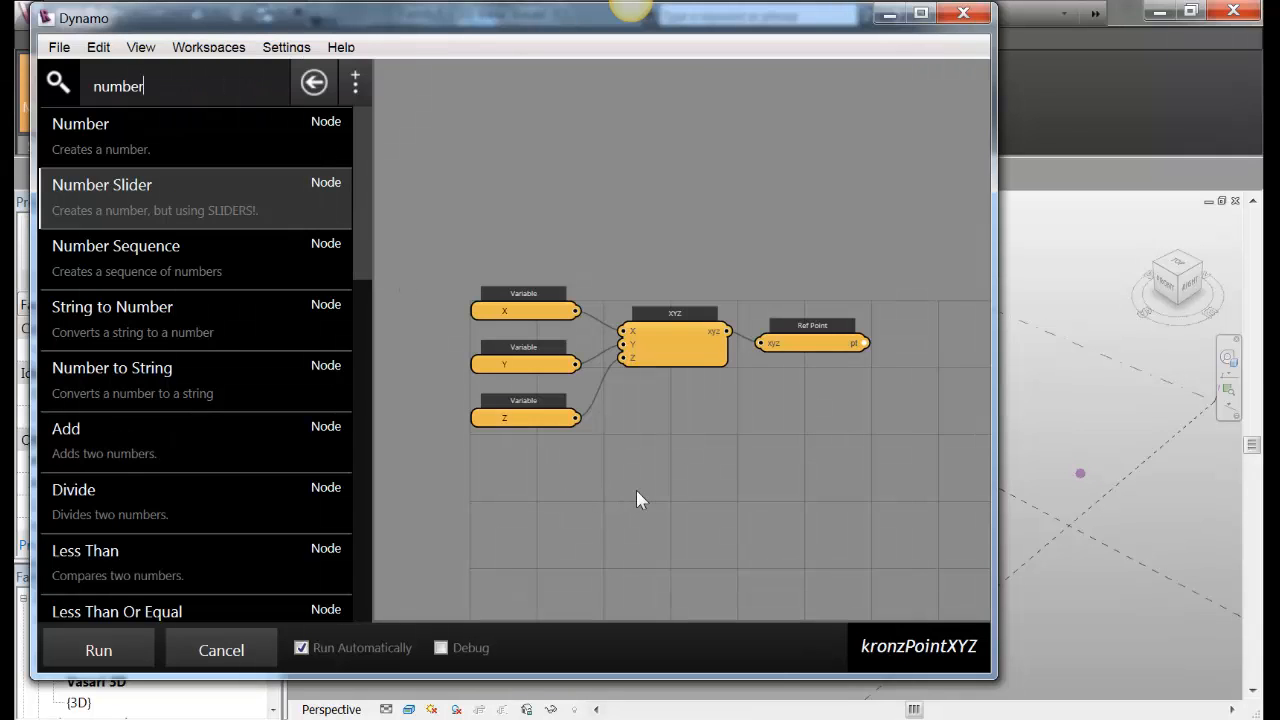
click(208, 47)
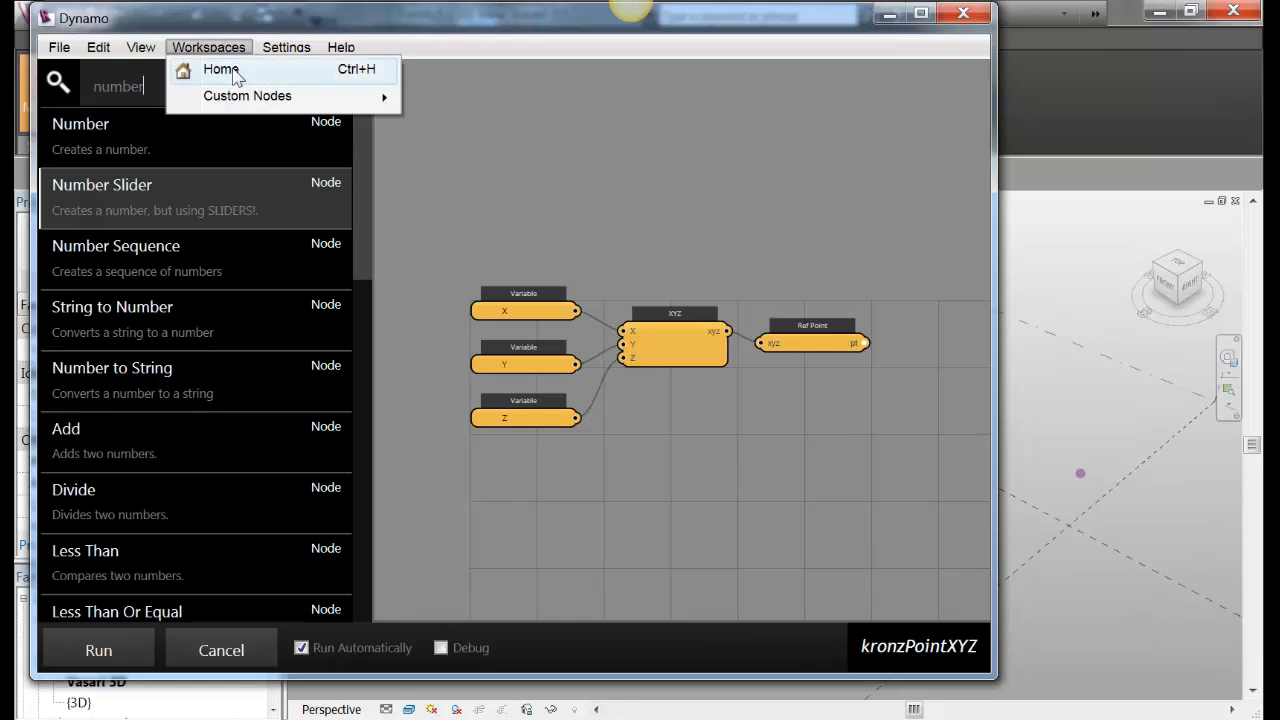
Return to the home graph, reposition kronzPointXYZ, and drag the slider so the Vasari point moves
click(220, 69)
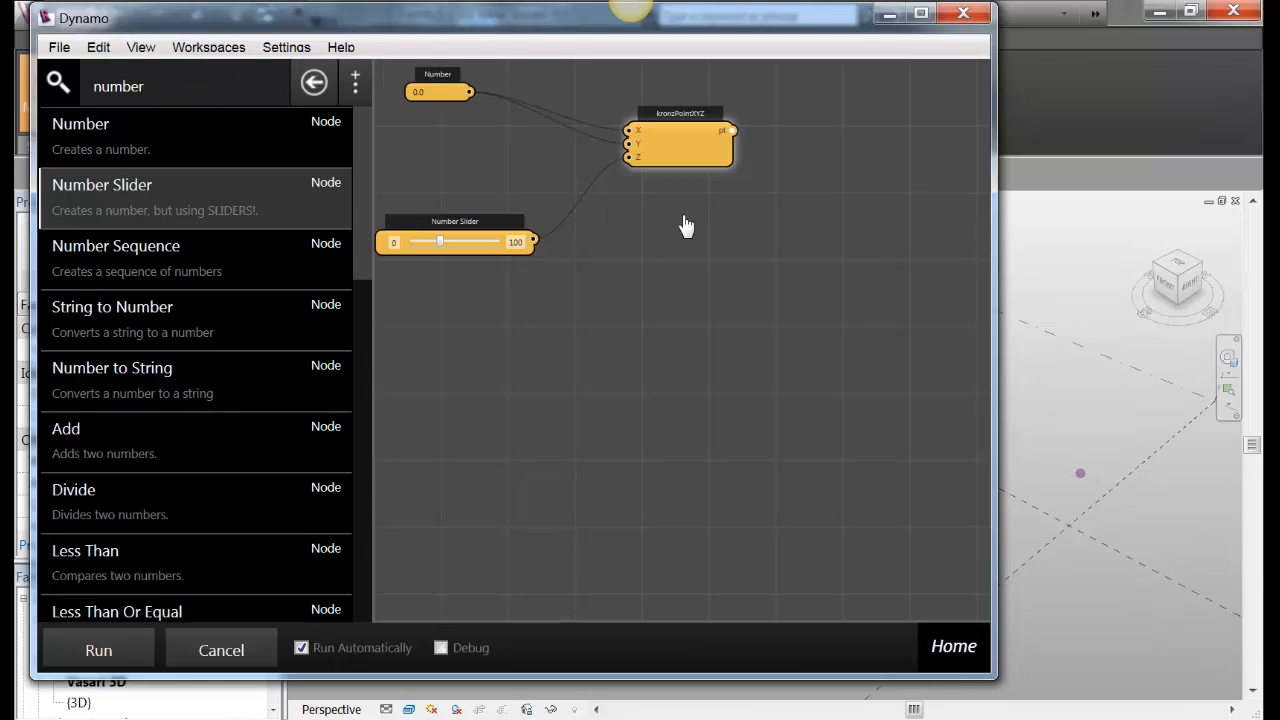
drag(687, 225, 698, 443)
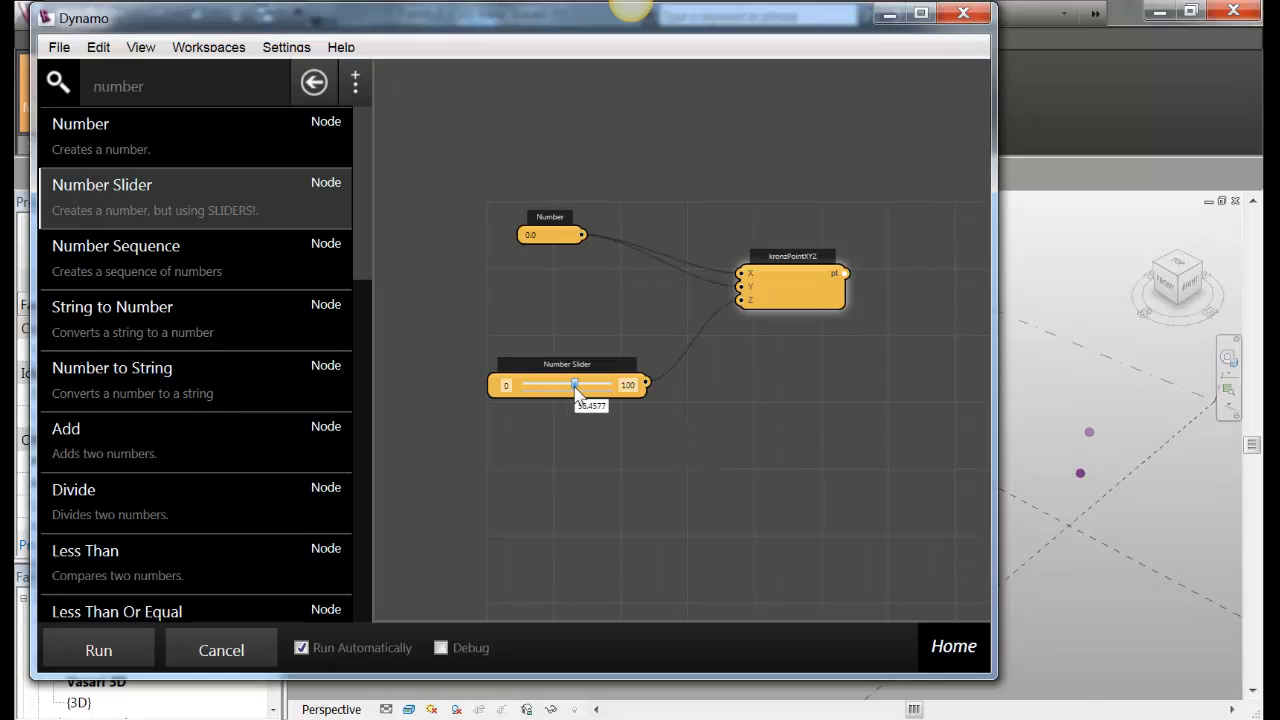
drag(575, 385, 595, 385)
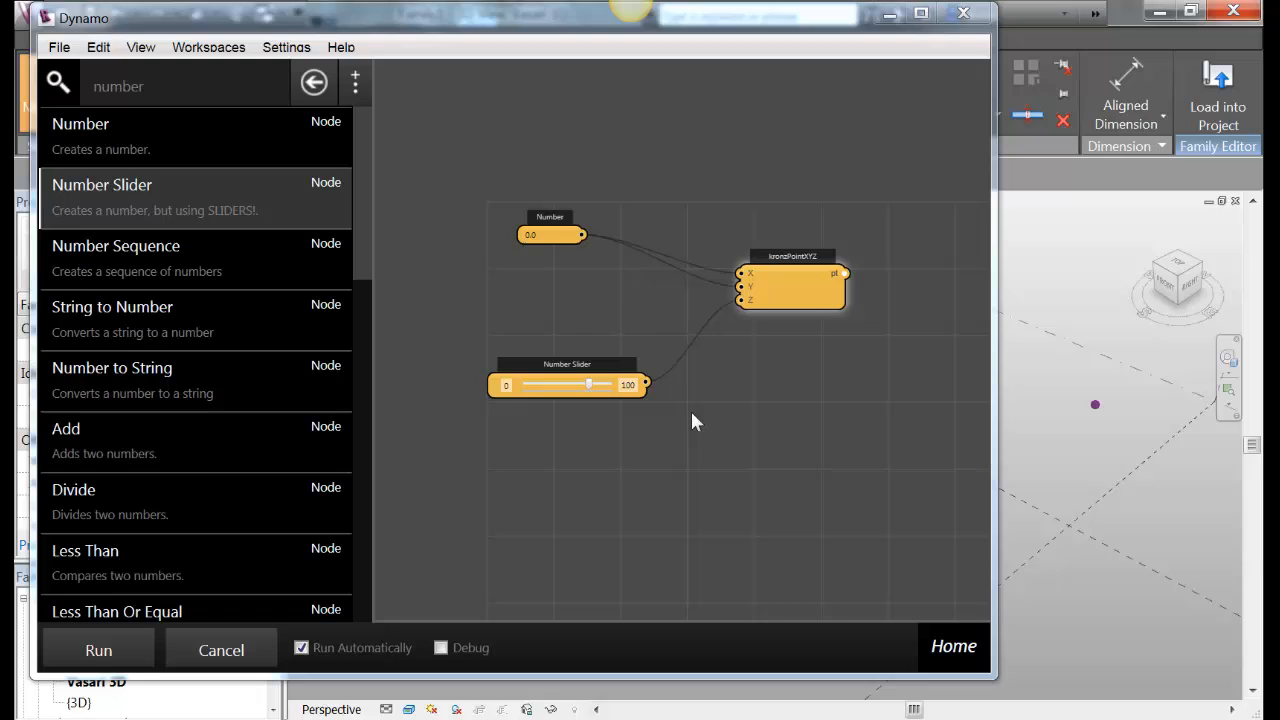
mouse_move(808, 383)
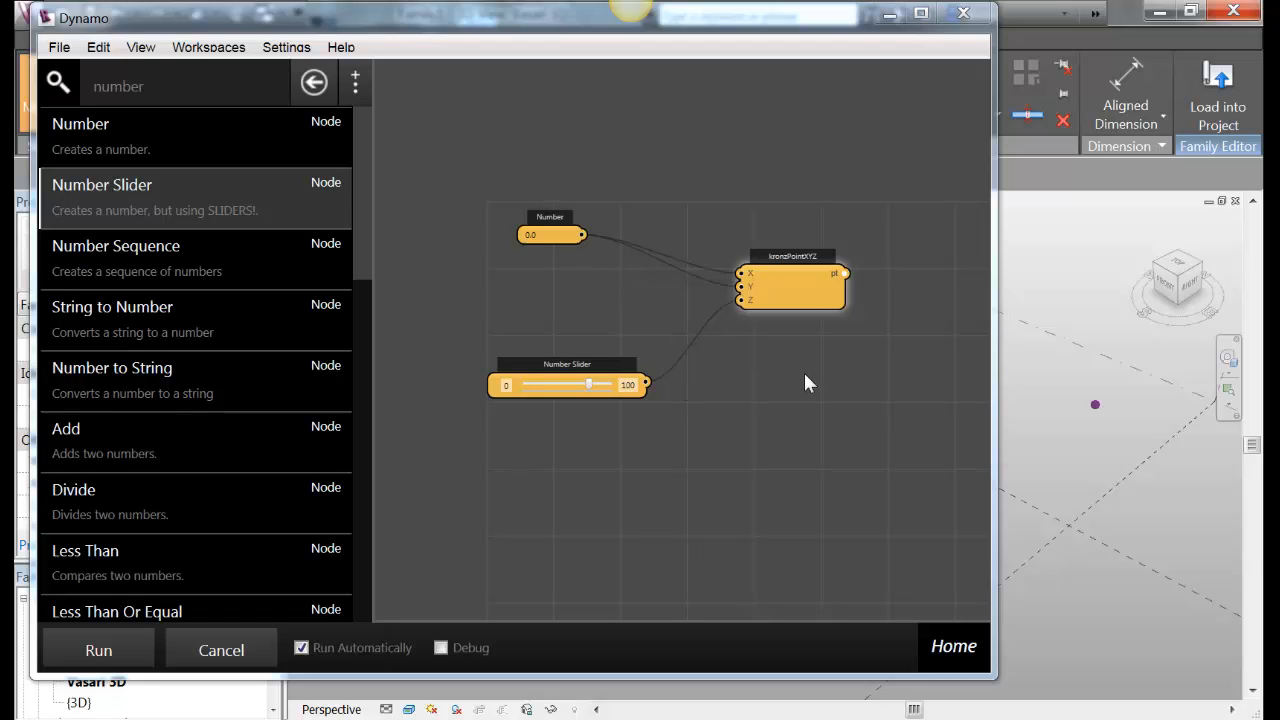
mouse_move(1115, 490)
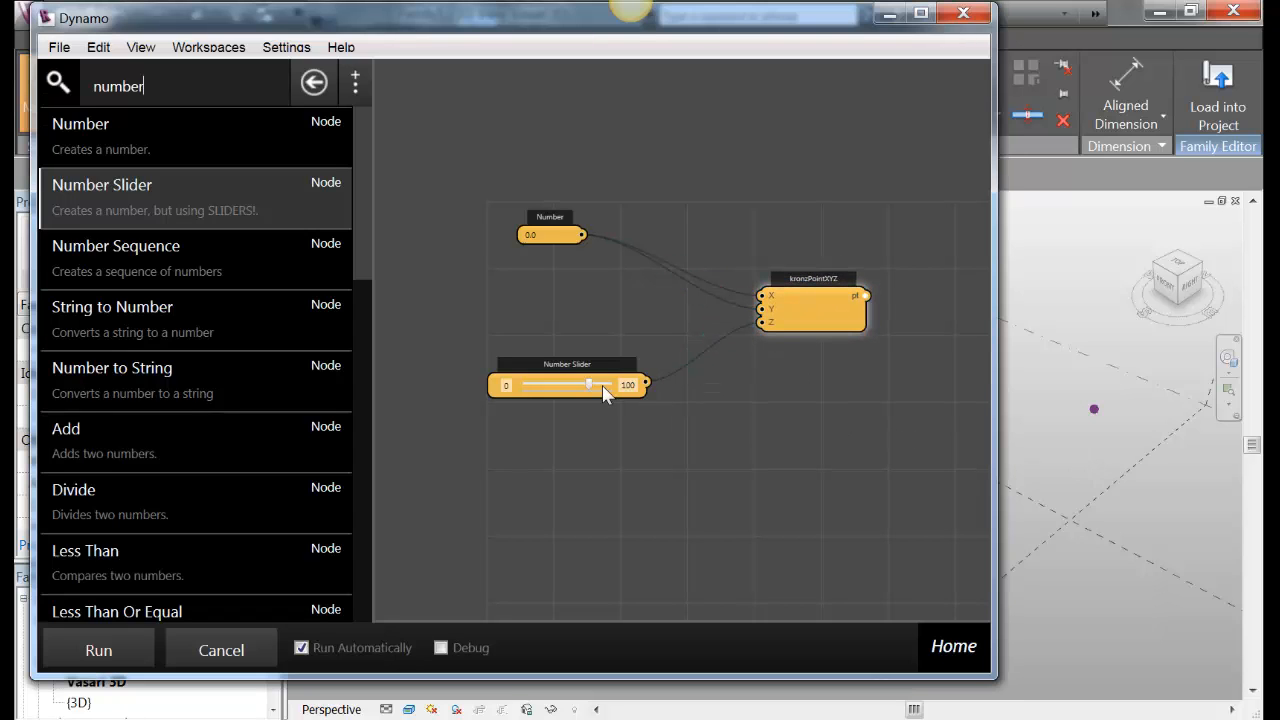
drag(588, 384, 562, 384)
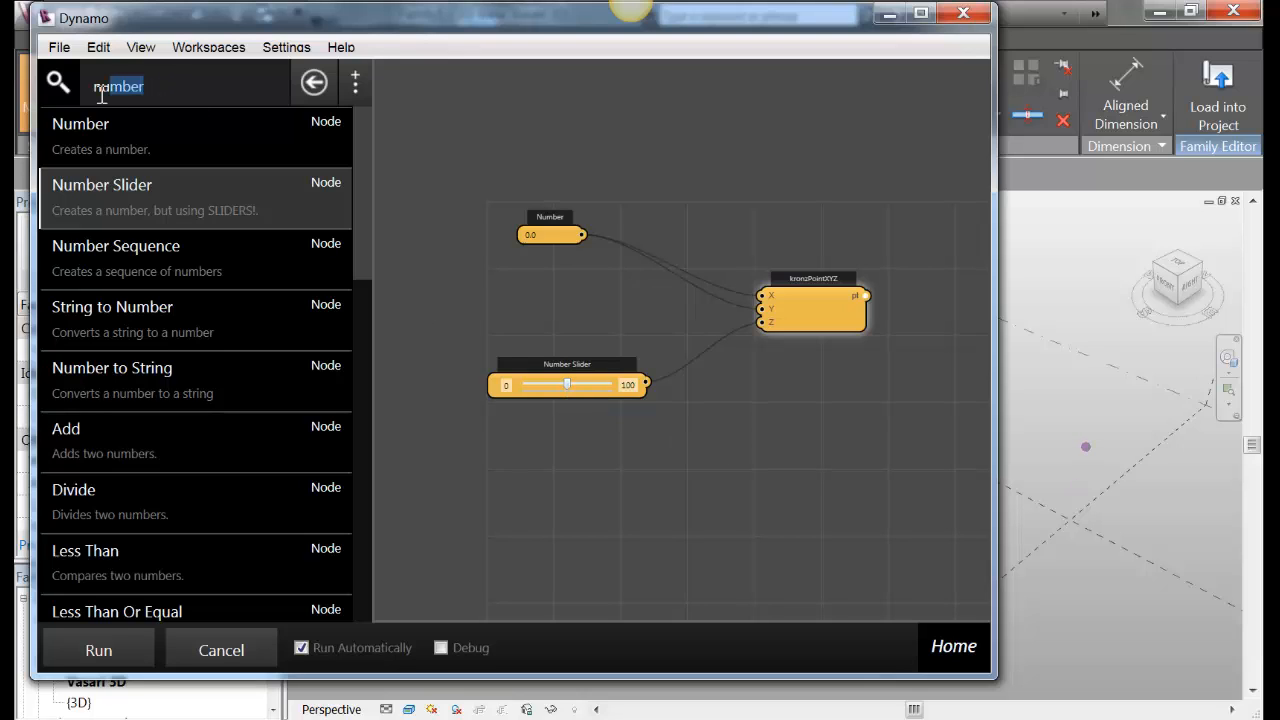
Place a second kronzPointXYZ node via search 'kron' and vary the slider to update both points
text(kron)
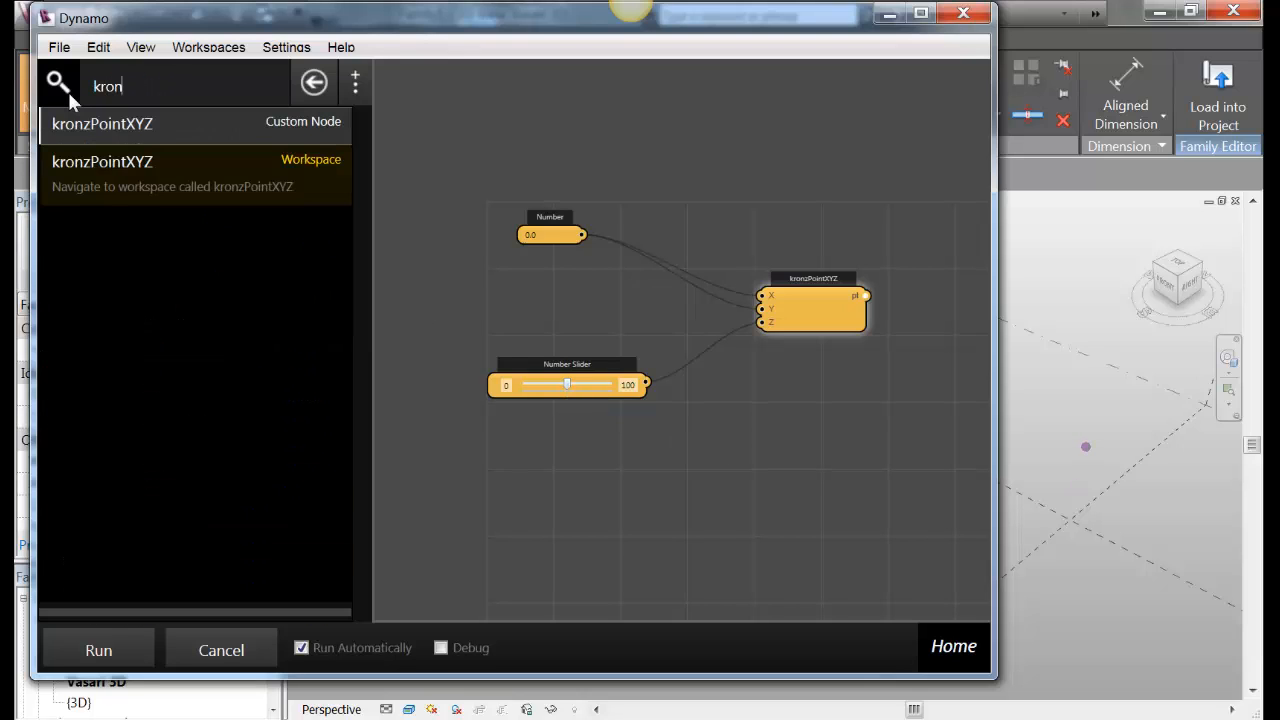
mouse_move(300, 187)
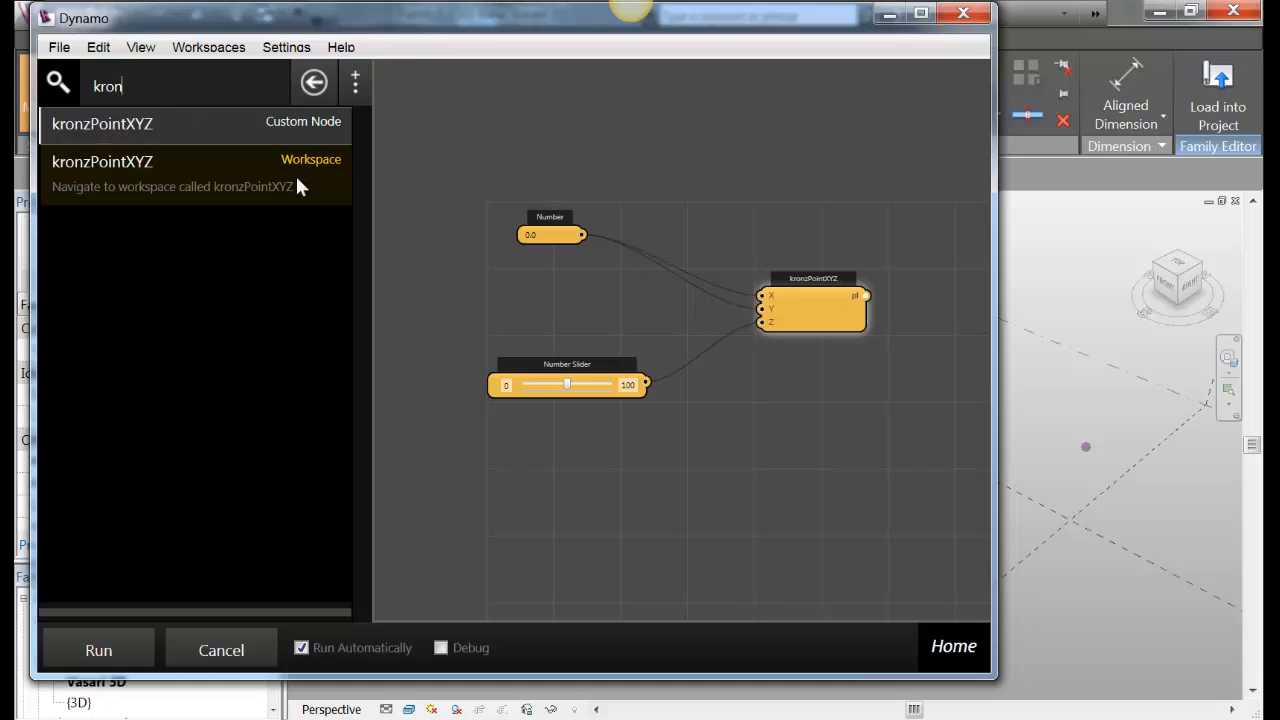
mouse_move(75, 135)
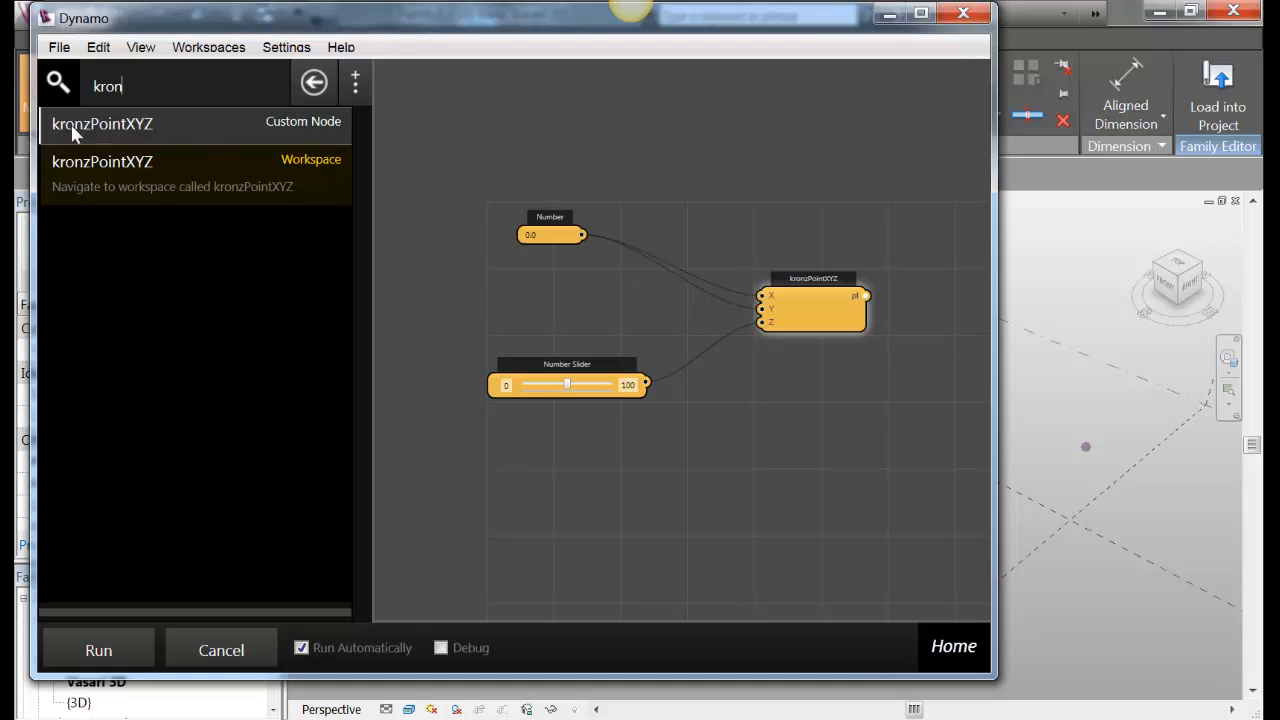
click(102, 123)
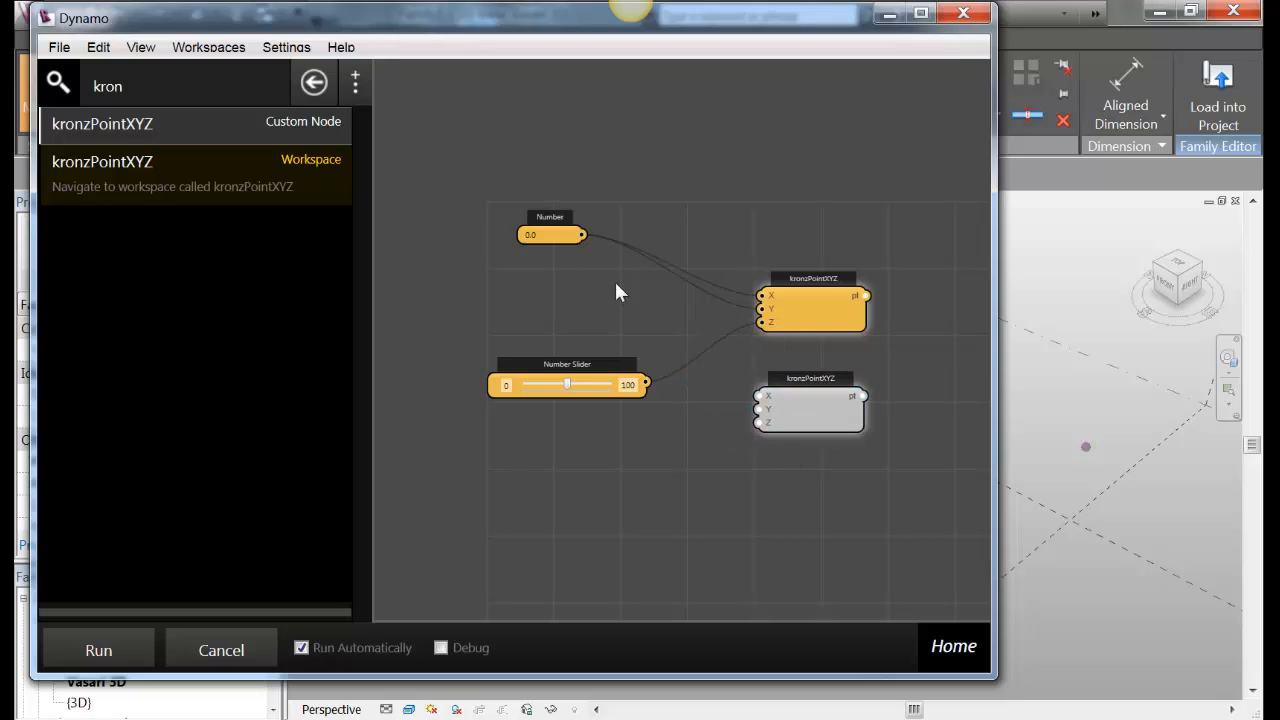
mouse_move(583, 235)
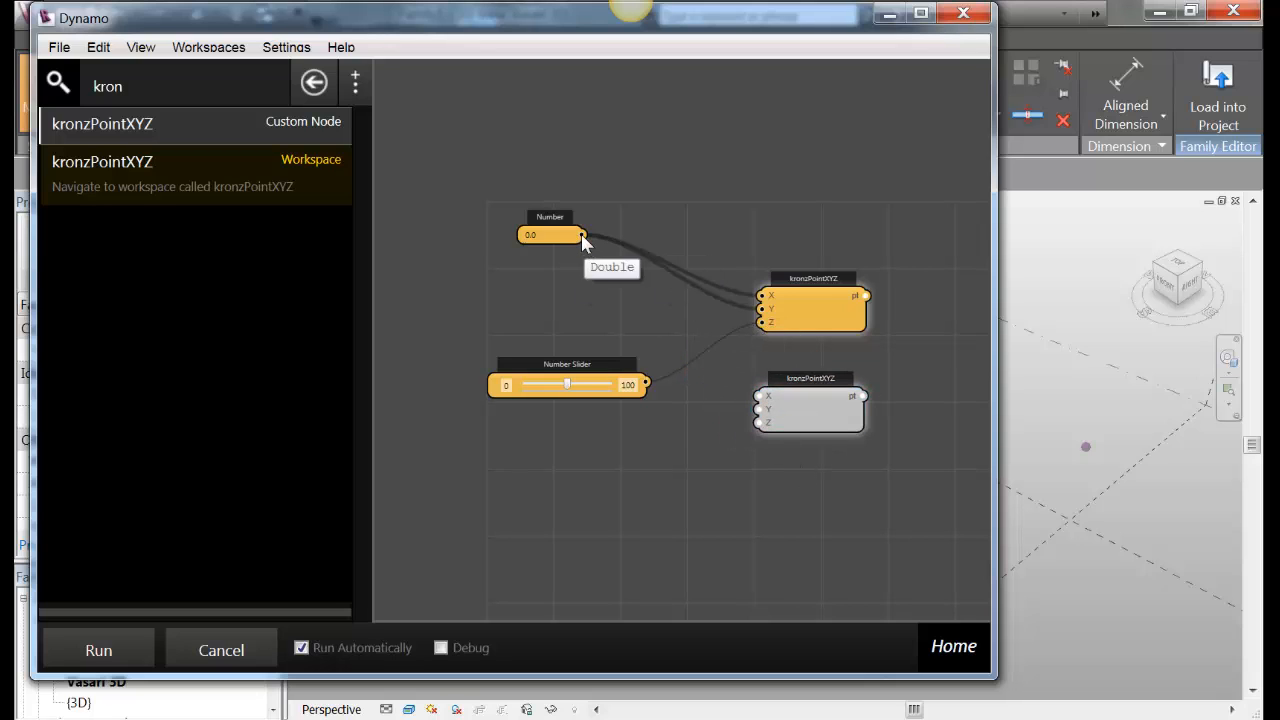
mouse_move(760, 422)
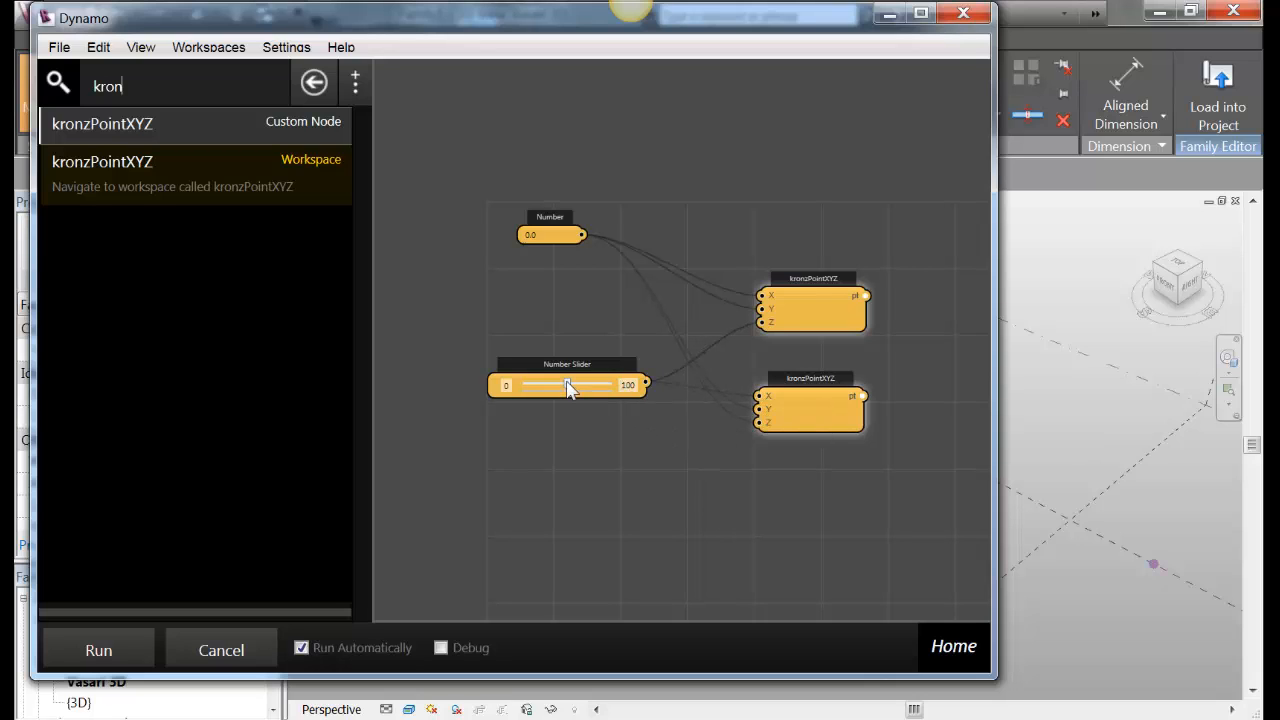
drag(570, 385, 587, 385)
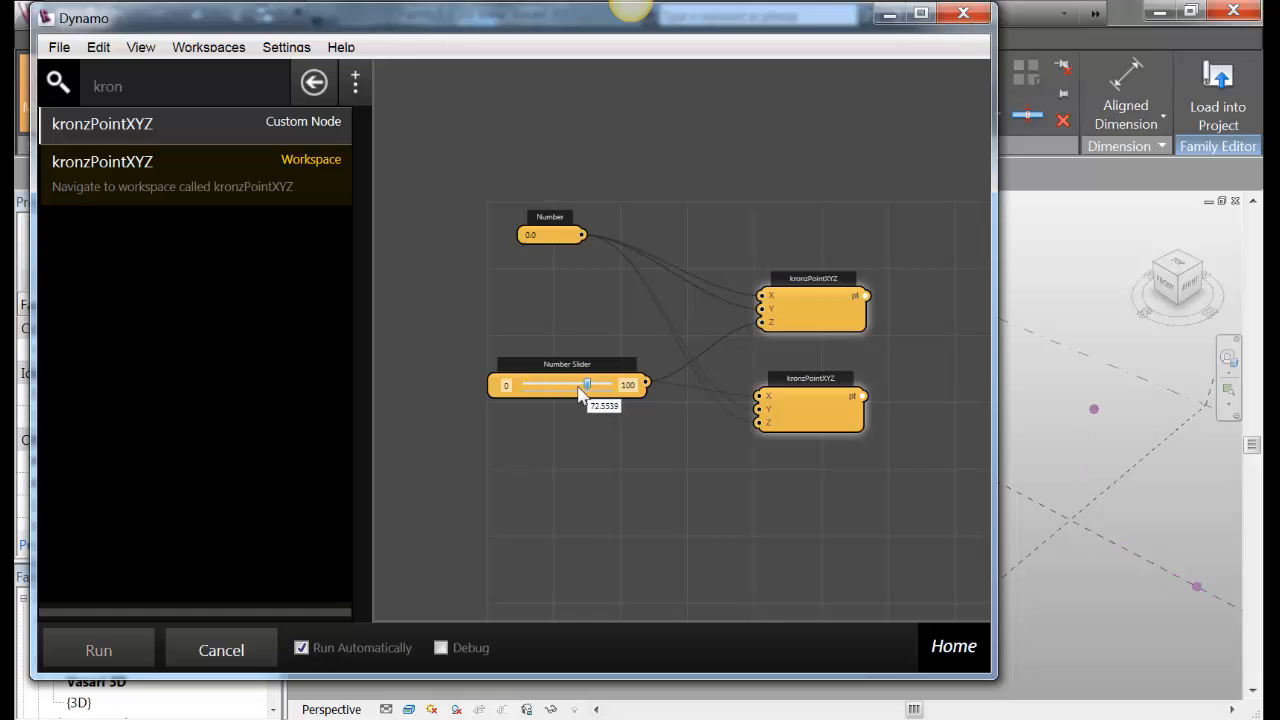
drag(587, 385, 593, 385)
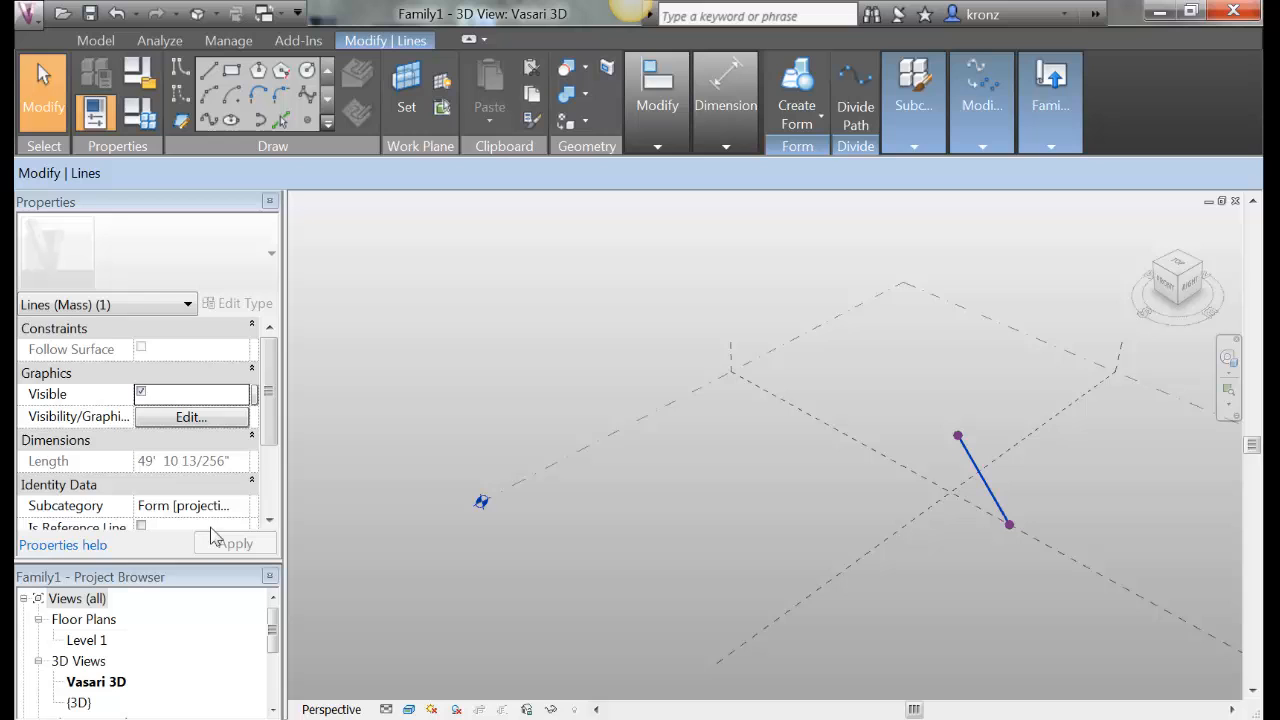
Create a form from the line drawn between the two reference points in Vasari
scroll(down, 3)
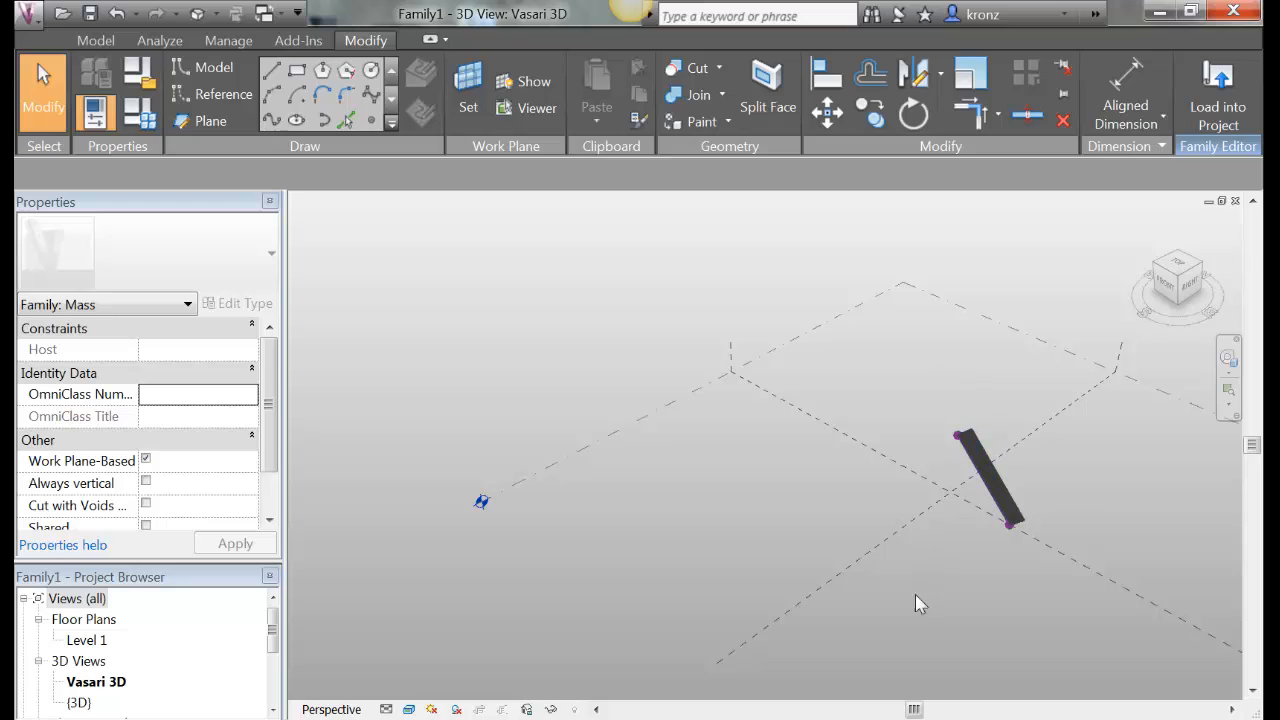
click(920, 603)
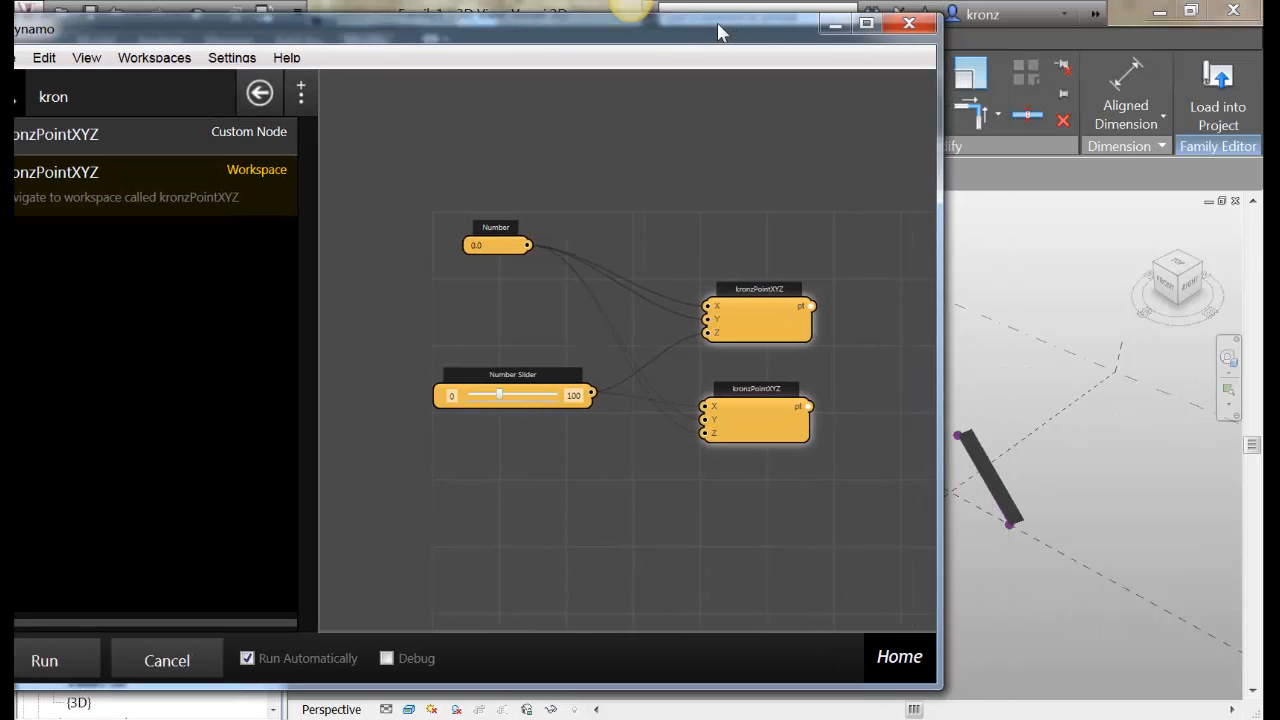
Drag the Number Slider back and forth so the Vasari form stretches, shrinks and shifts live
drag(500, 396, 522, 396)
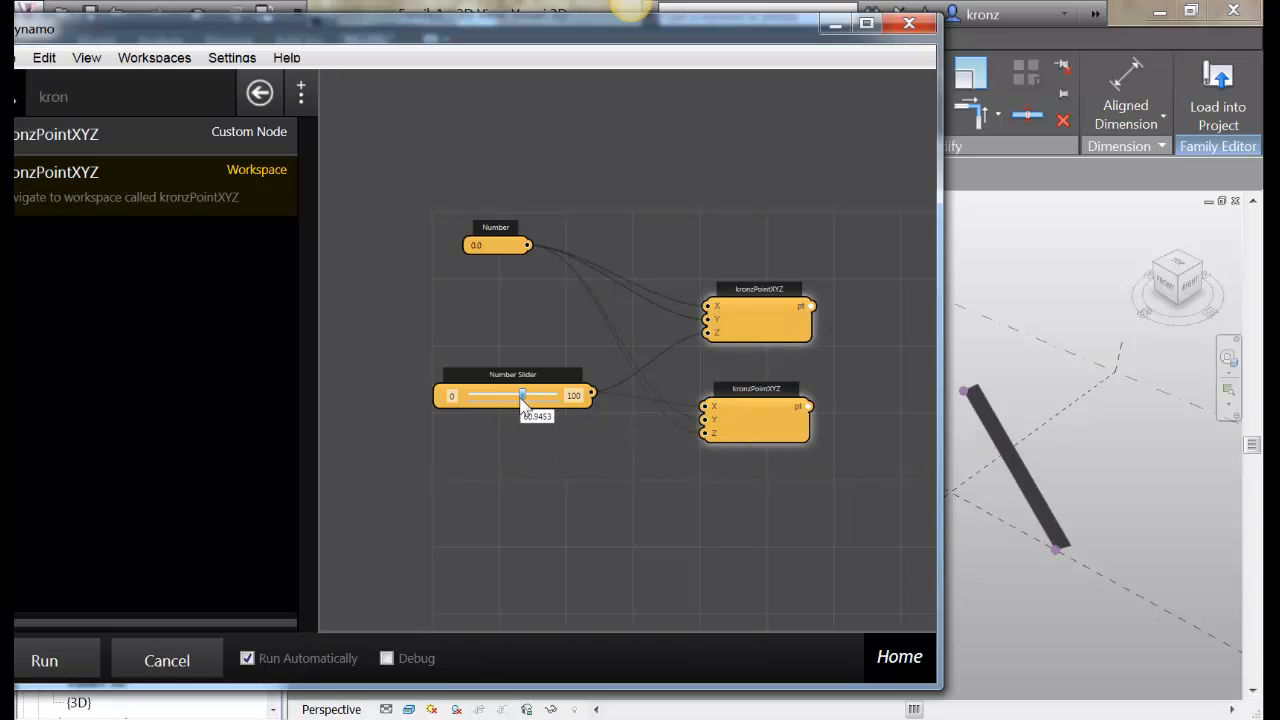
drag(523, 395, 530, 395)
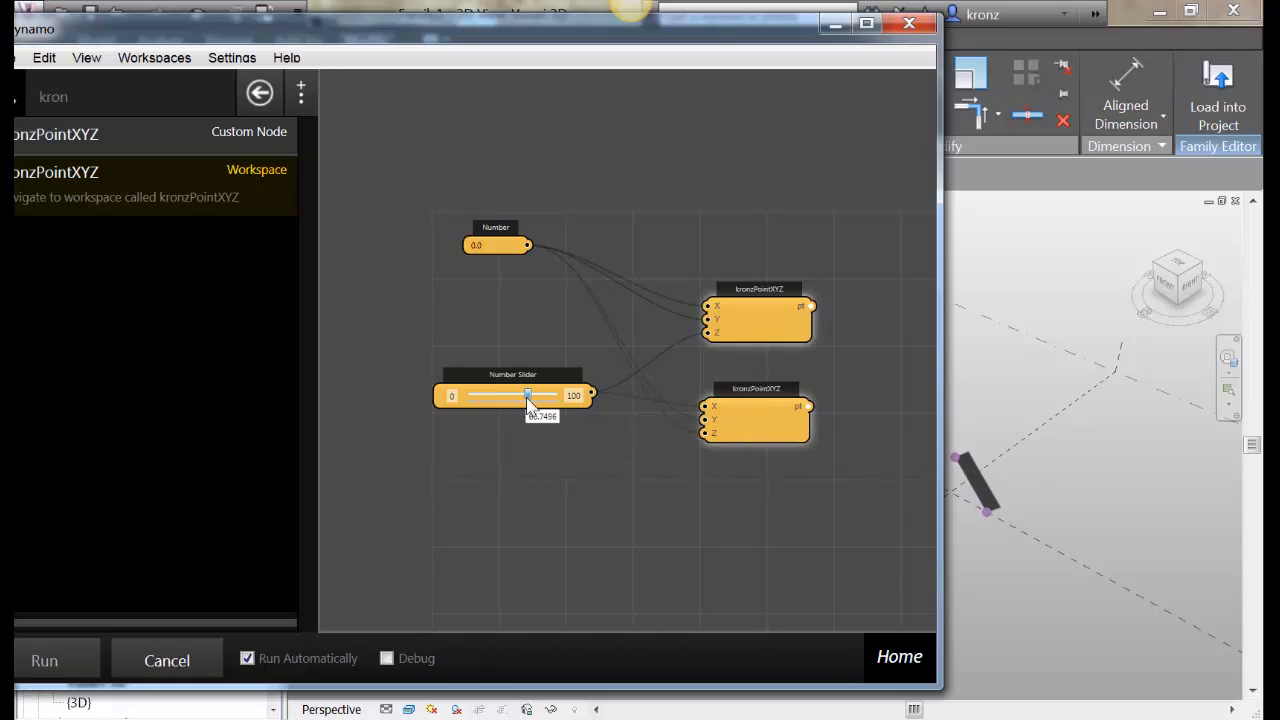
drag(527, 395, 490, 395)
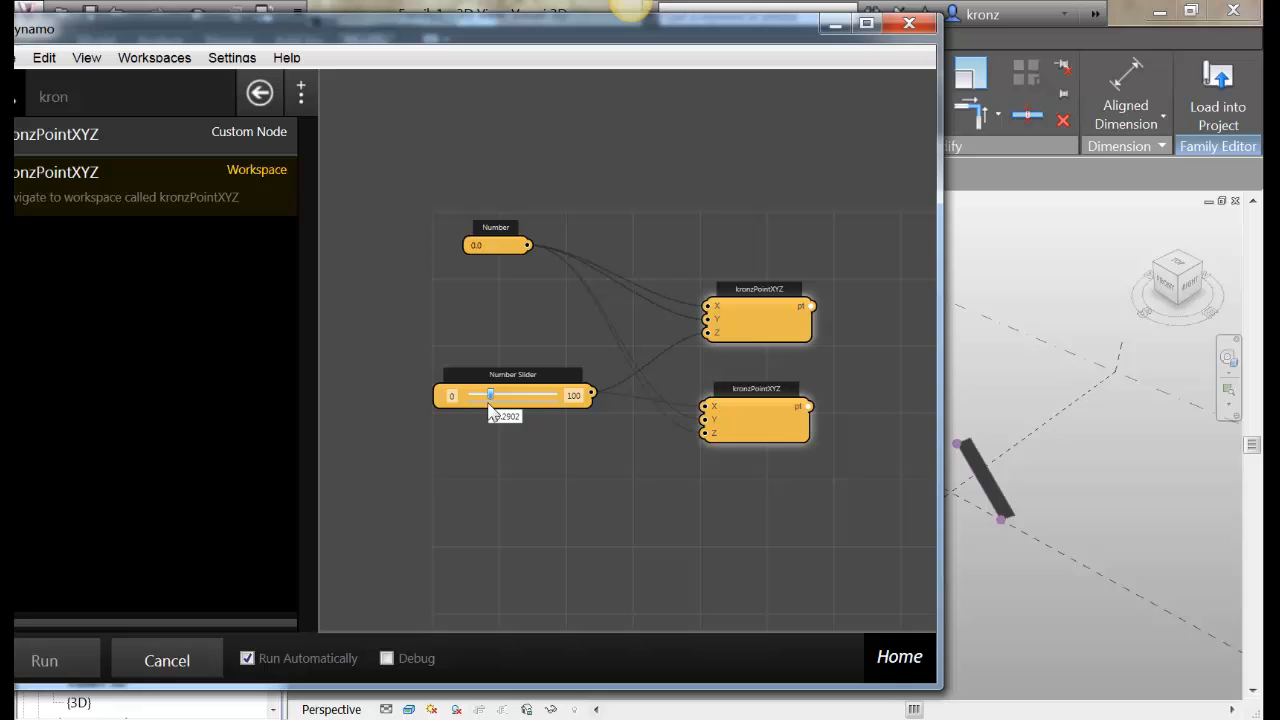
drag(490, 395, 522, 395)
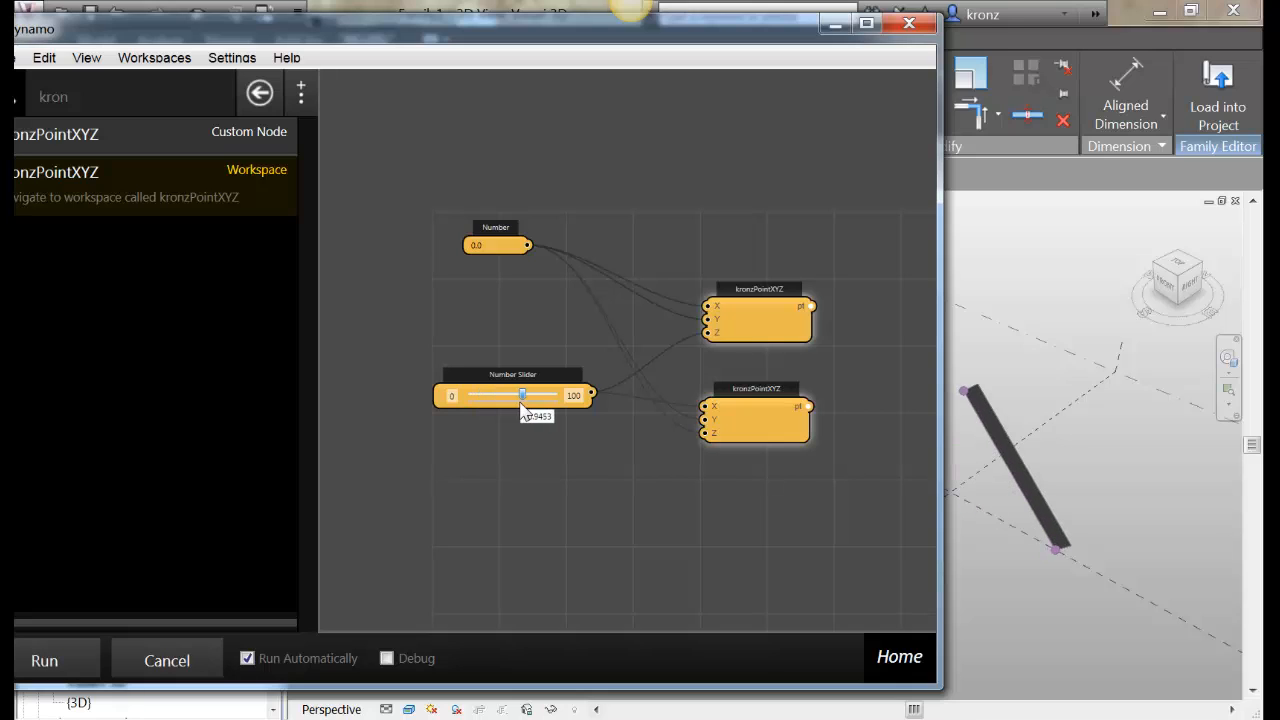
drag(522, 394, 514, 394)
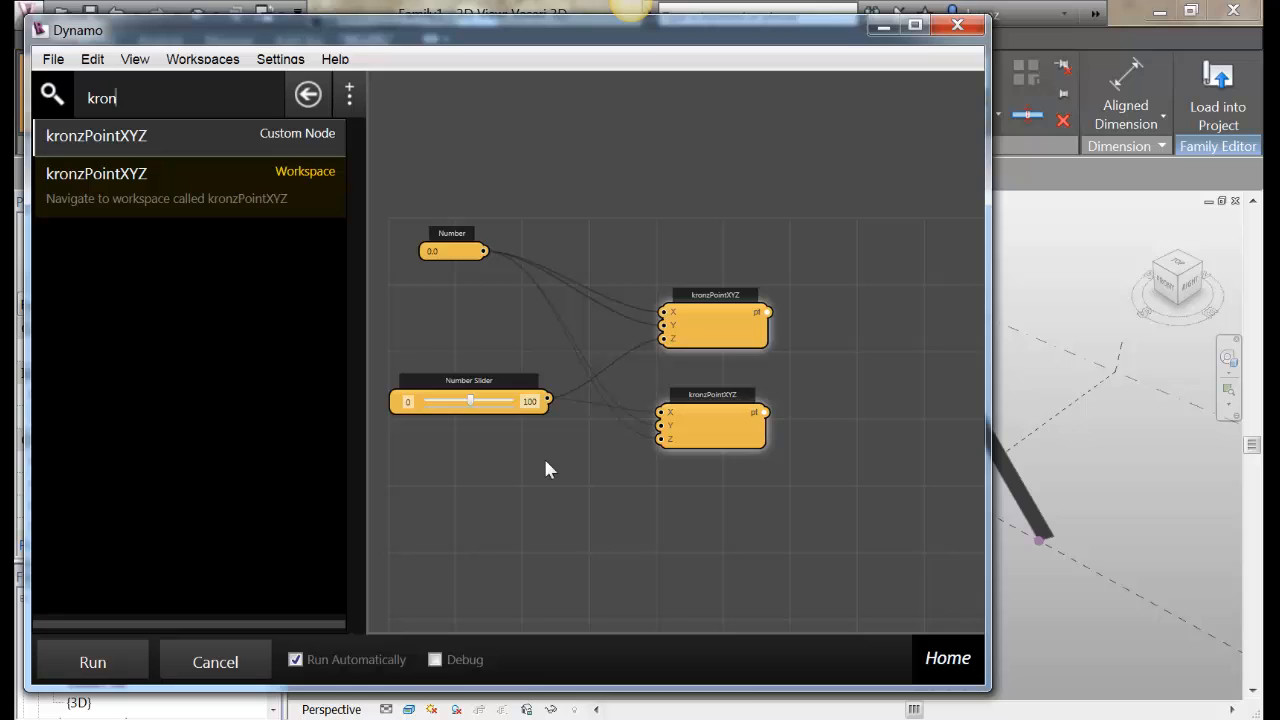
mouse_move(537, 335)
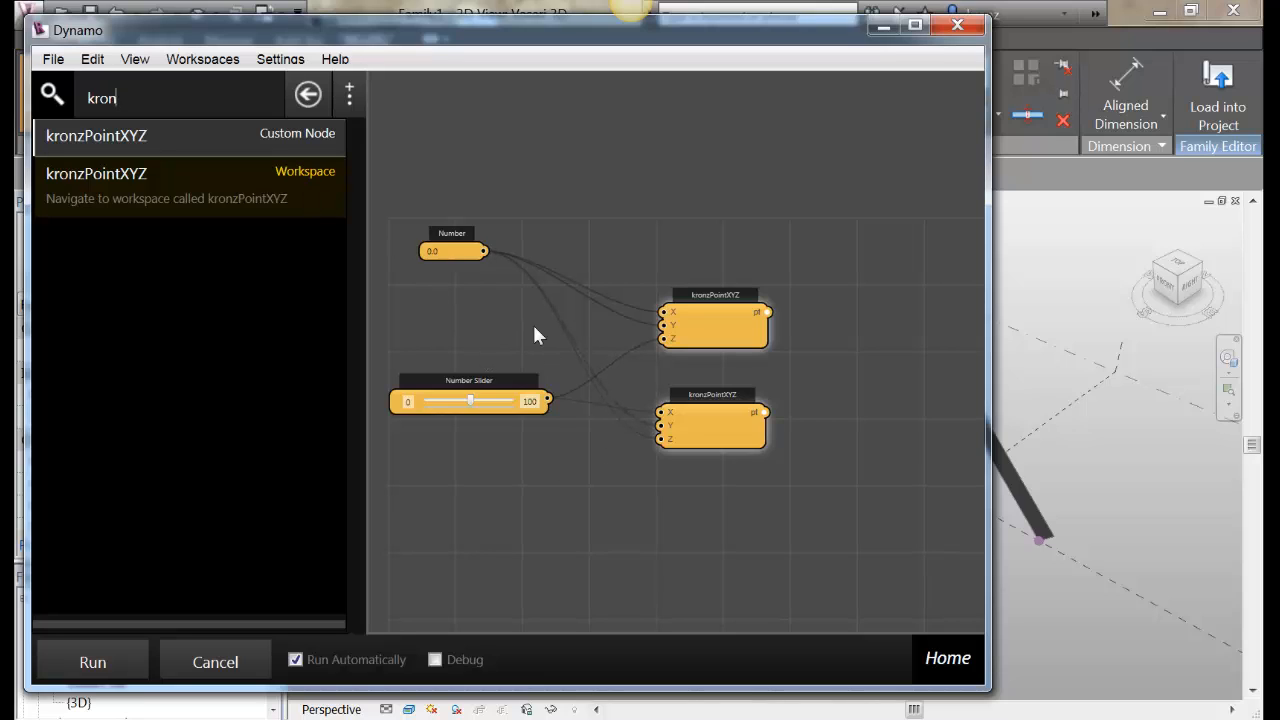
mouse_move(669, 497)
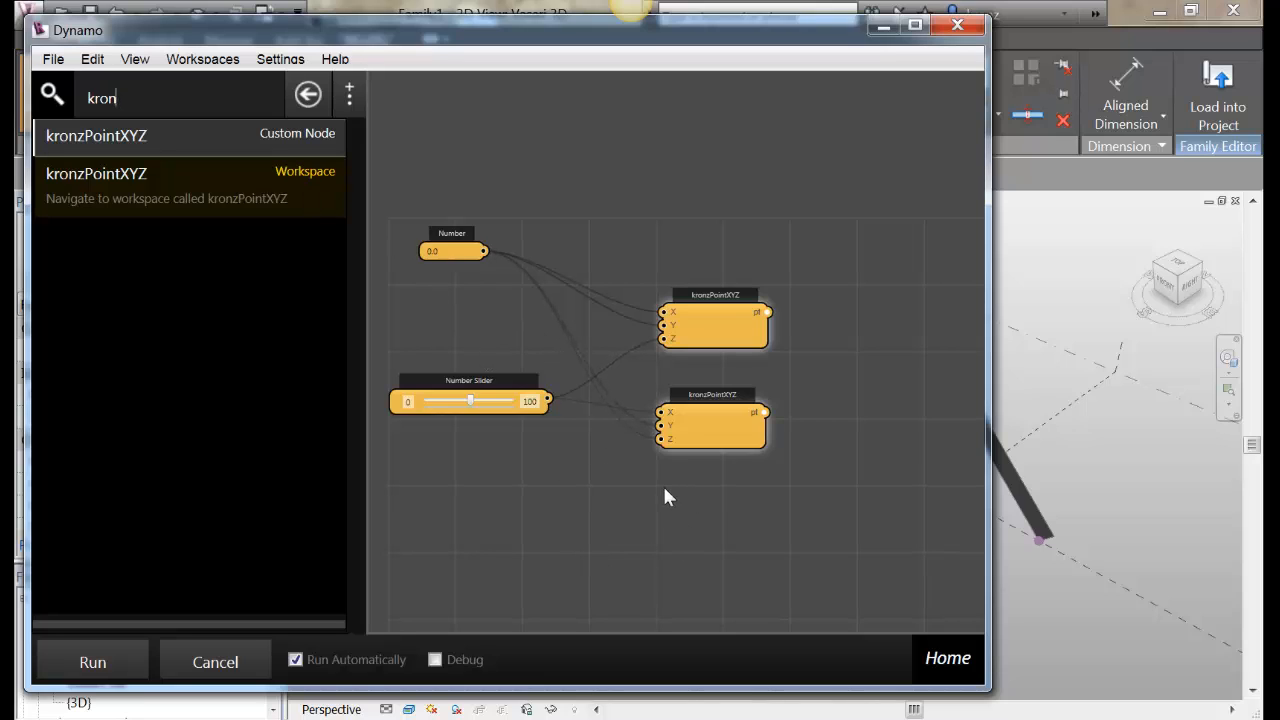
mouse_move(547, 535)
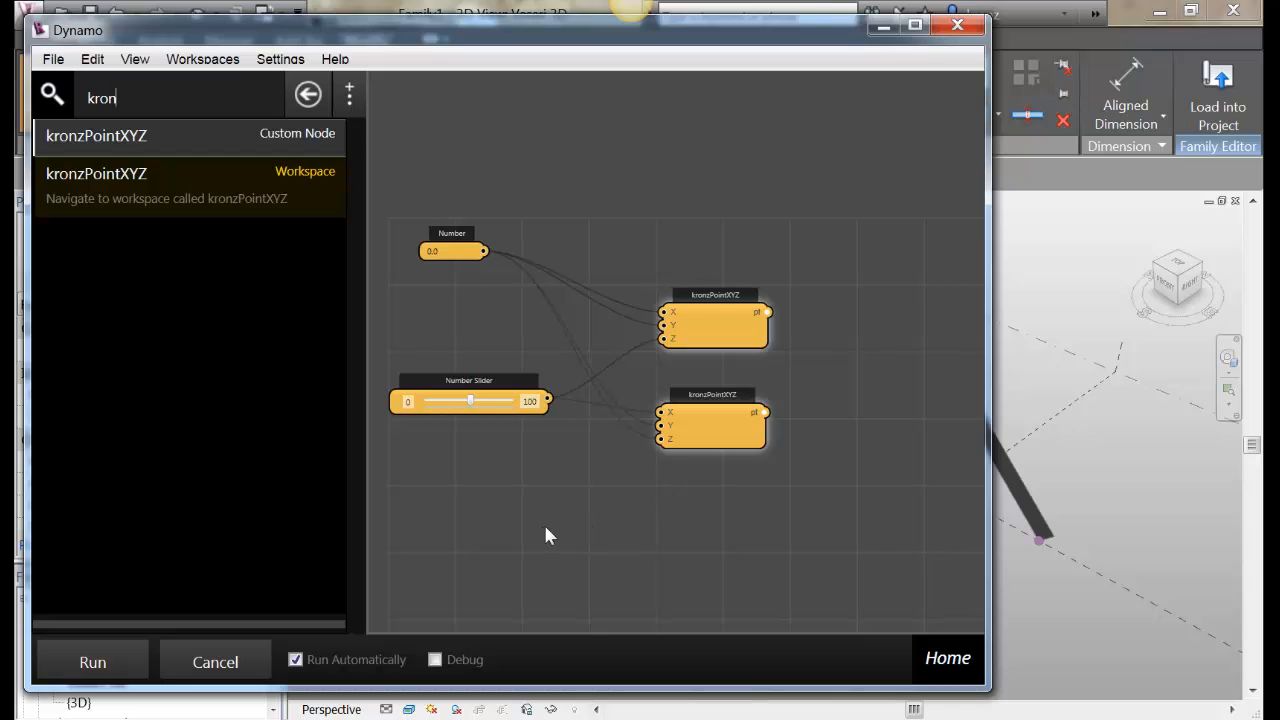